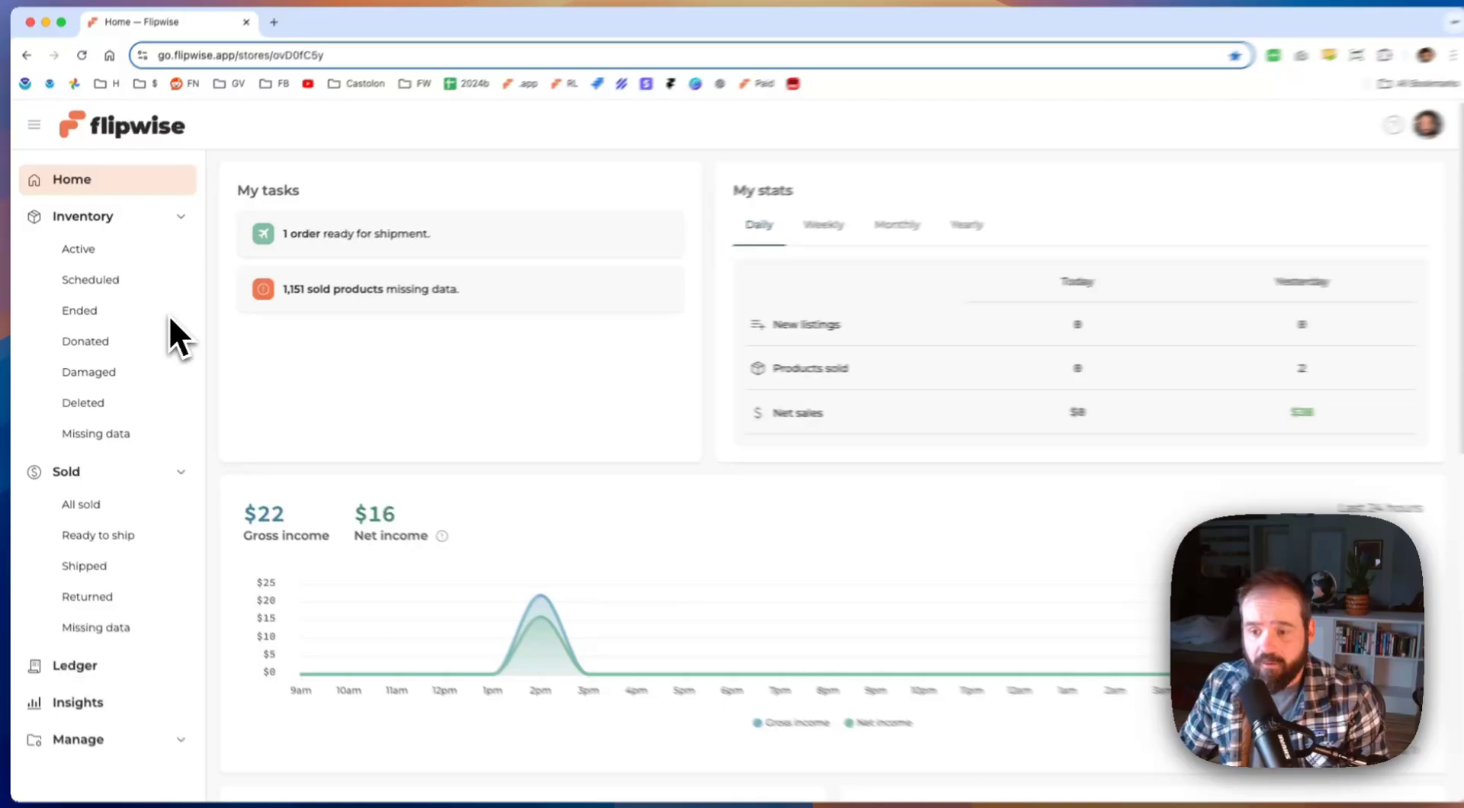
# - Open the ended 5.11 Taclite Pro Tactical Pants Beige product from the Ended inventory list
pyautogui.click(79, 310)
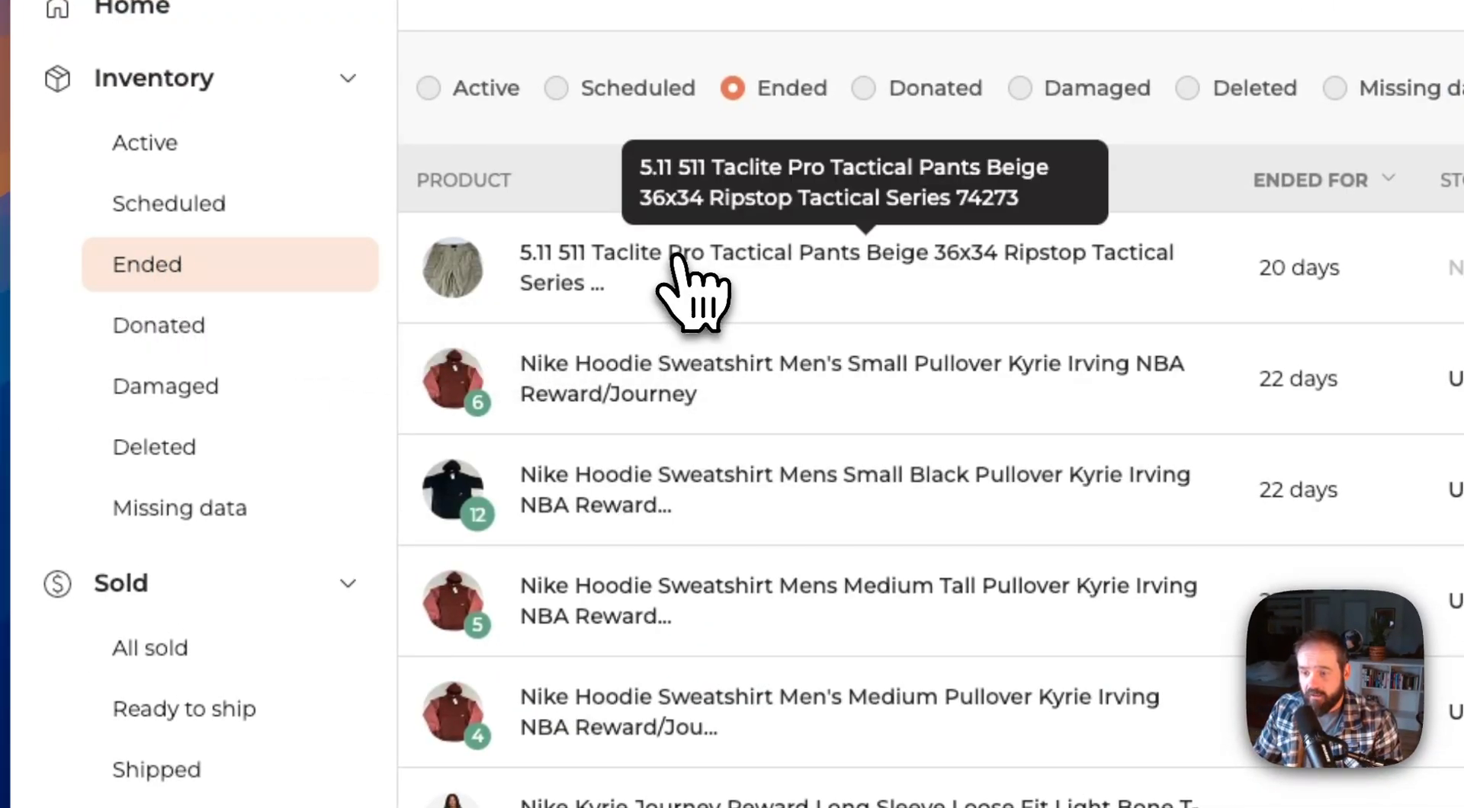
pyautogui.click(719, 251)
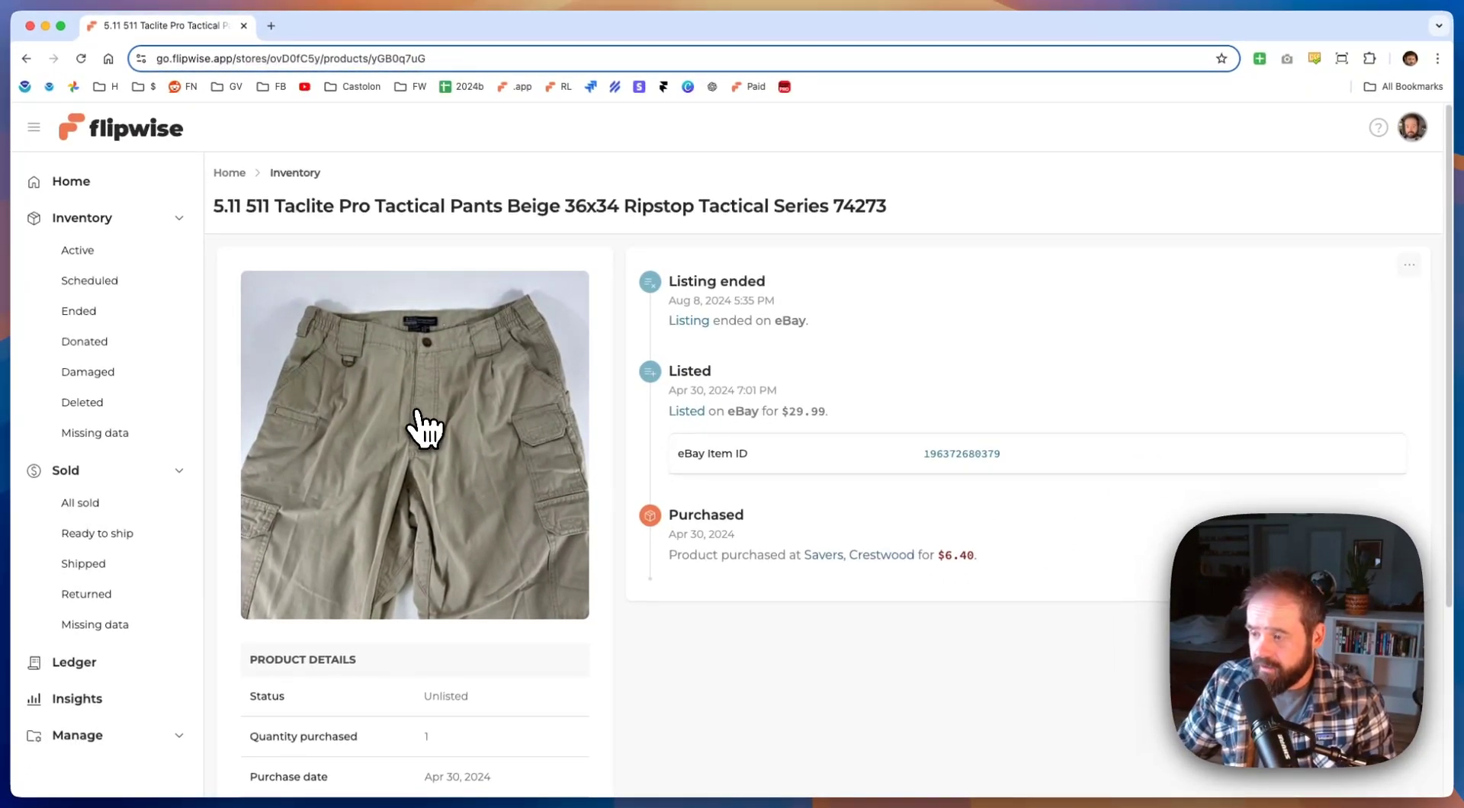
pyautogui.moveTo(1347, 320)
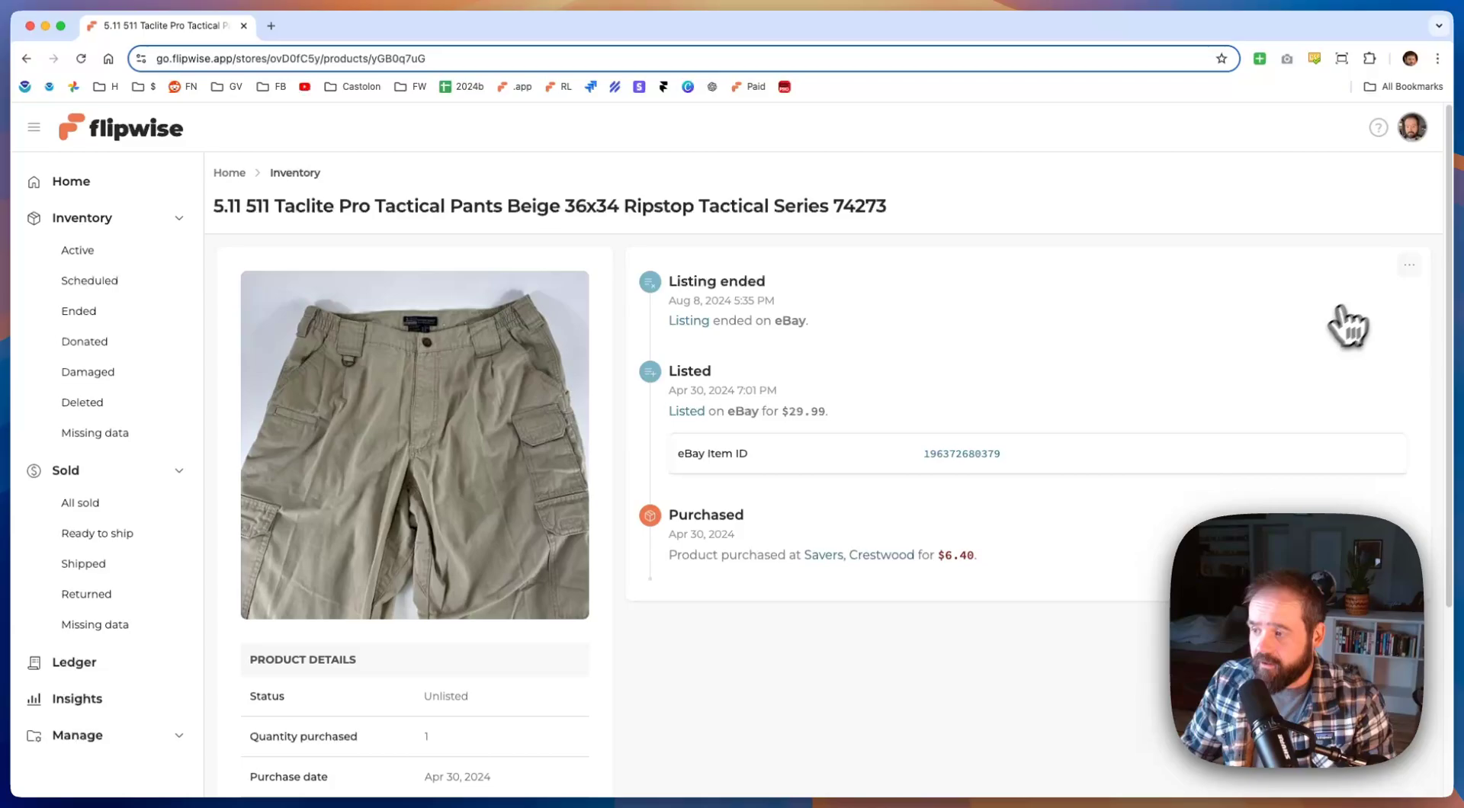
# - Start Mark as sold for the pants and choose Facebook Marketplace as the marketplace
pyautogui.click(1410, 264)
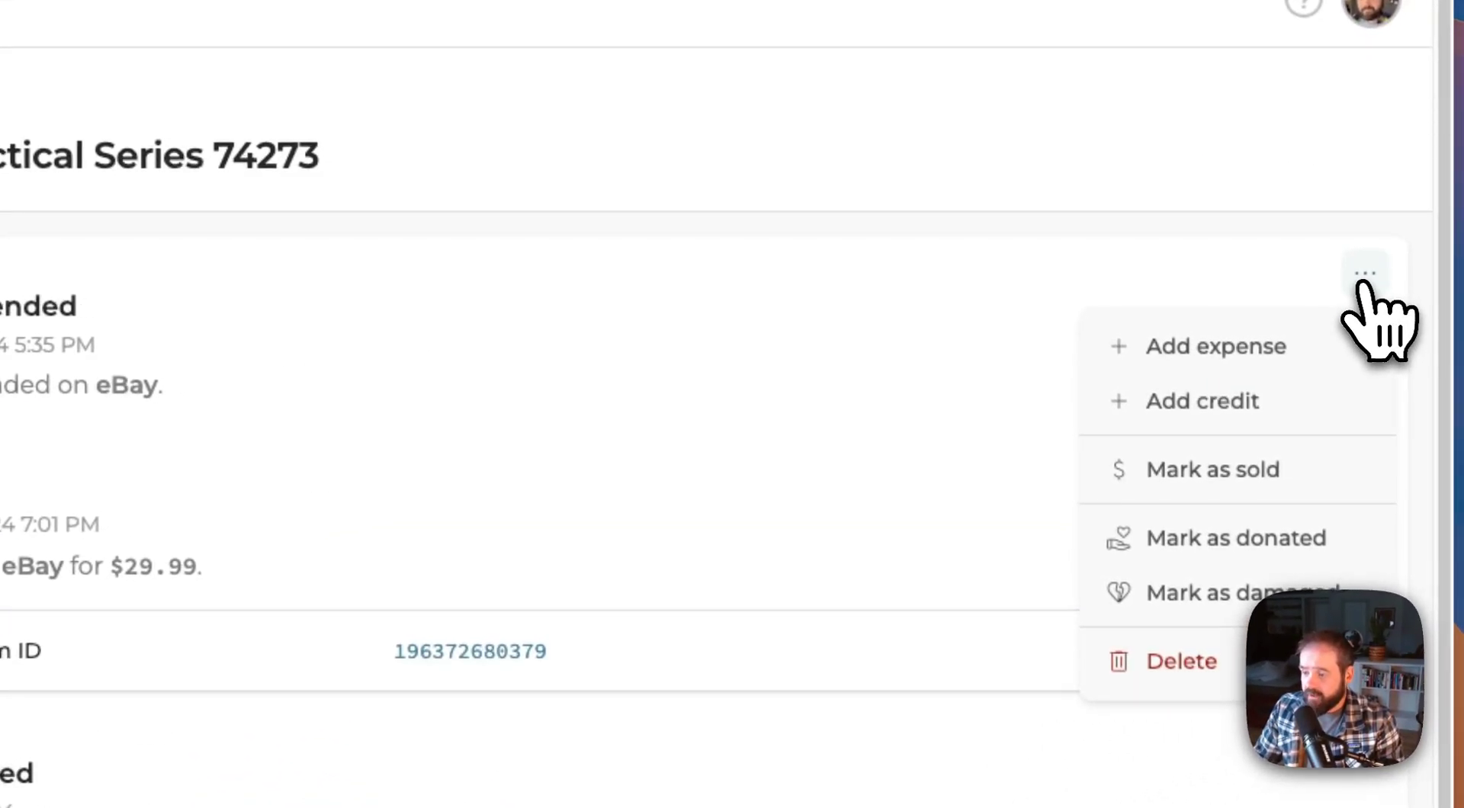
pyautogui.click(1235, 469)
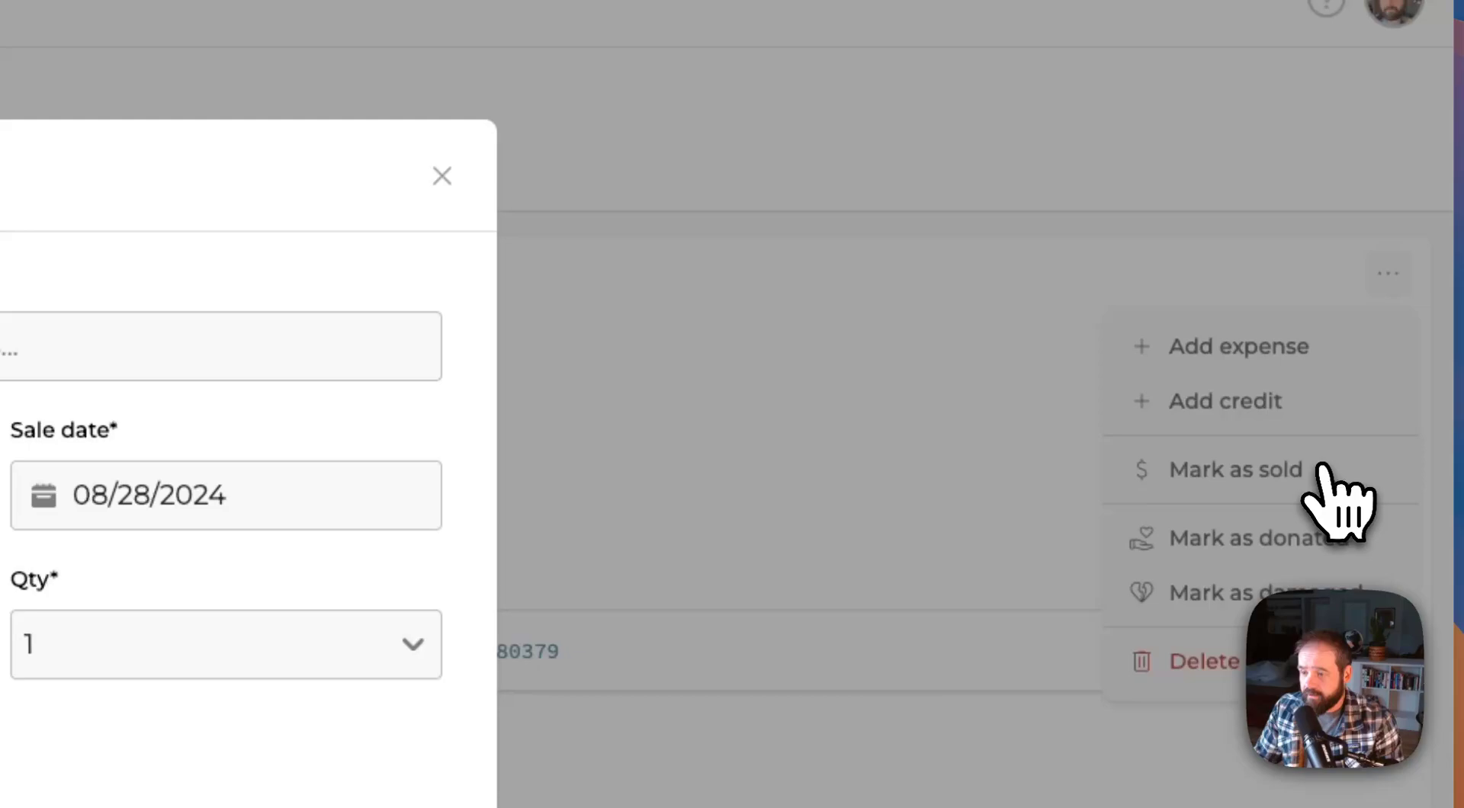
pyautogui.click(1236, 470)
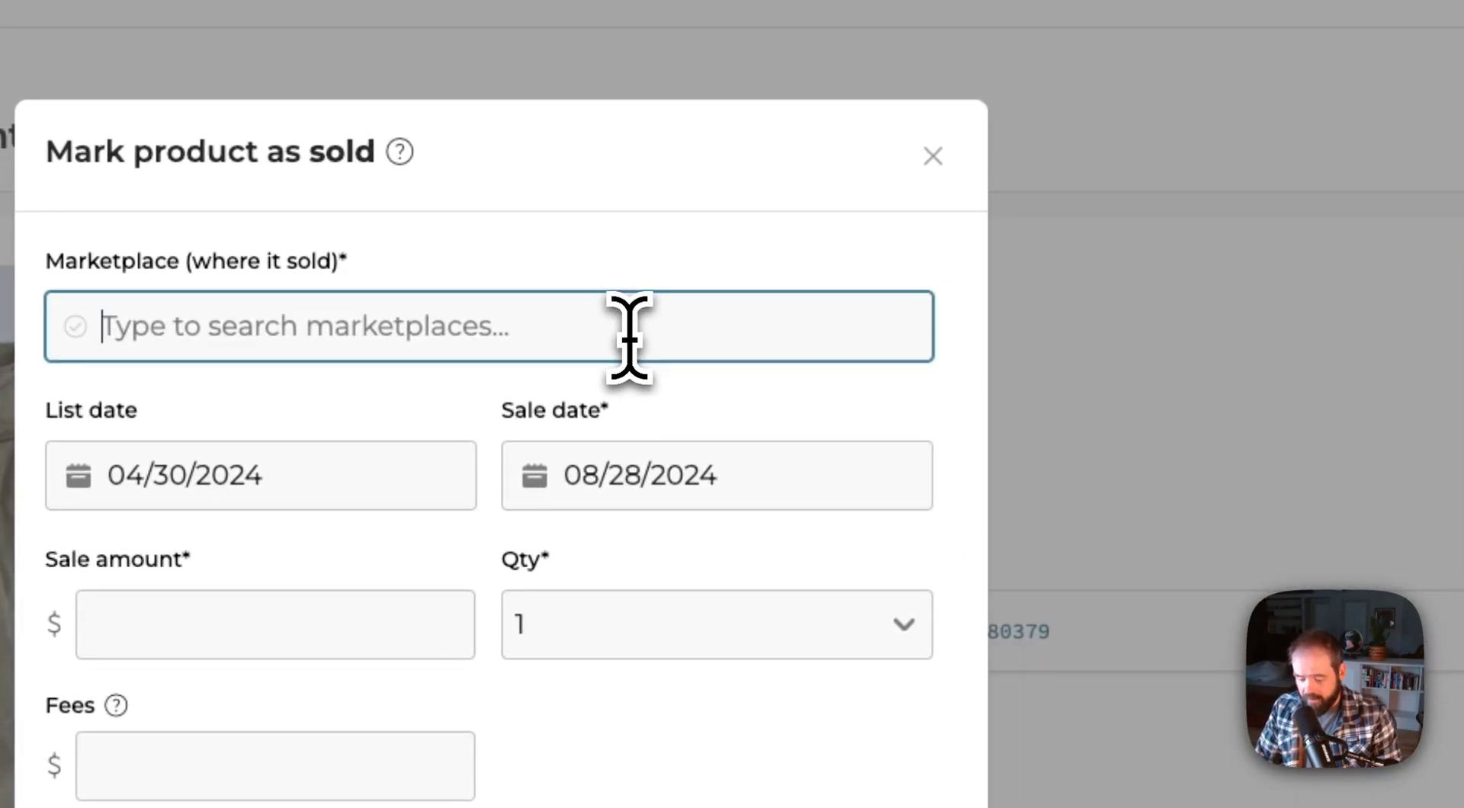
pyautogui.write('Facebook')
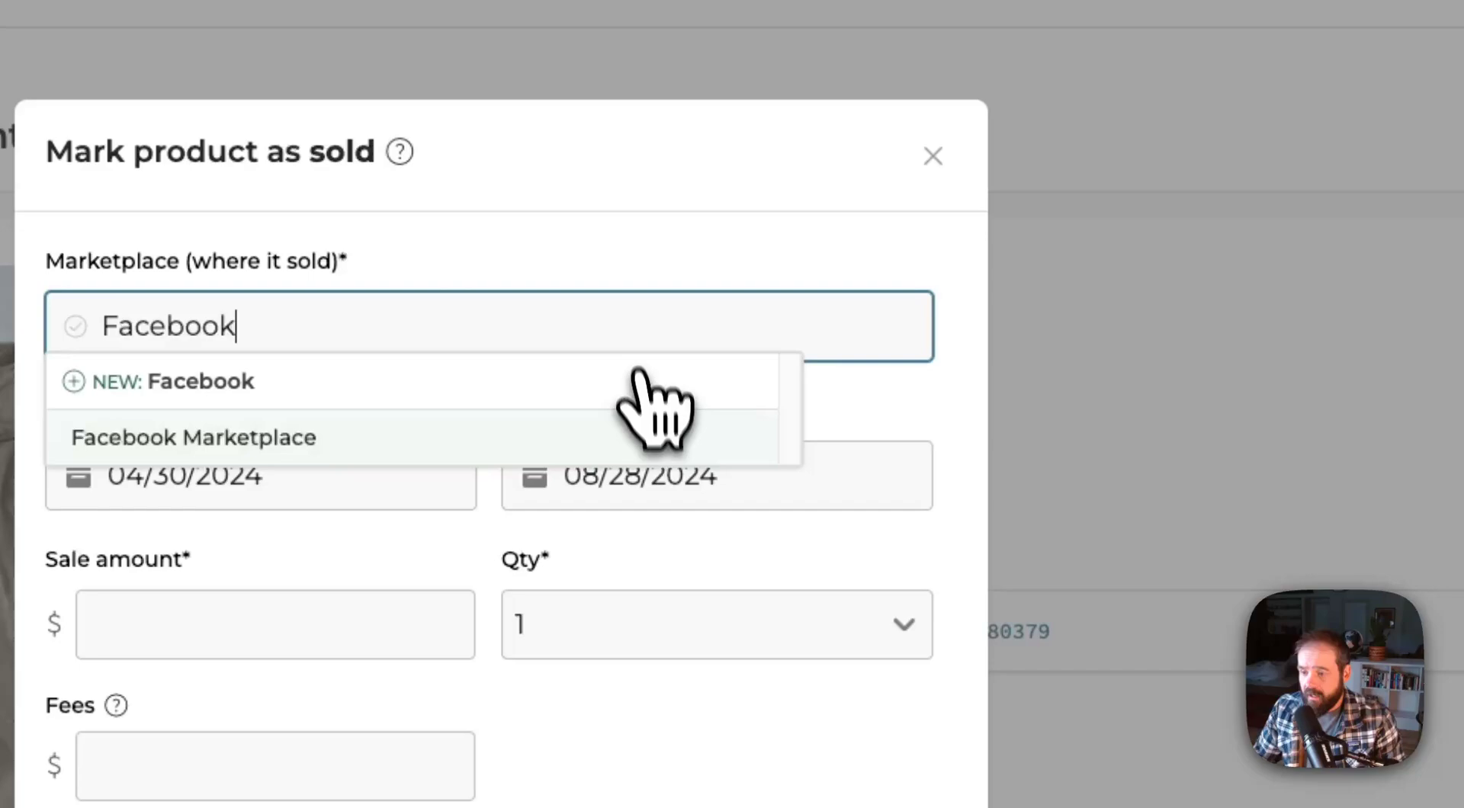
pyautogui.click(195, 436)
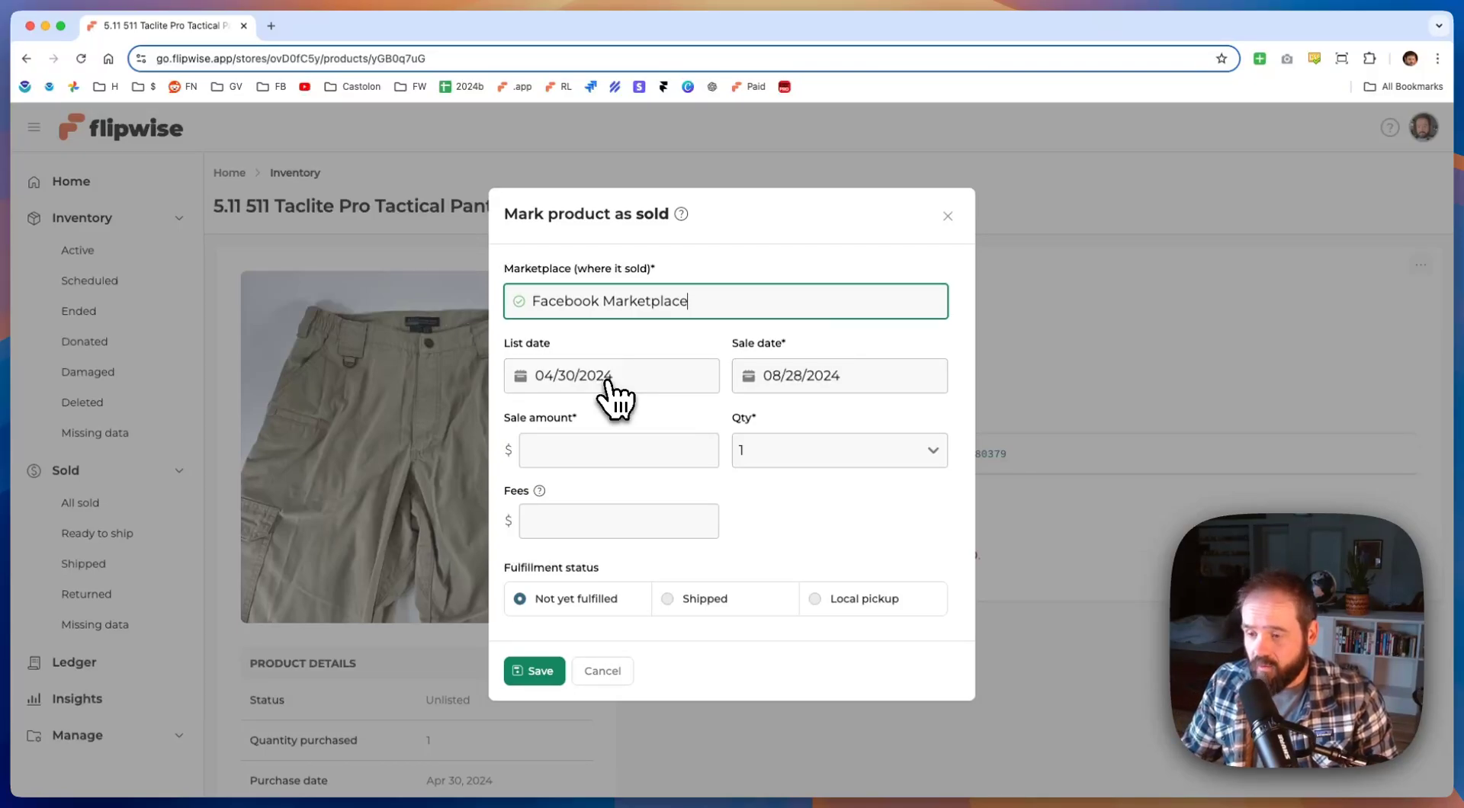
pyautogui.moveTo(779, 412)
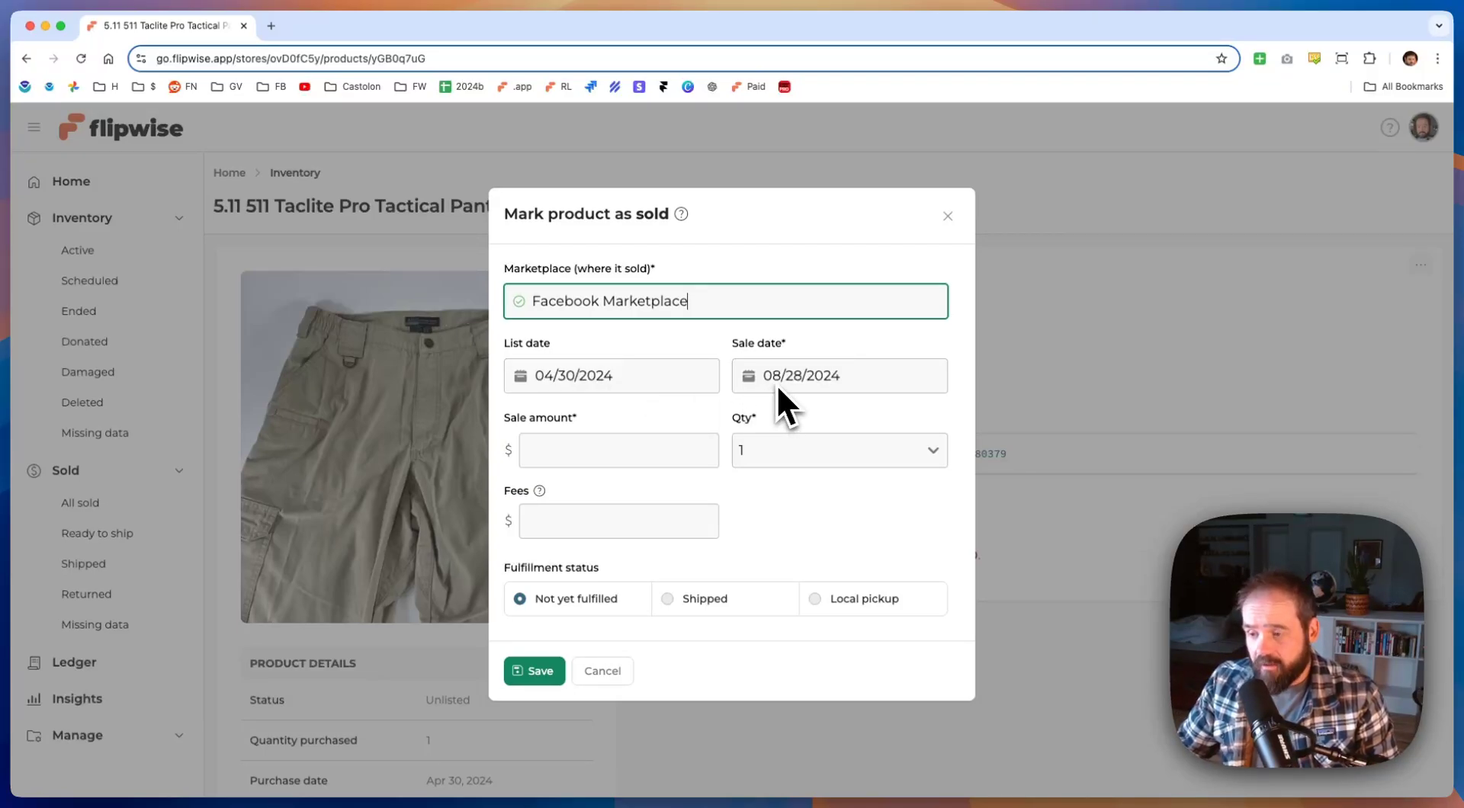
# - Enter sale amount 20, fees 0, and set fulfillment to Local pickup
pyautogui.click(620, 450)
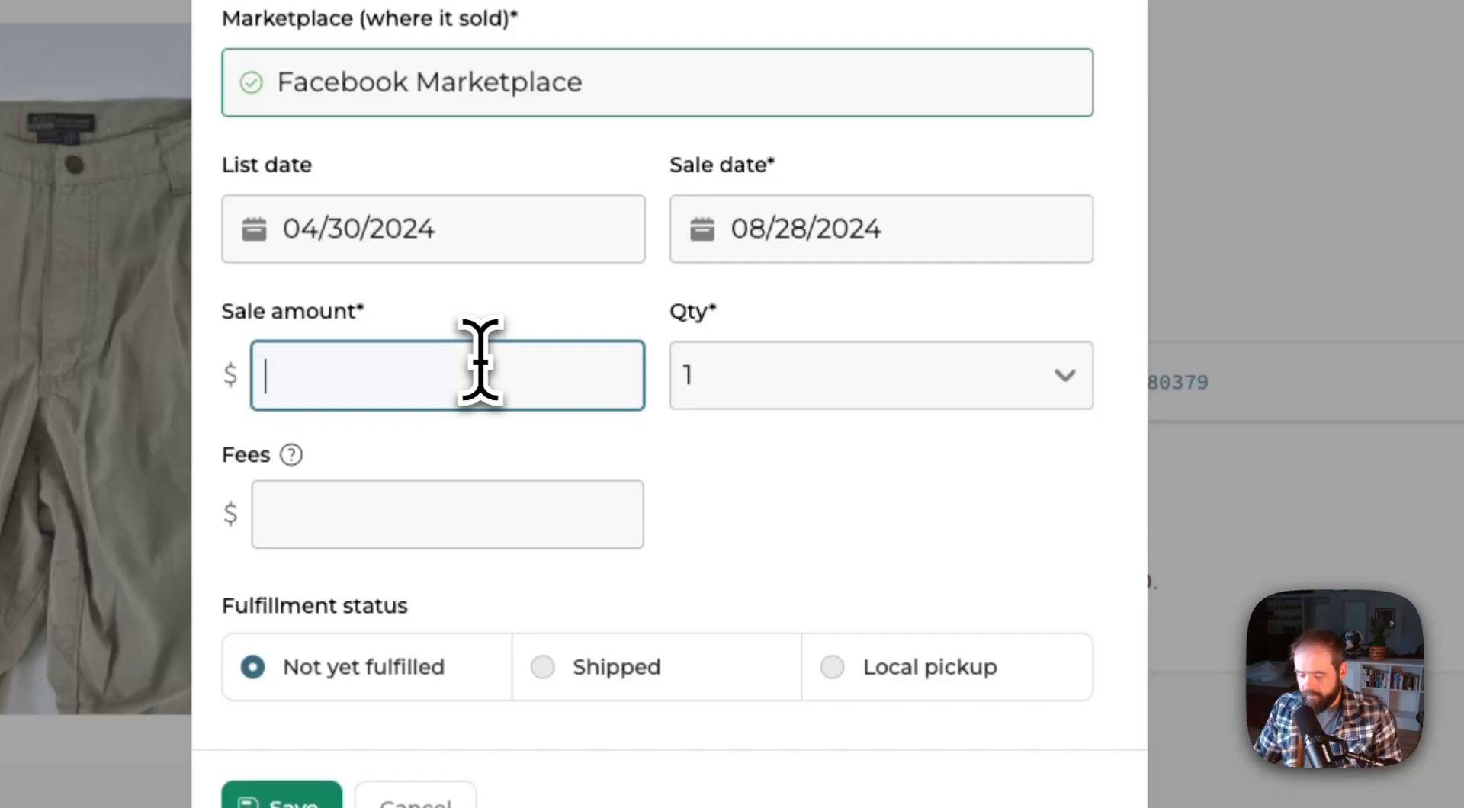
pyautogui.write('20')
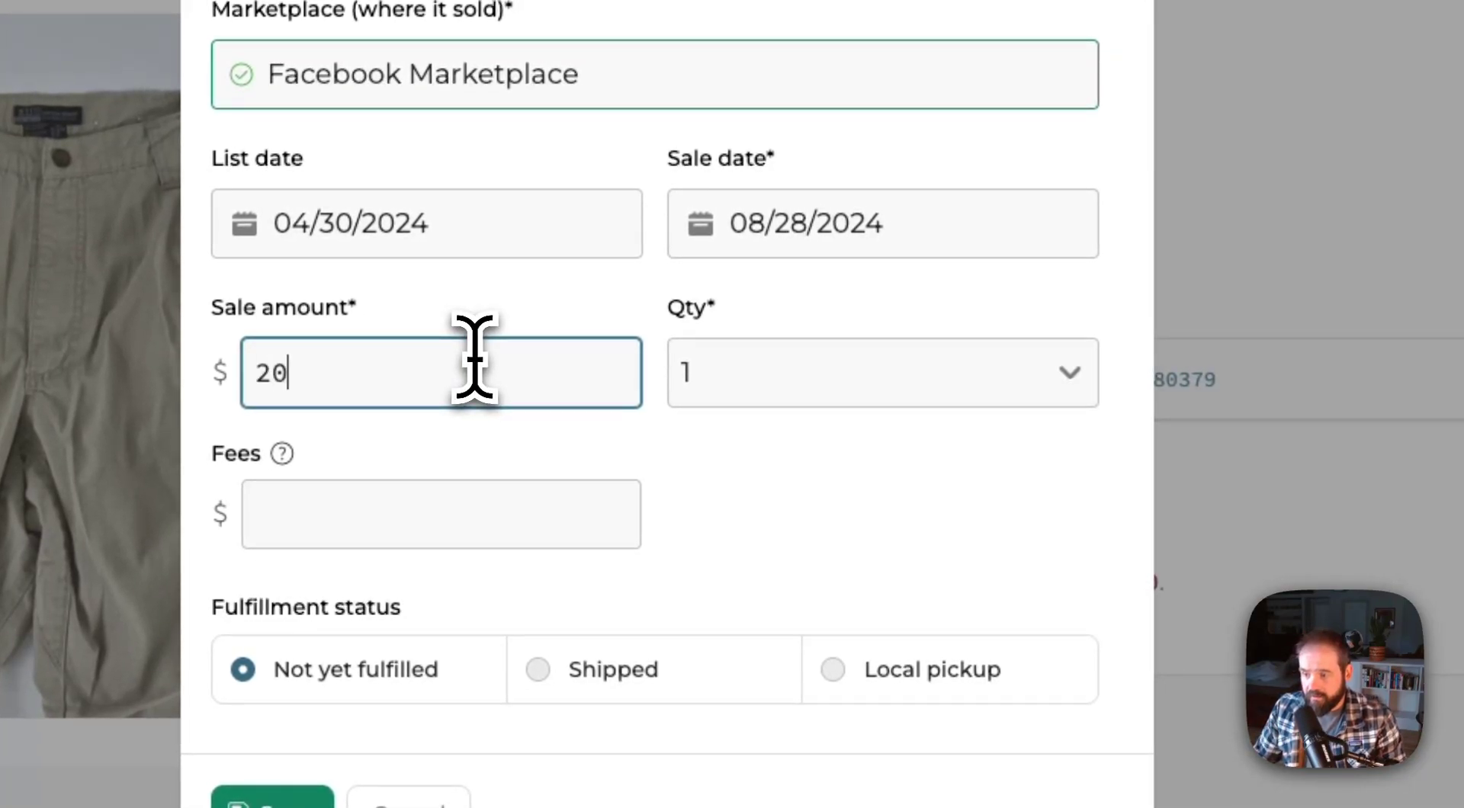
pyautogui.moveTo(598, 477)
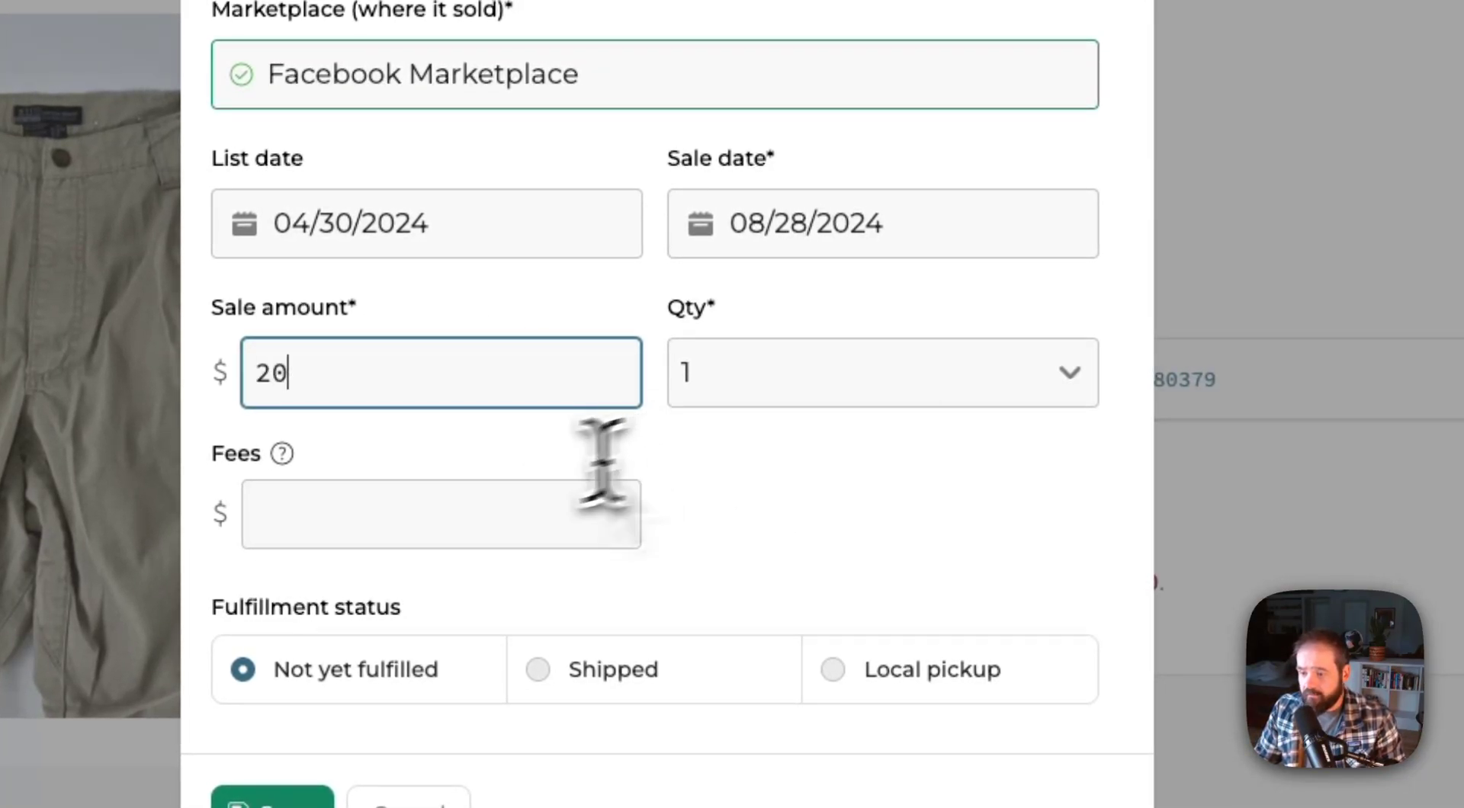
pyautogui.click(441, 512)
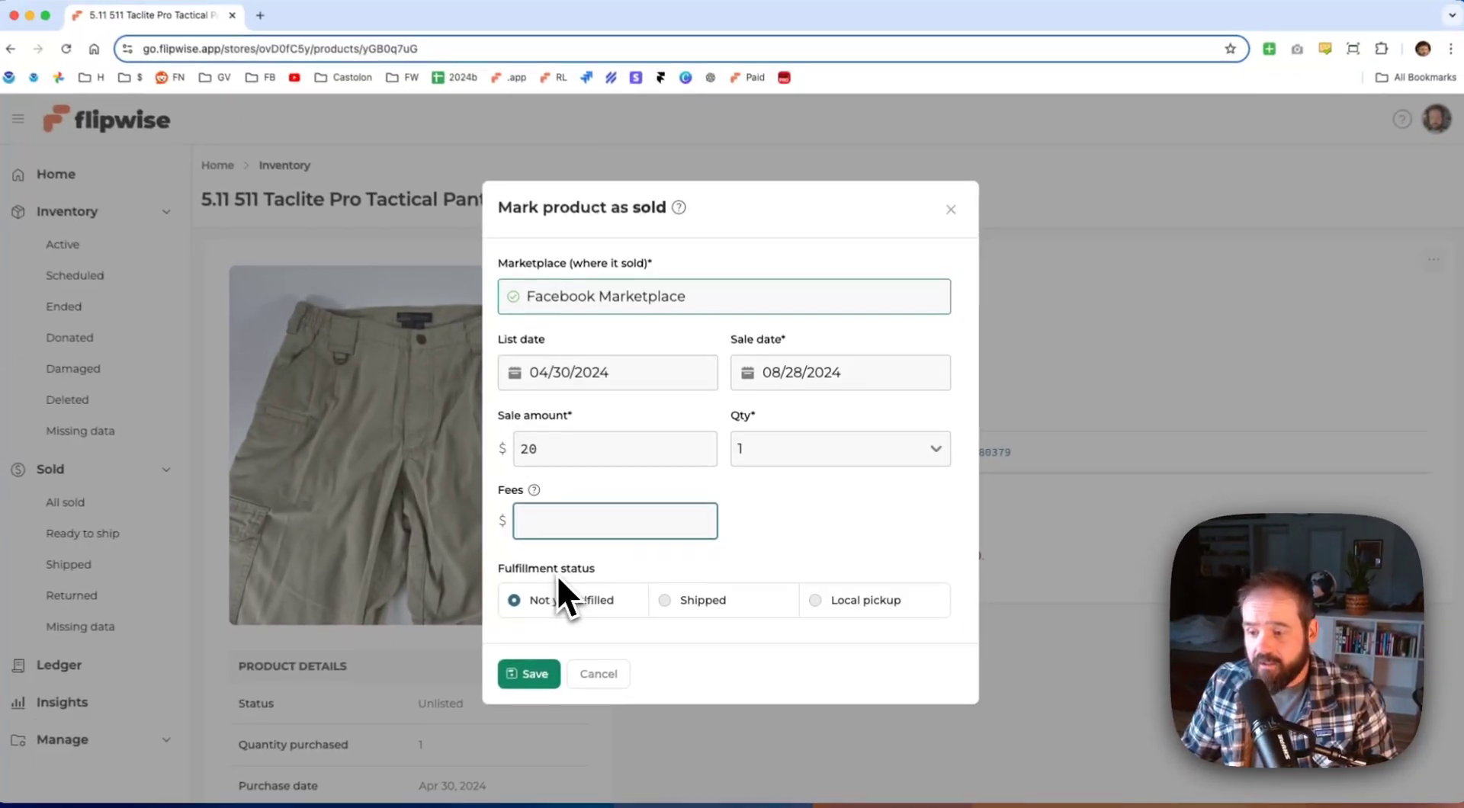
pyautogui.write('0')
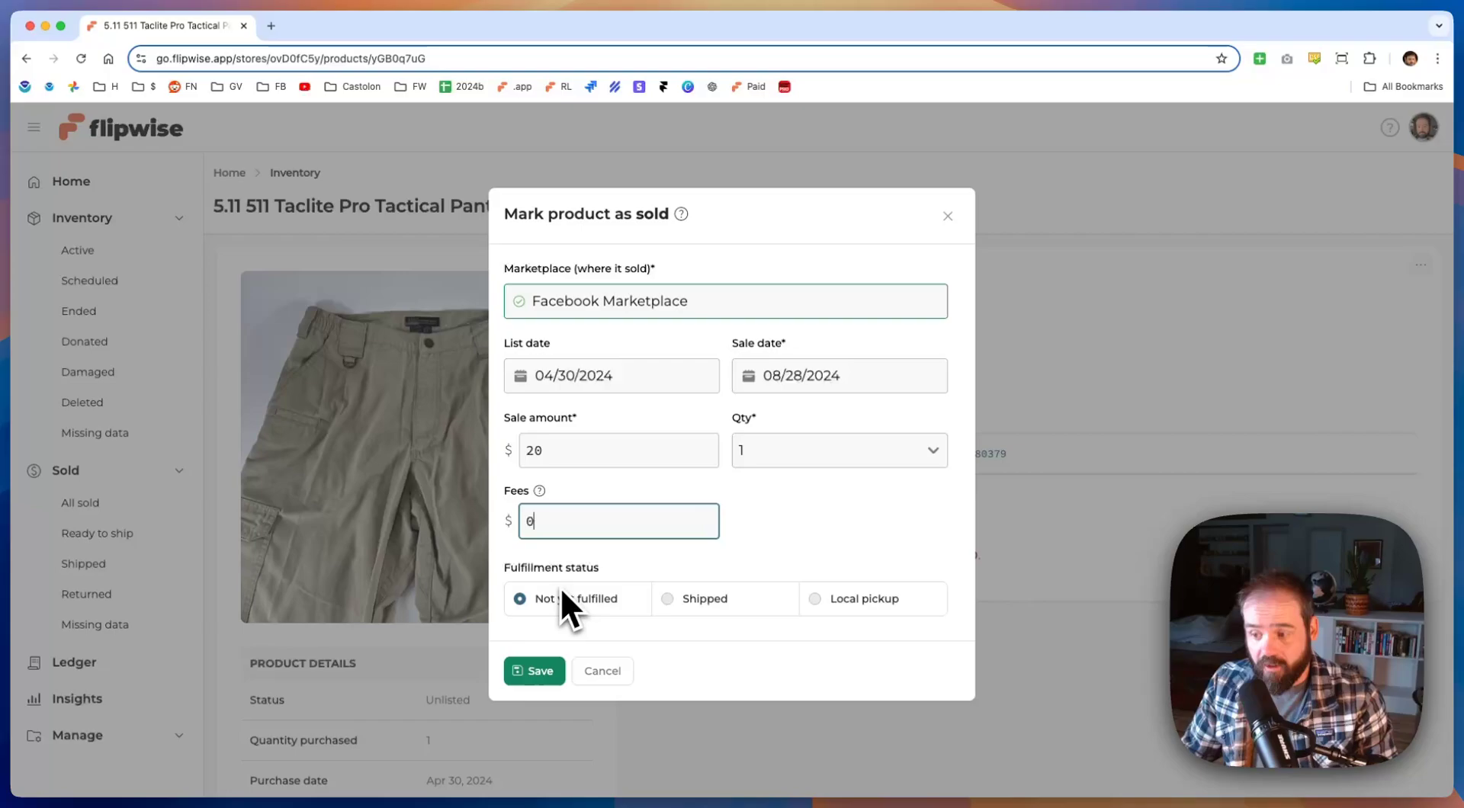
pyautogui.moveTo(711, 628)
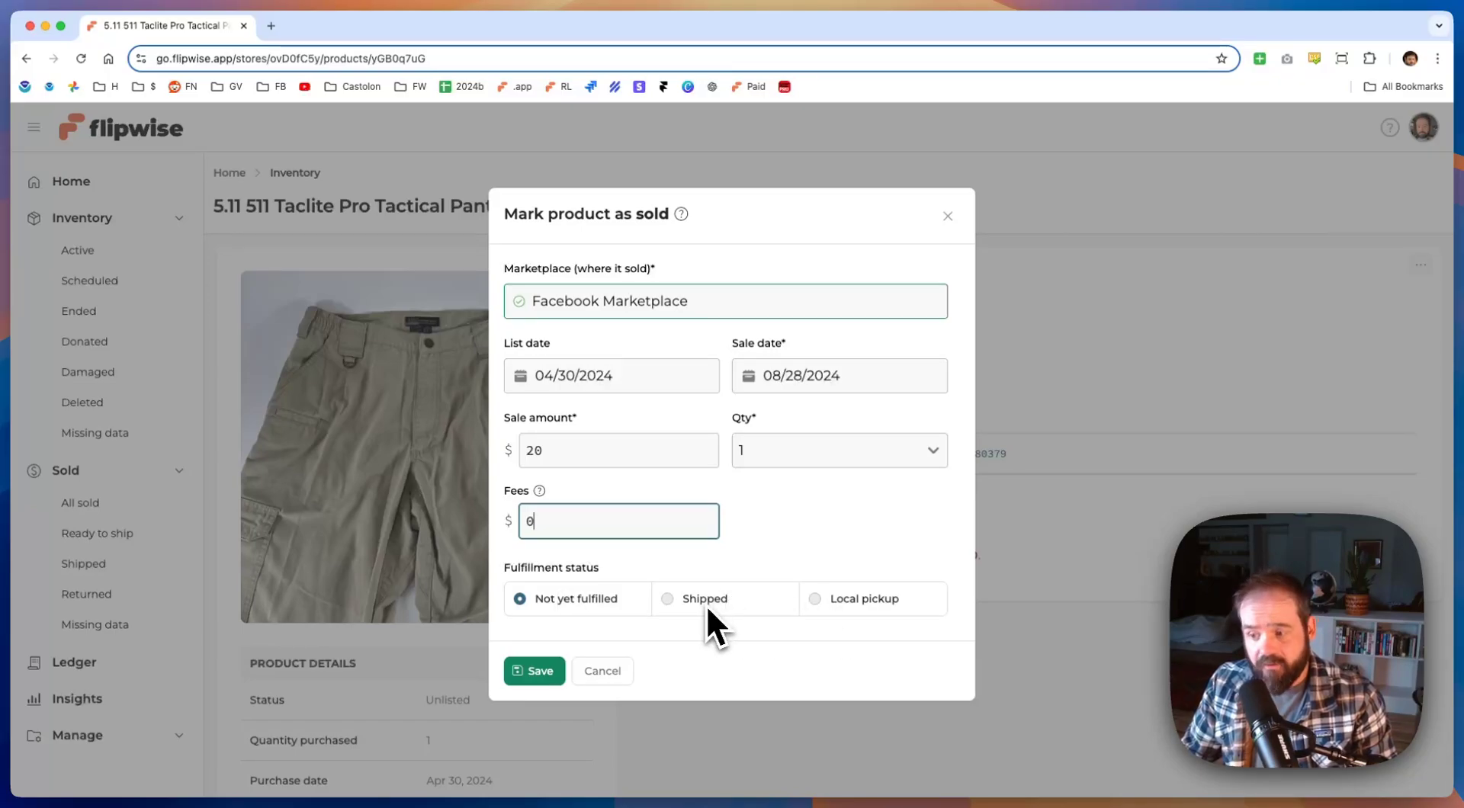
pyautogui.click(668, 598)
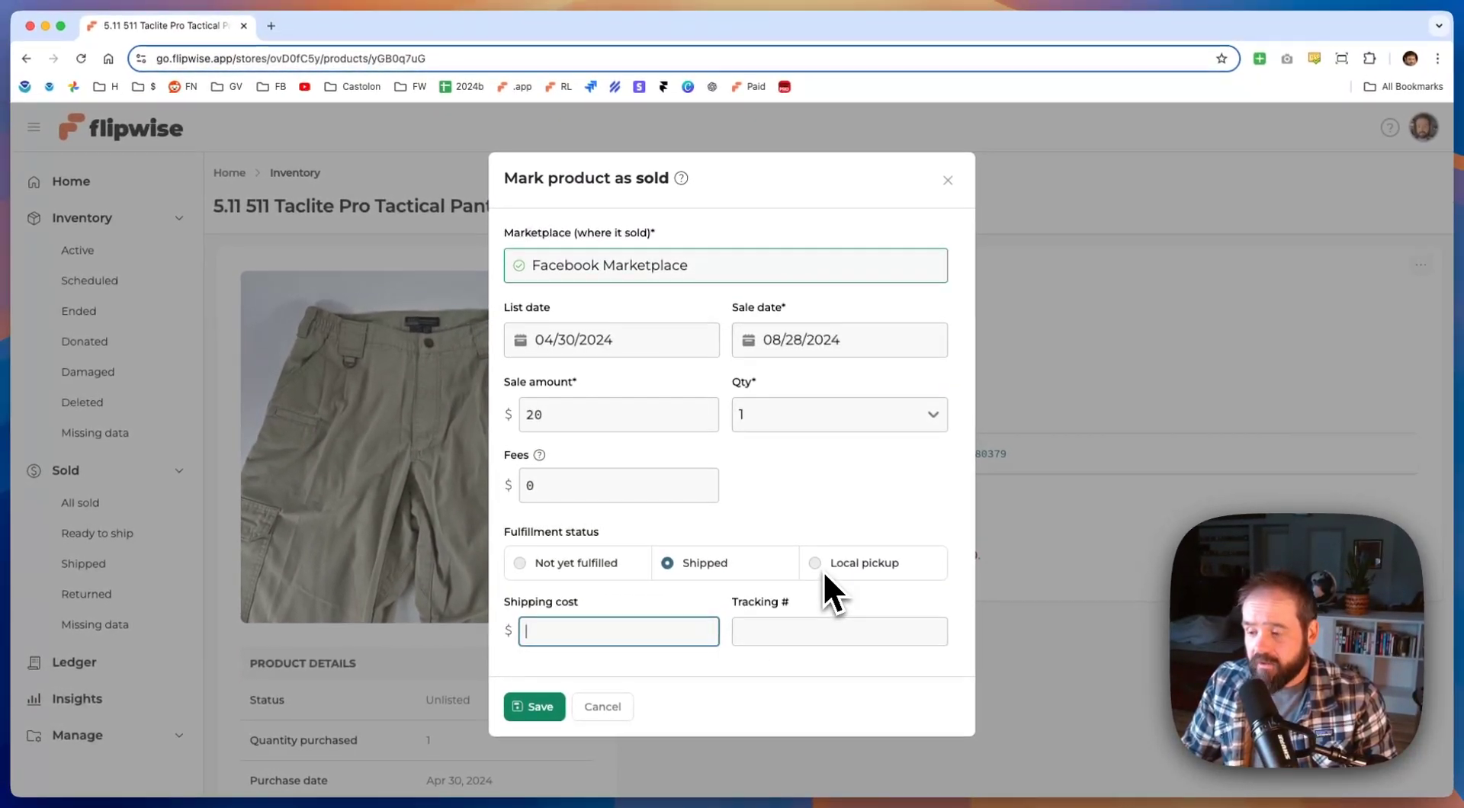
pyautogui.moveTo(826, 682)
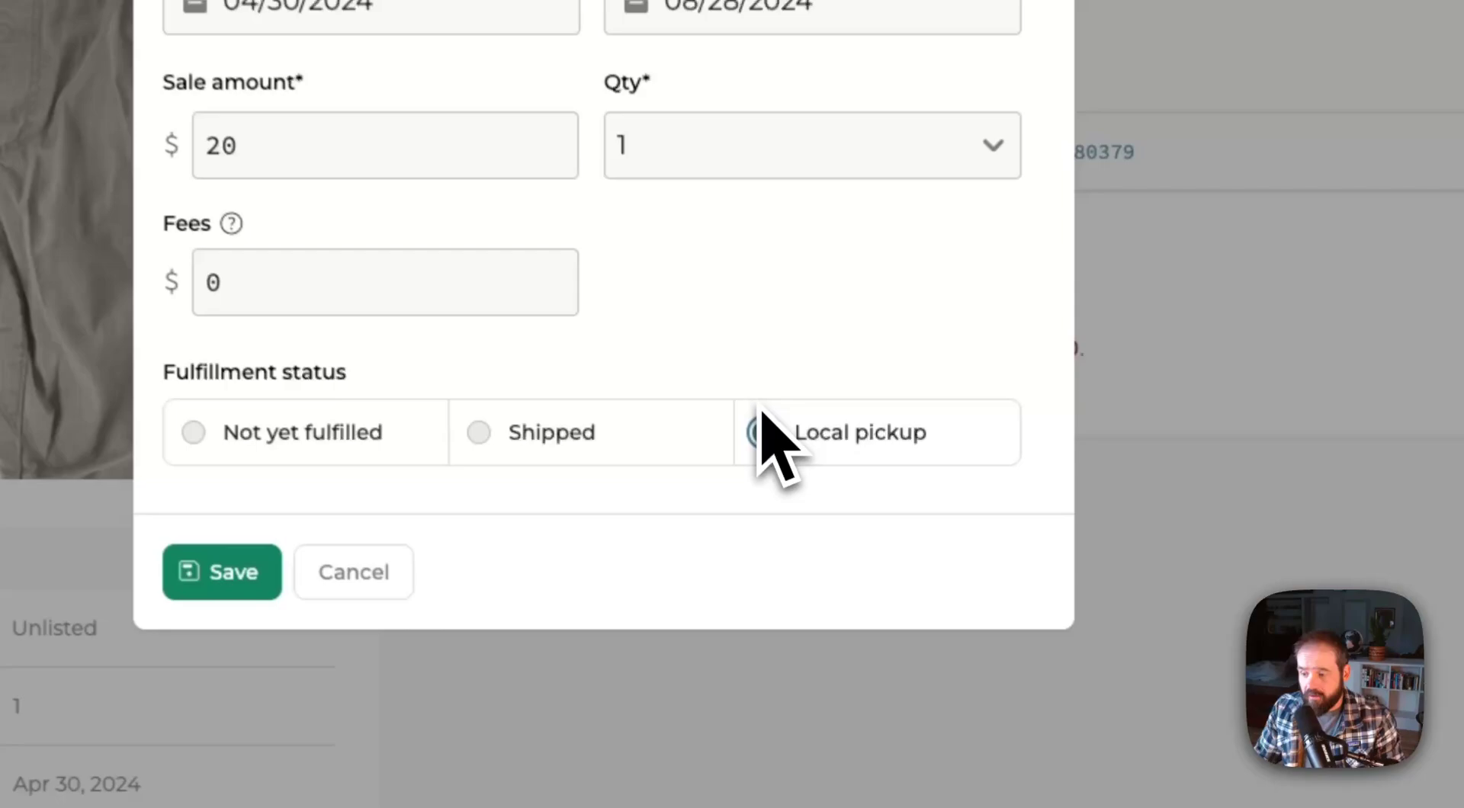
pyautogui.click(755, 432)
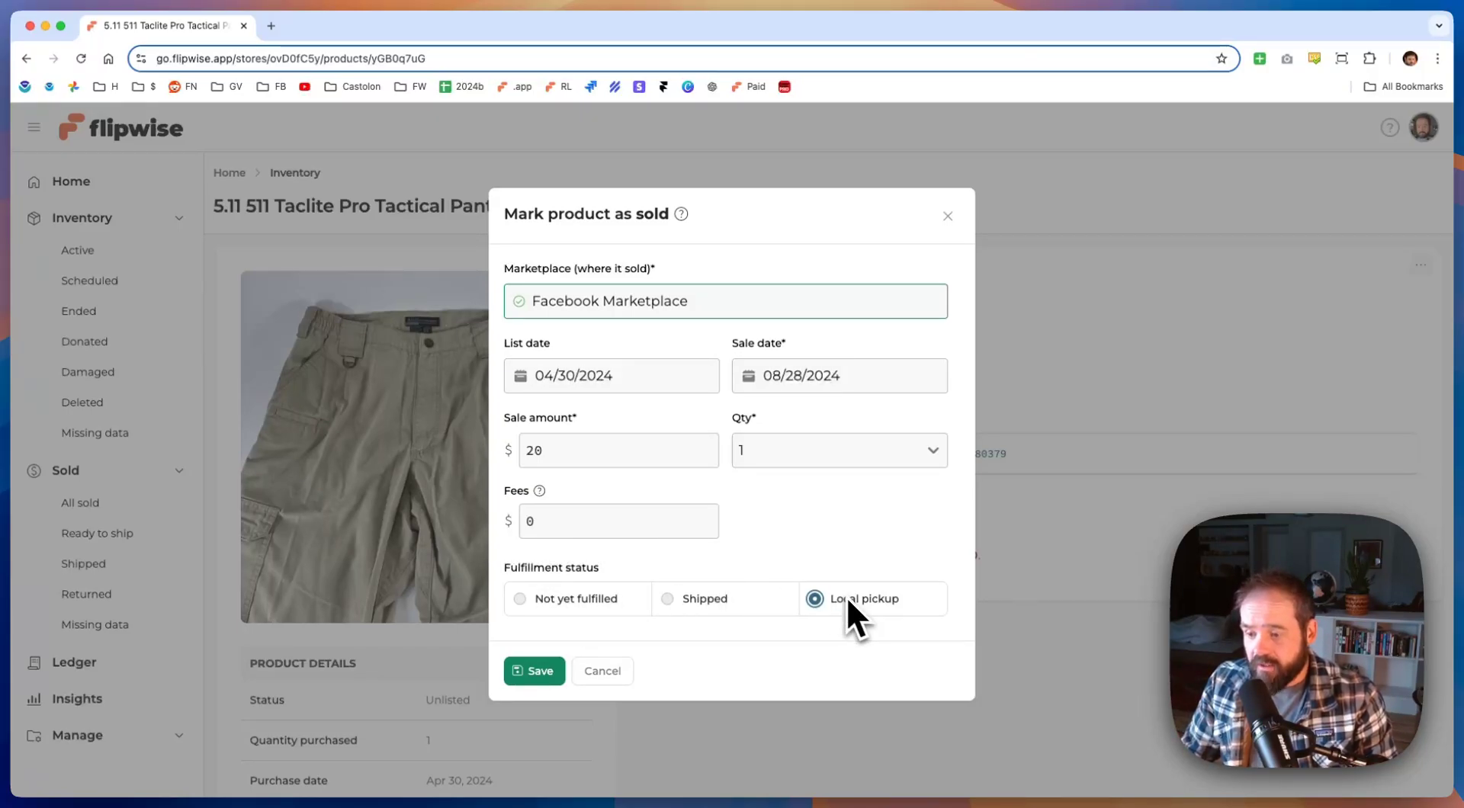
pyautogui.click(534, 671)
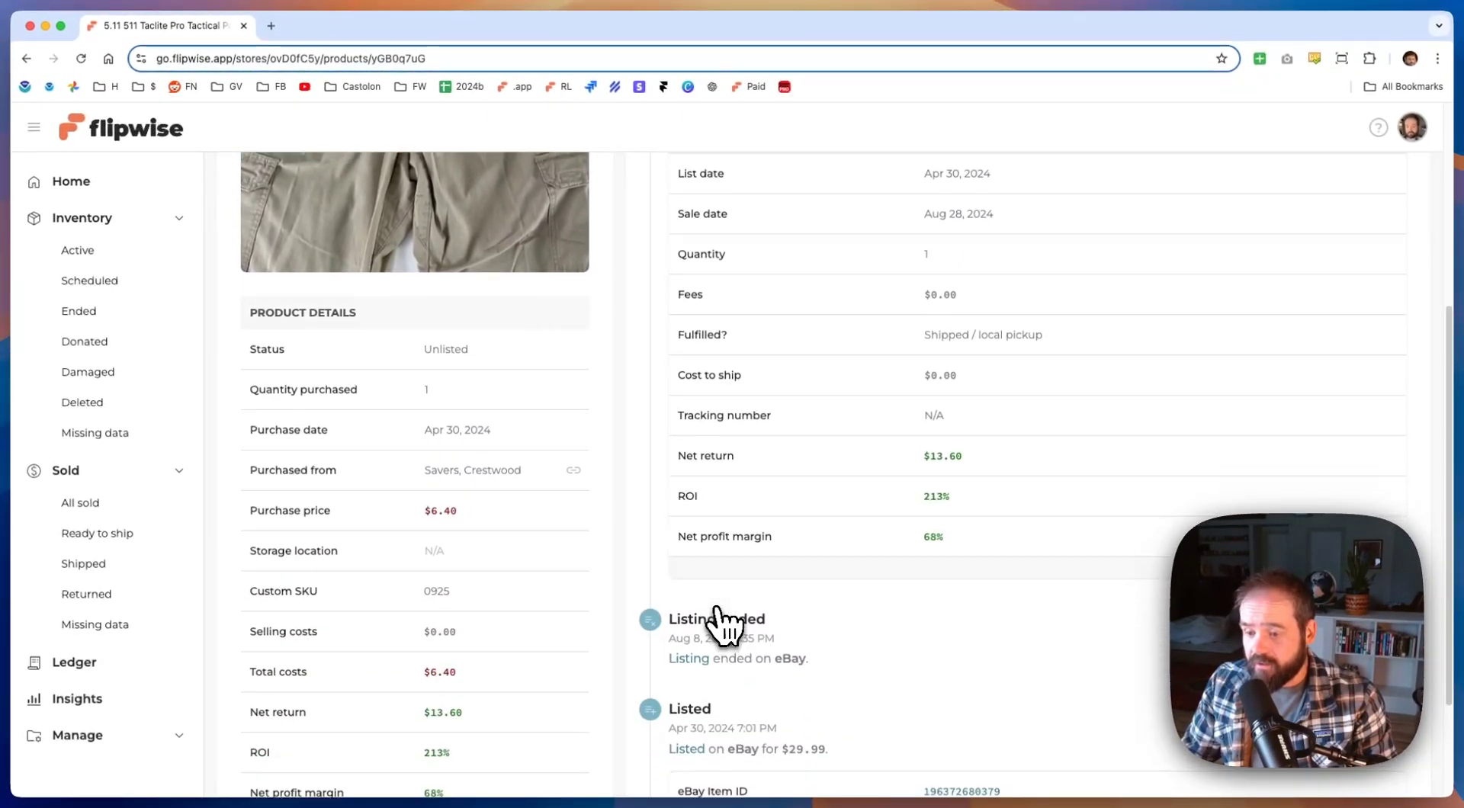
pyautogui.scroll(-3)
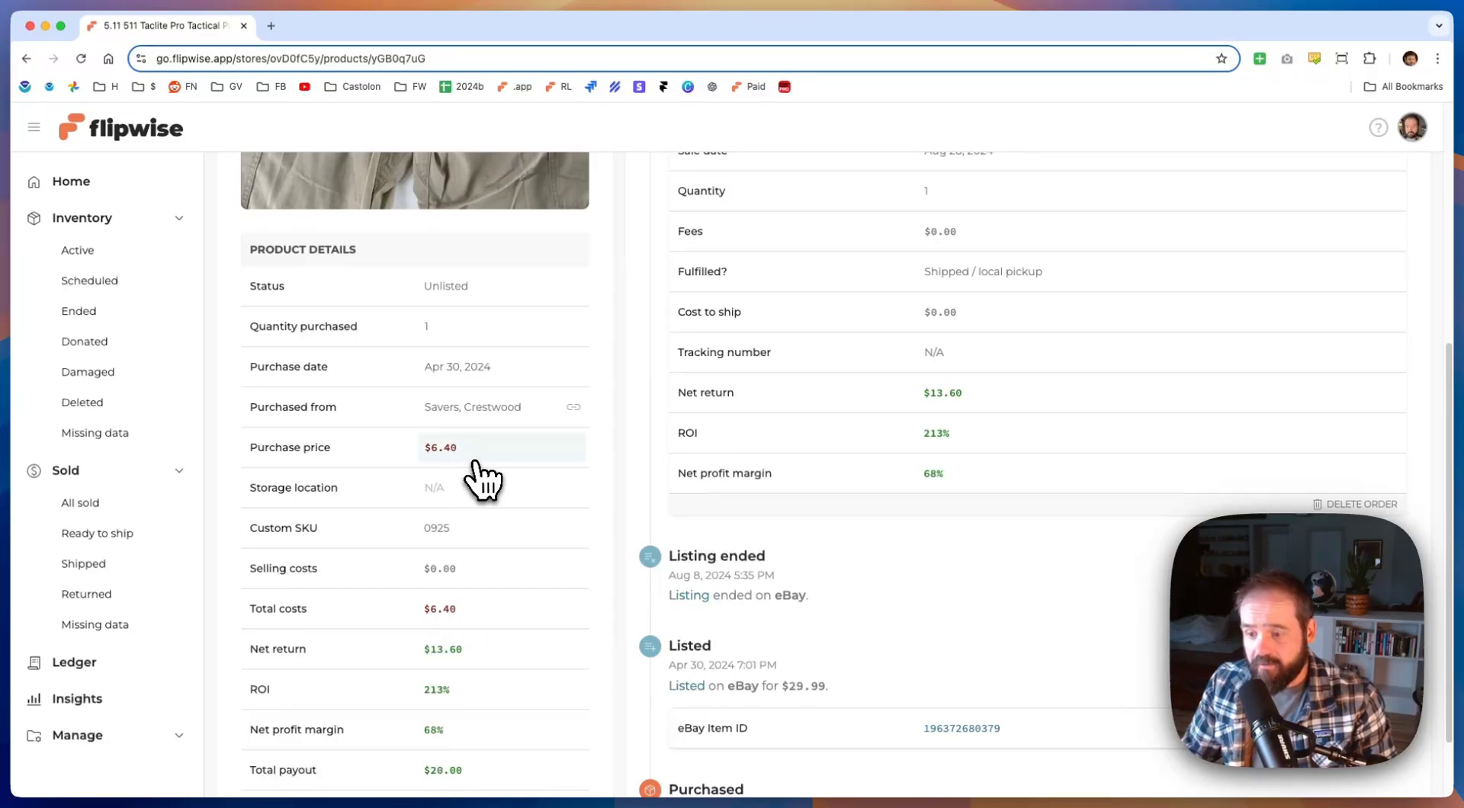
pyautogui.scroll(-3)
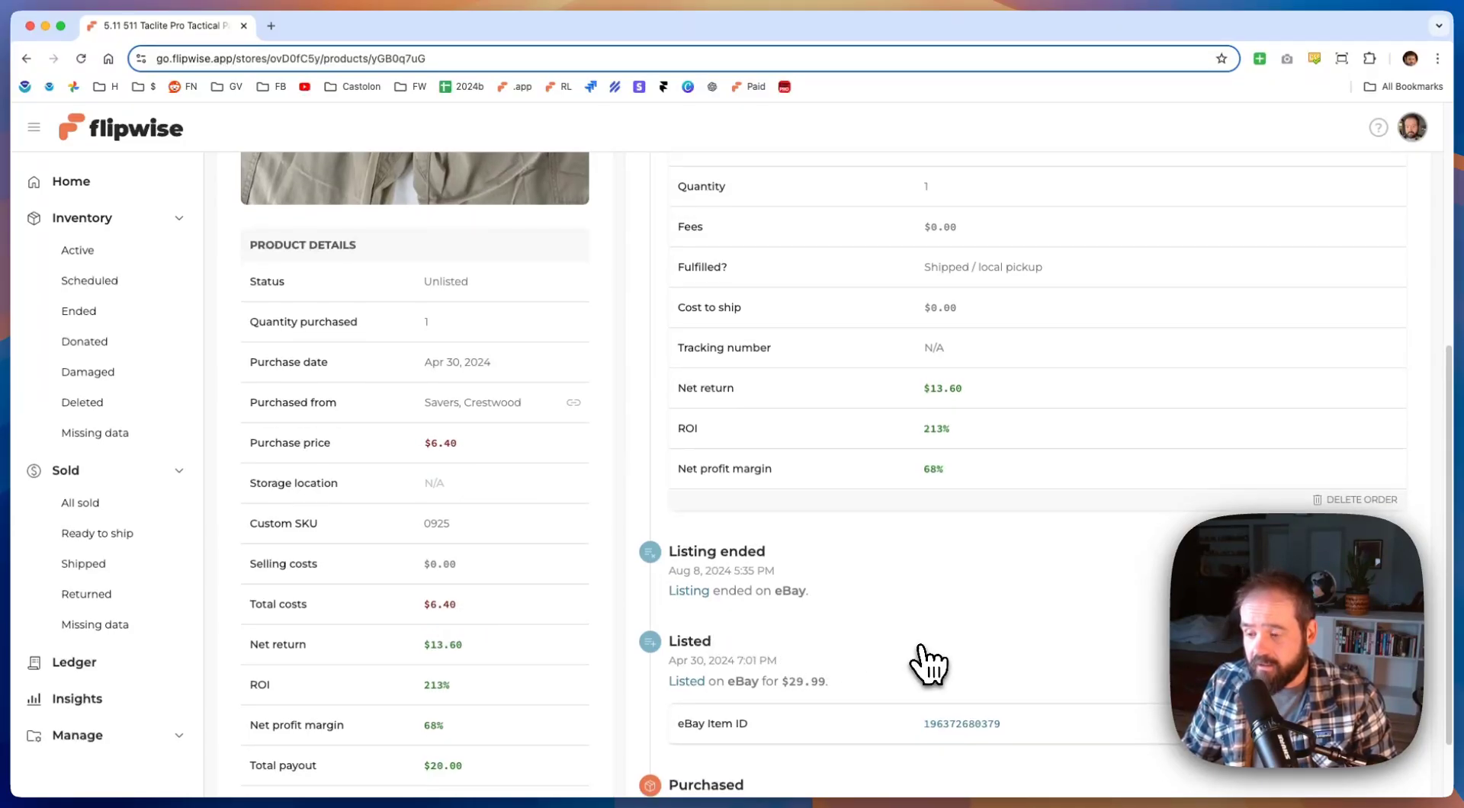
pyautogui.scroll(-3)
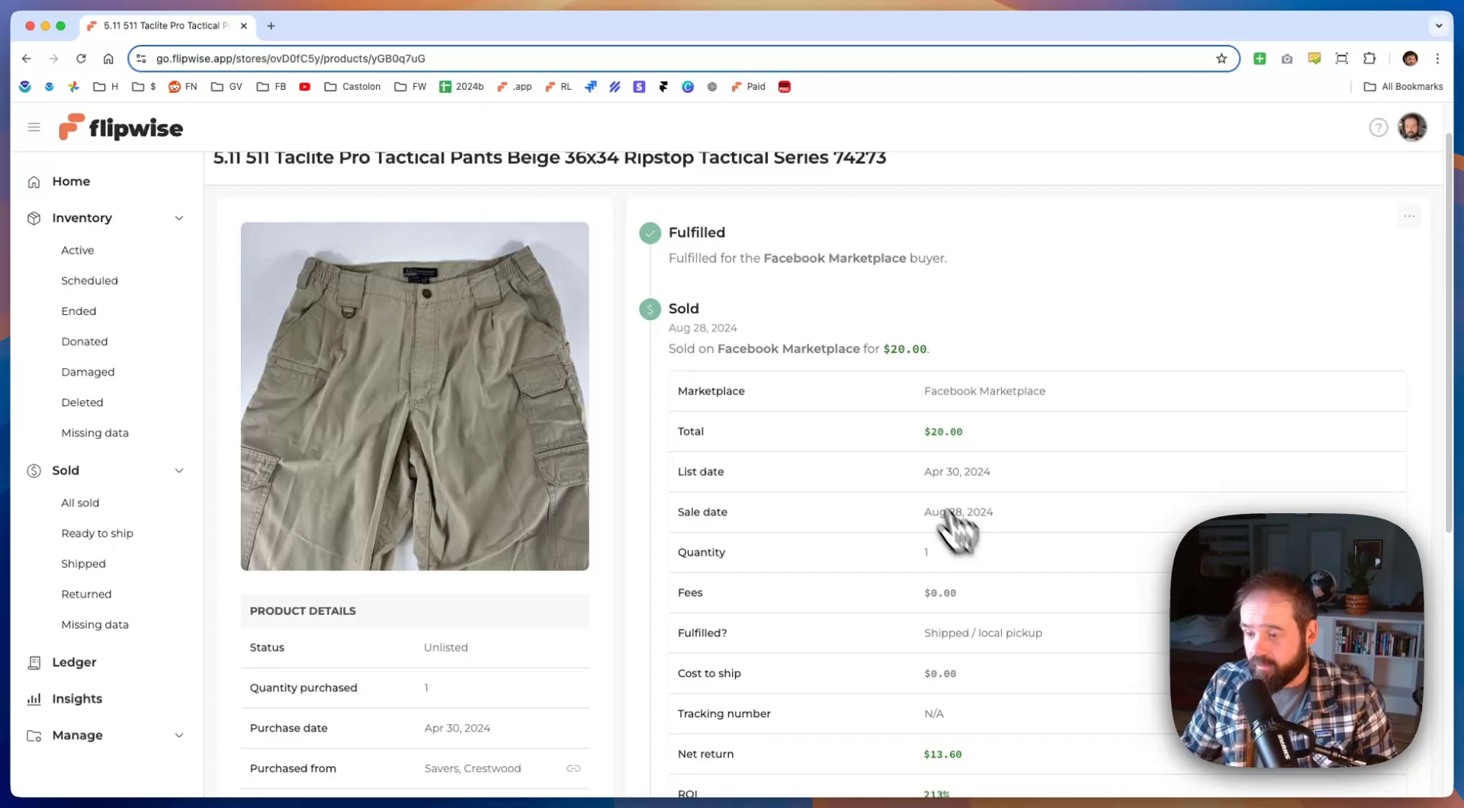
pyautogui.scroll(-3)
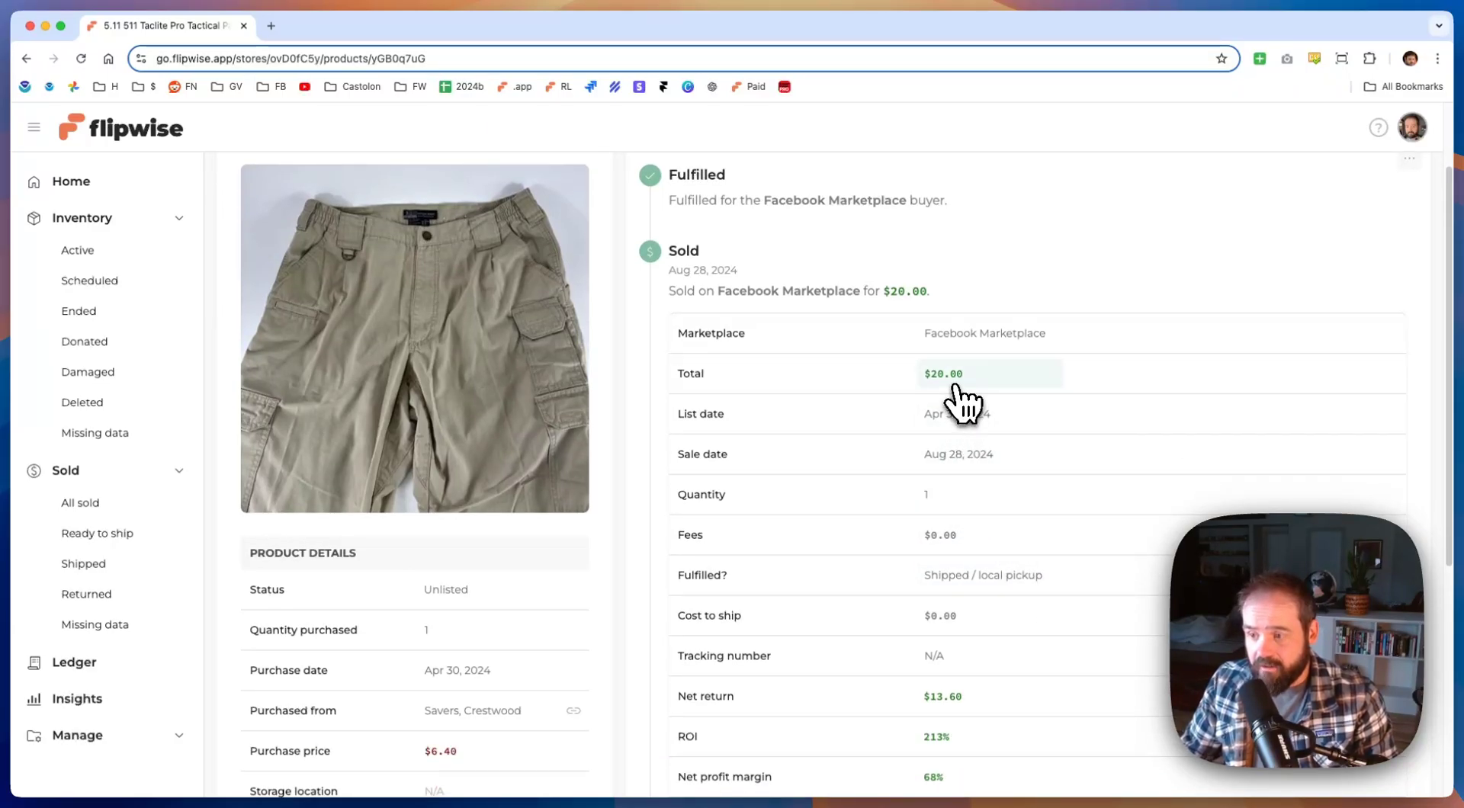
pyautogui.moveTo(952, 508)
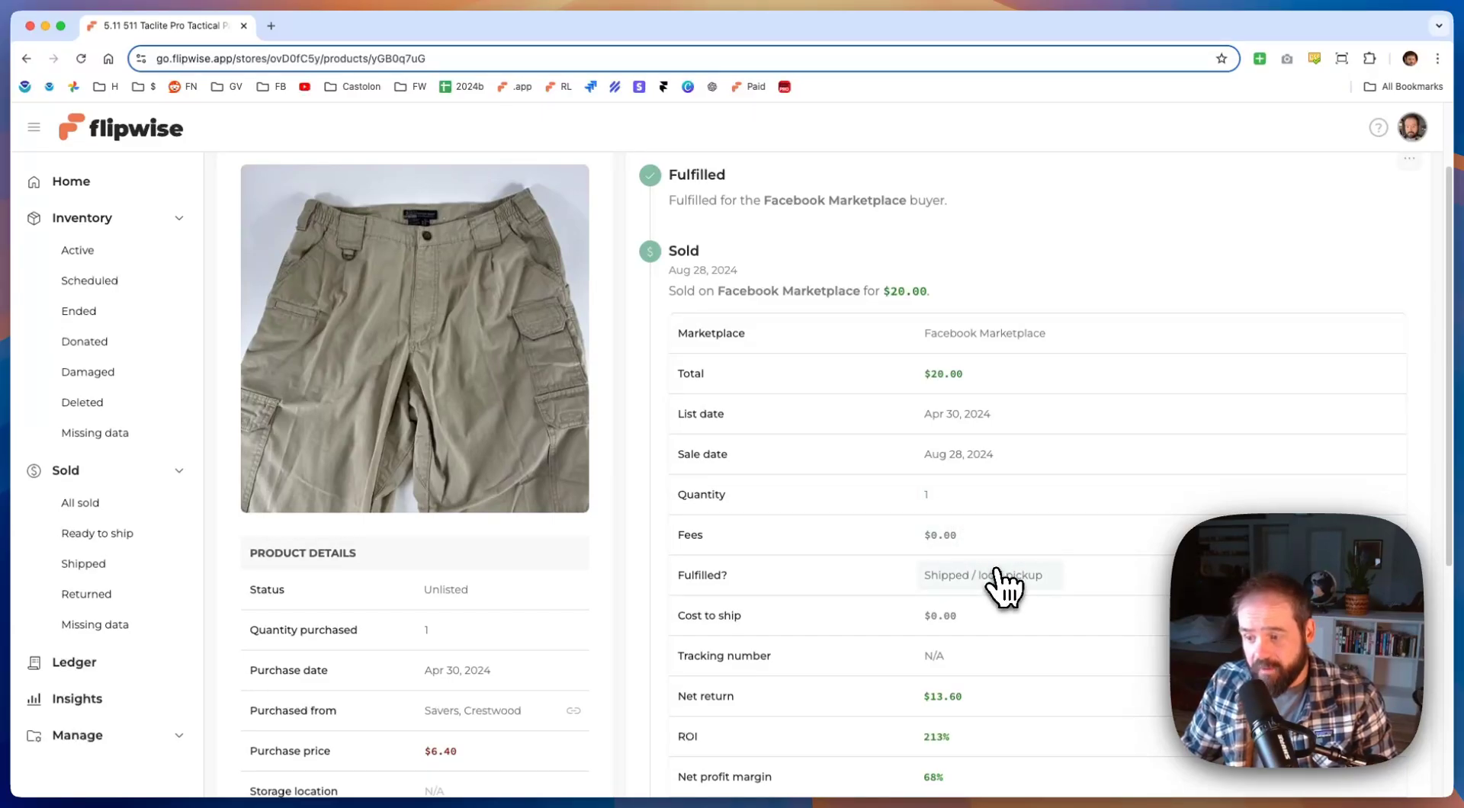
pyautogui.moveTo(1008, 719)
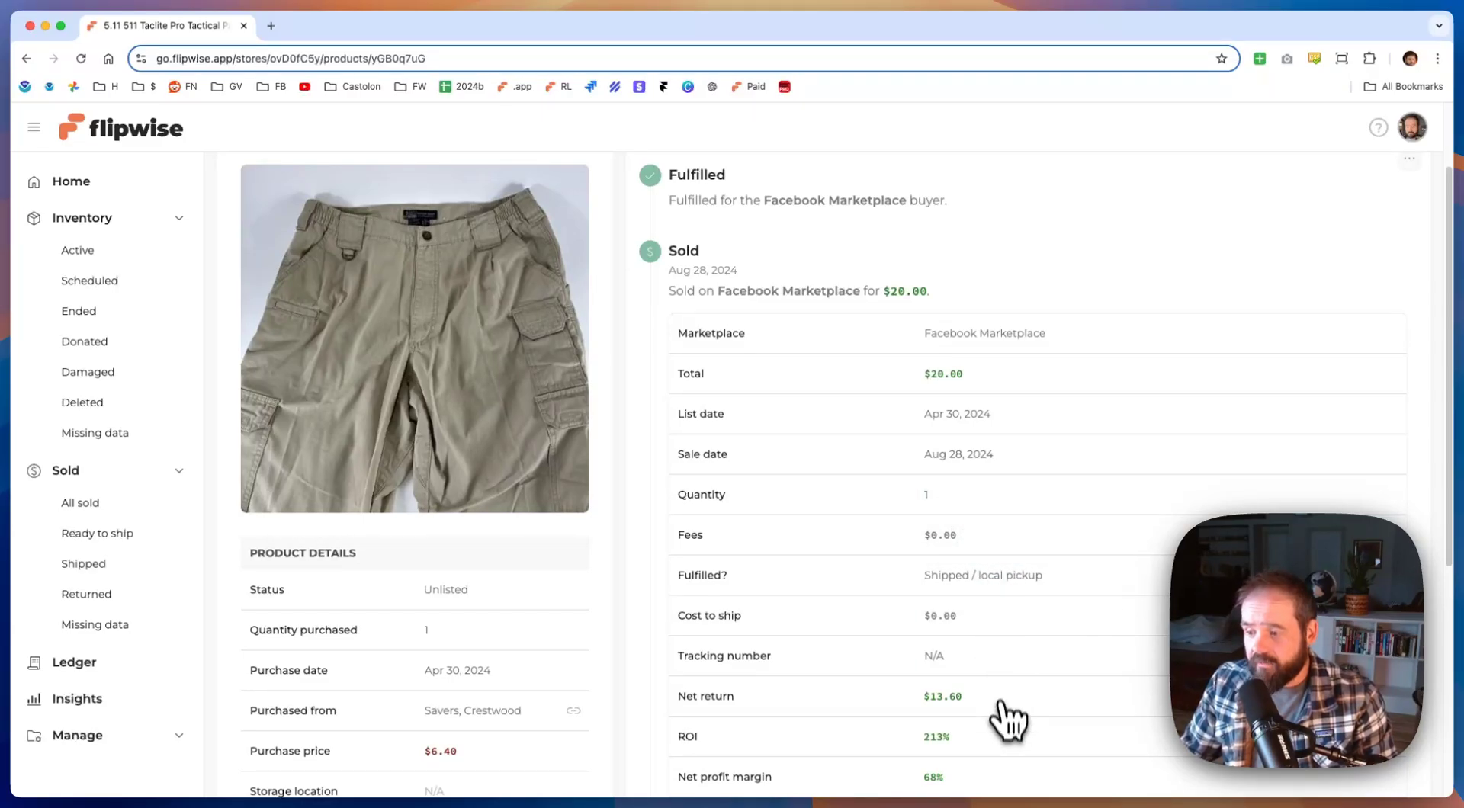
pyautogui.moveTo(1044, 657)
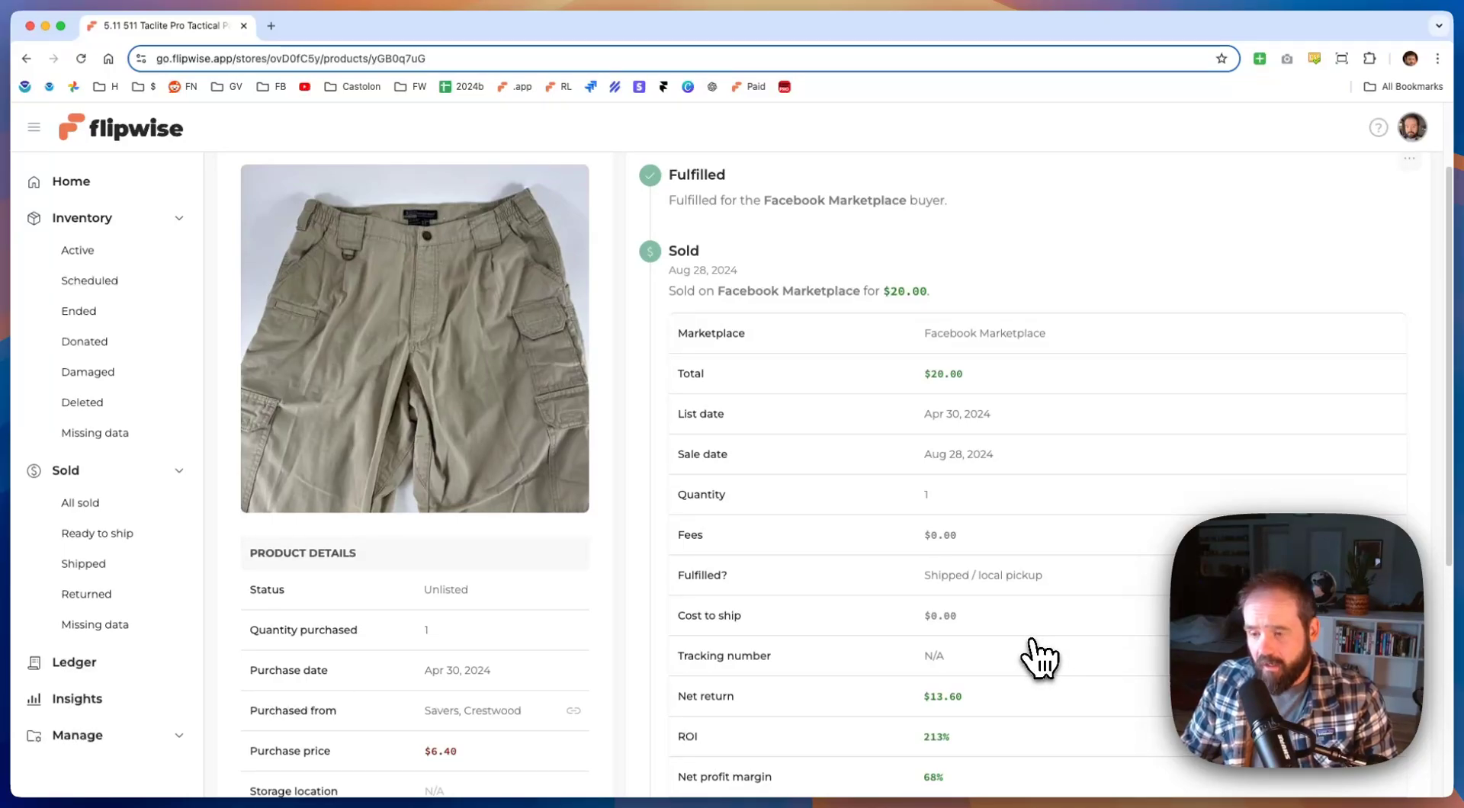
pyautogui.moveTo(1022, 660)
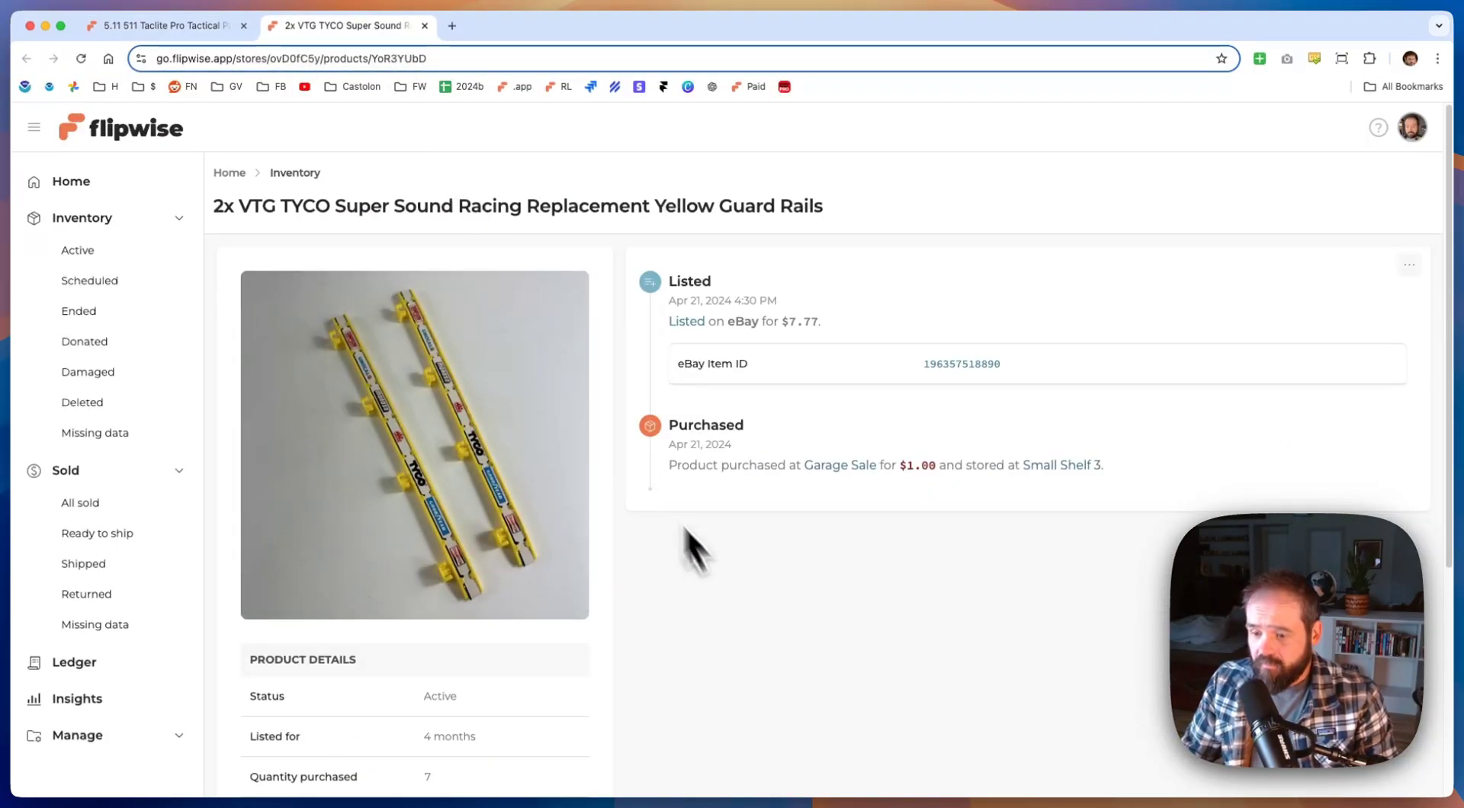
# - Scroll through the TYCO yellow guard rails product details
pyautogui.scroll(-3)
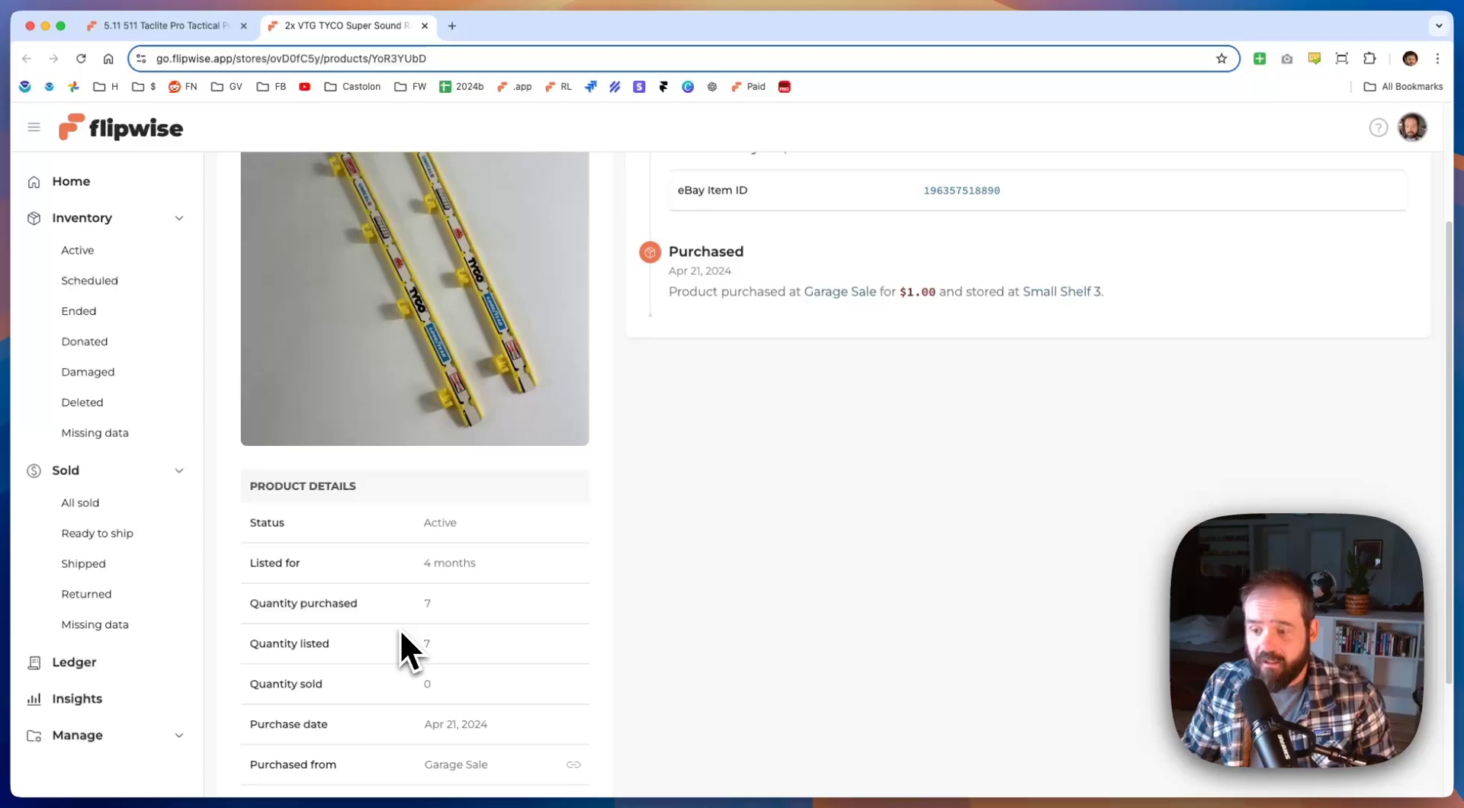
pyautogui.moveTo(451, 687)
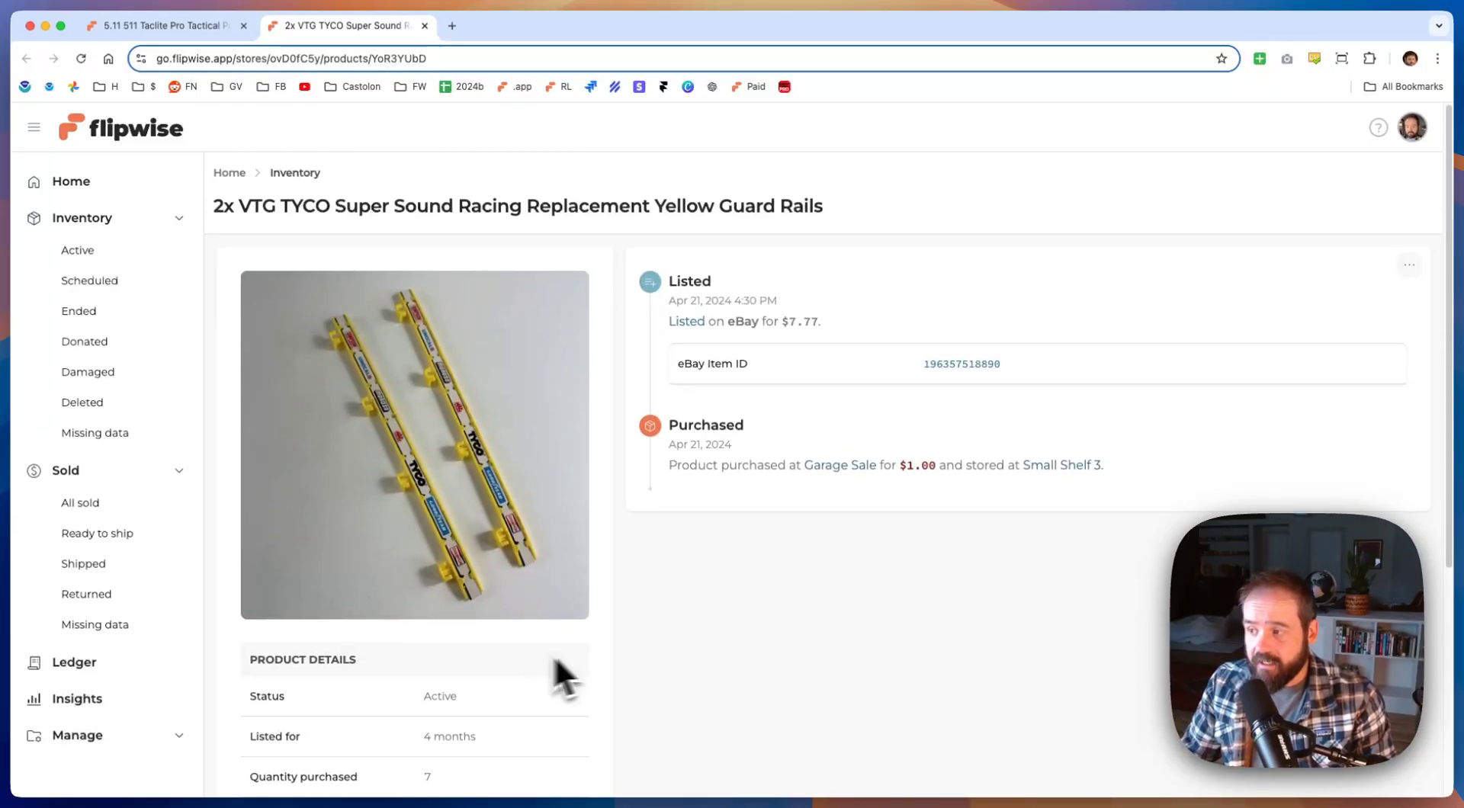
pyautogui.click(1410, 264)
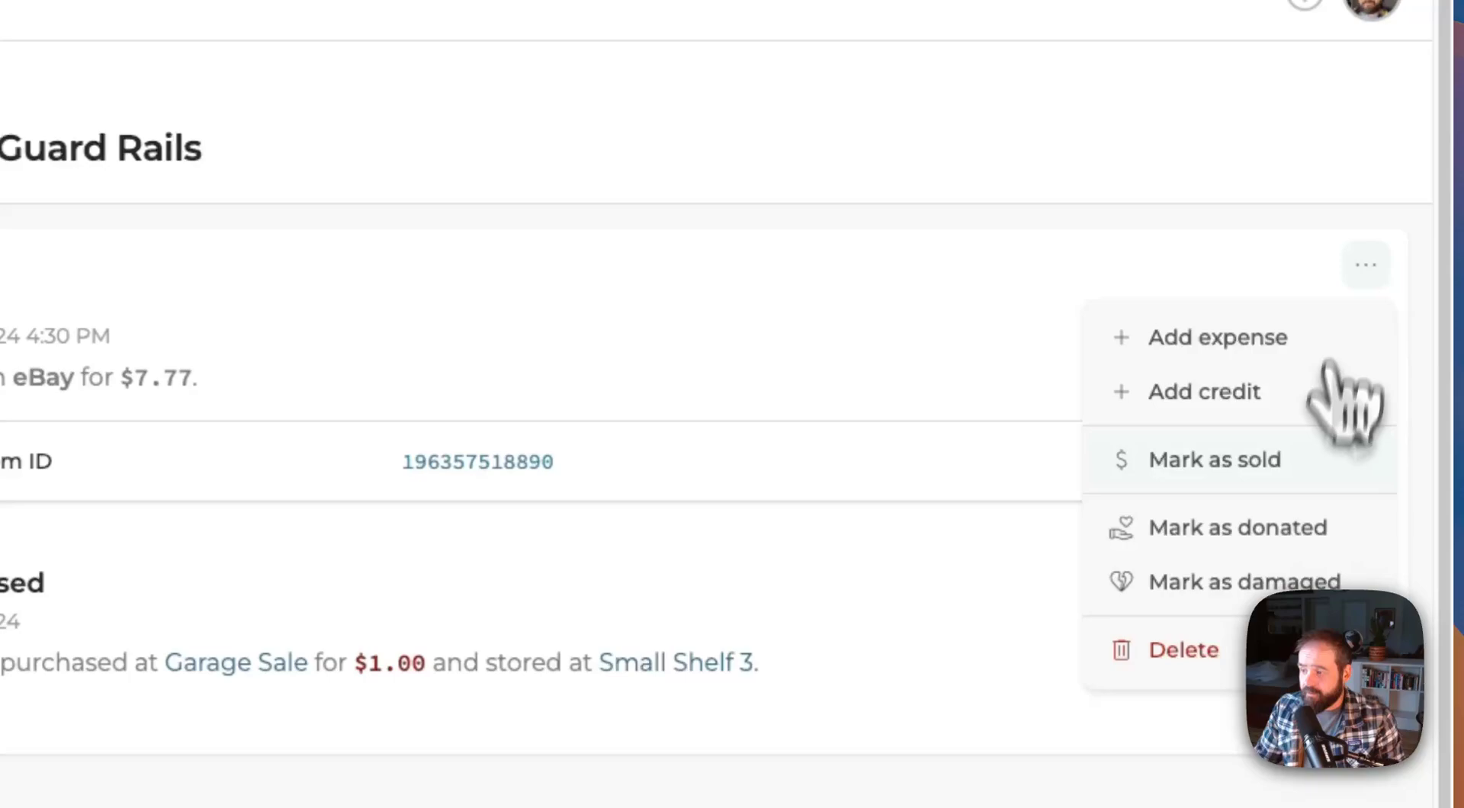
pyautogui.click(1214, 459)
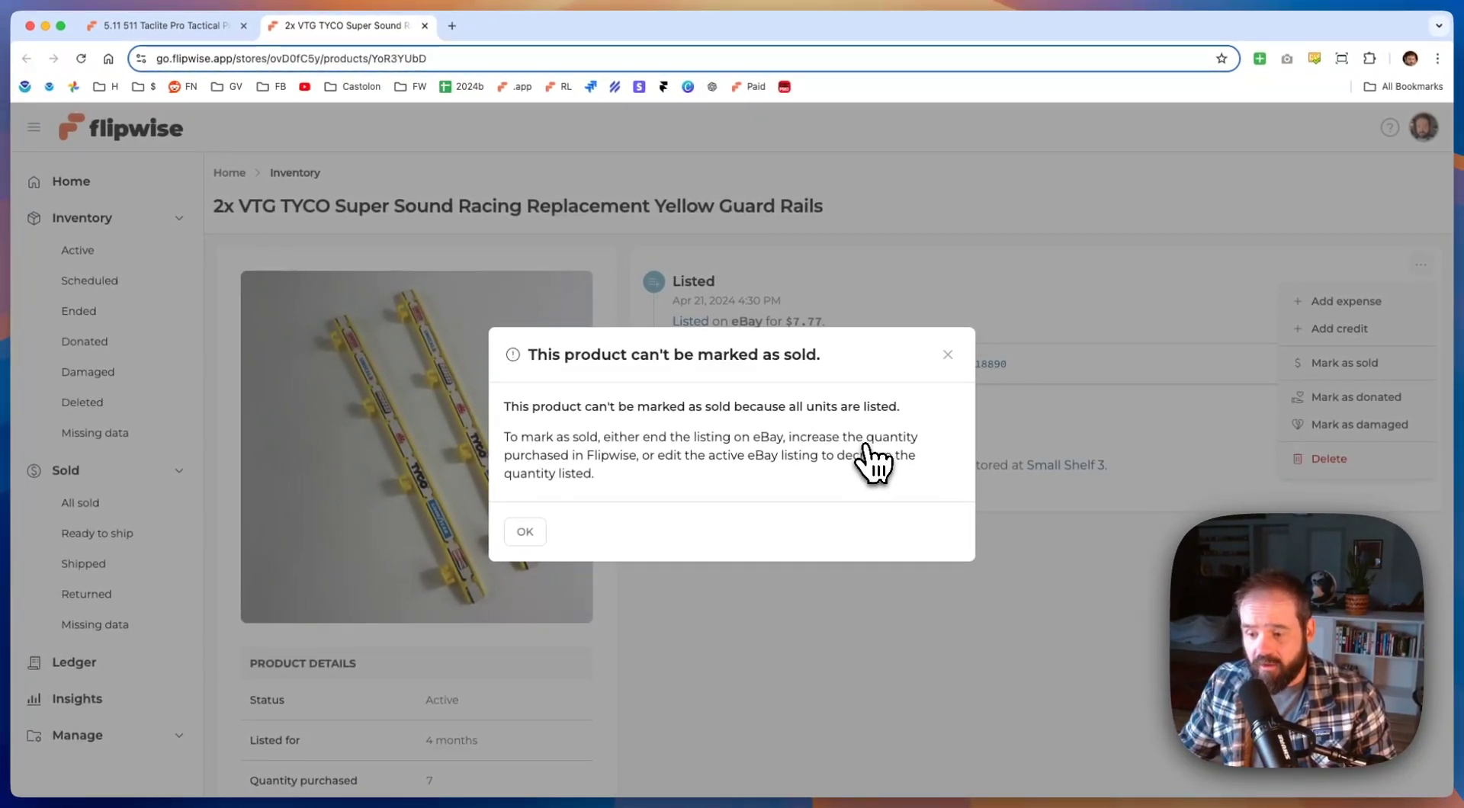
pyautogui.moveTo(676, 537)
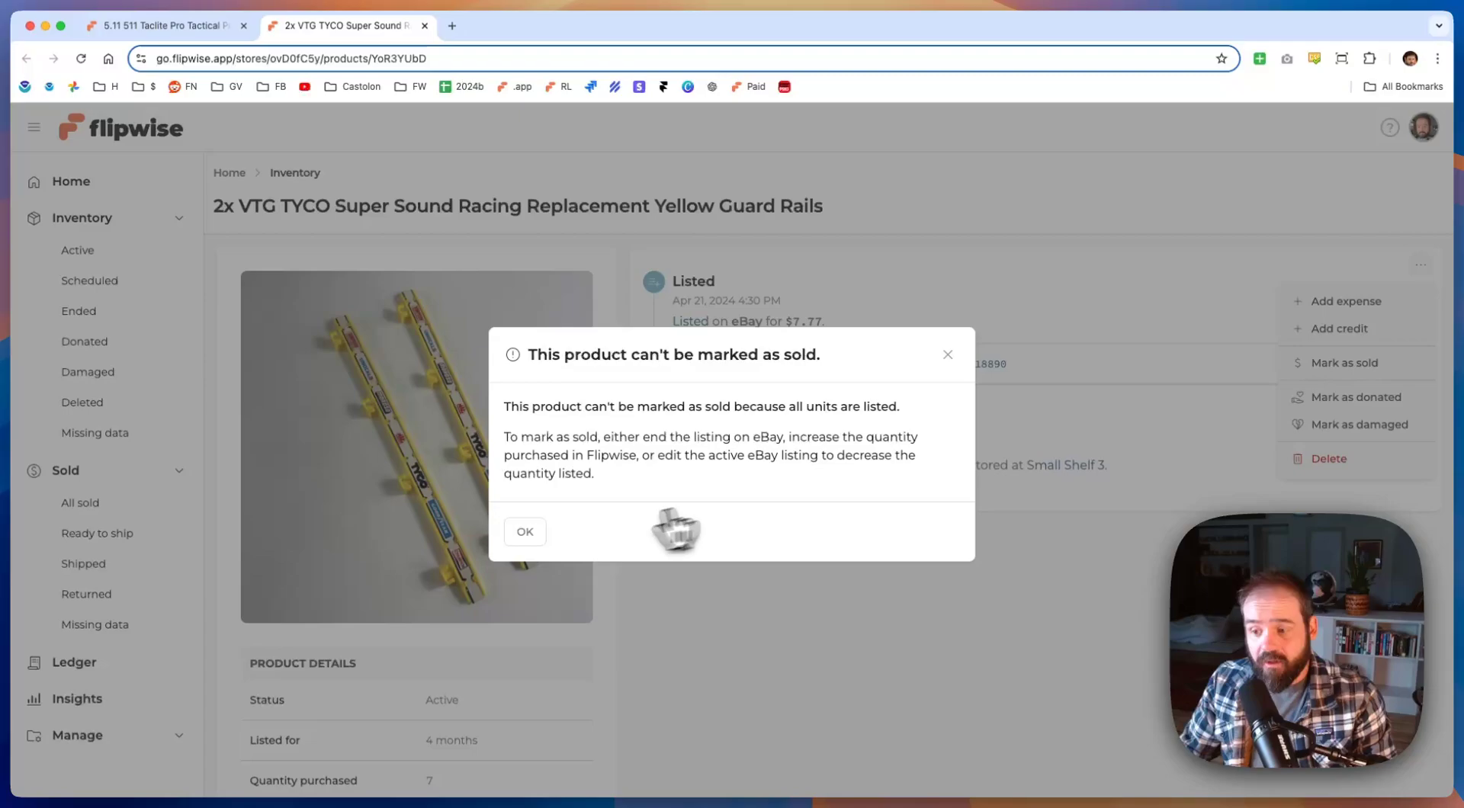
pyautogui.click(525, 531)
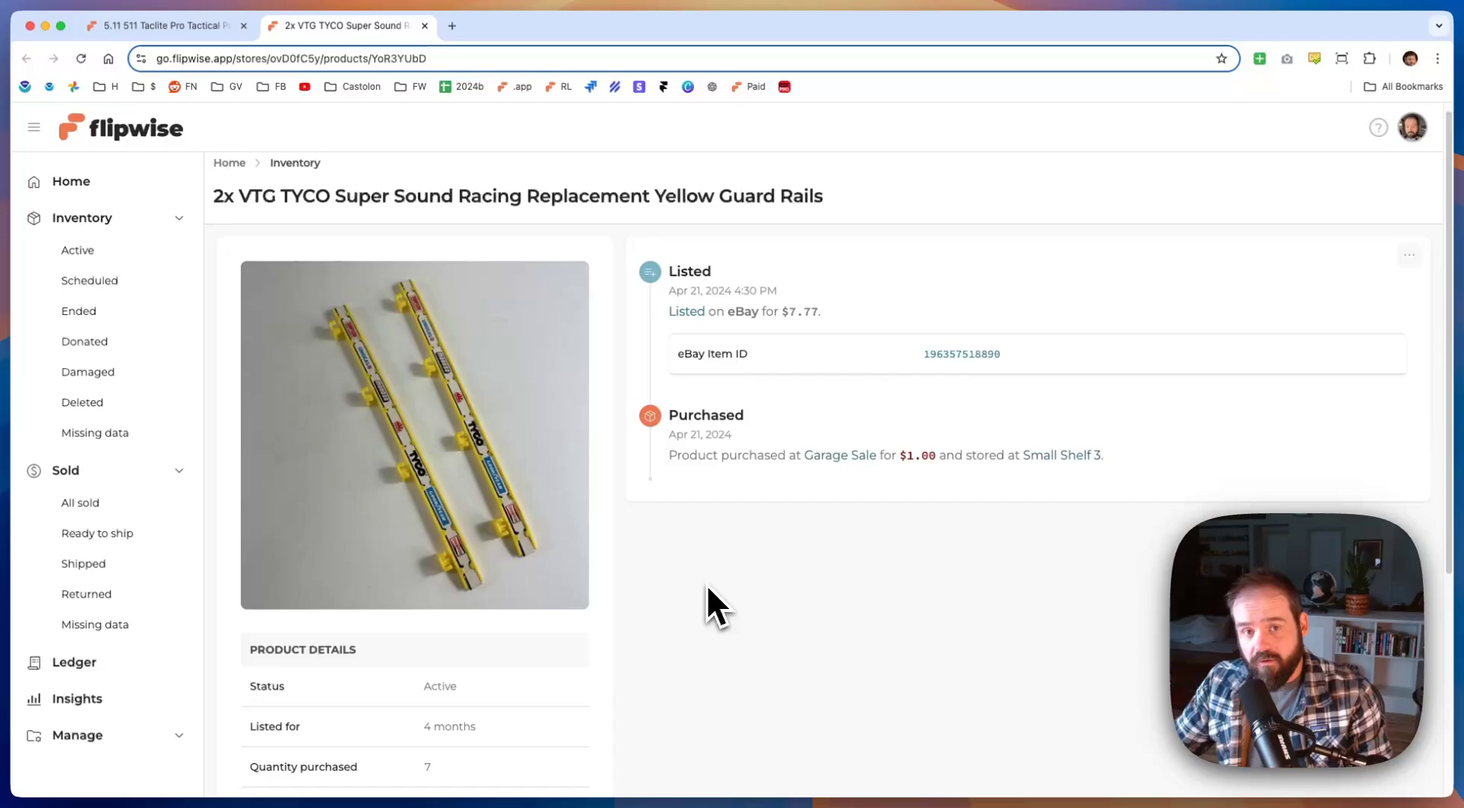
pyautogui.scroll(-3)
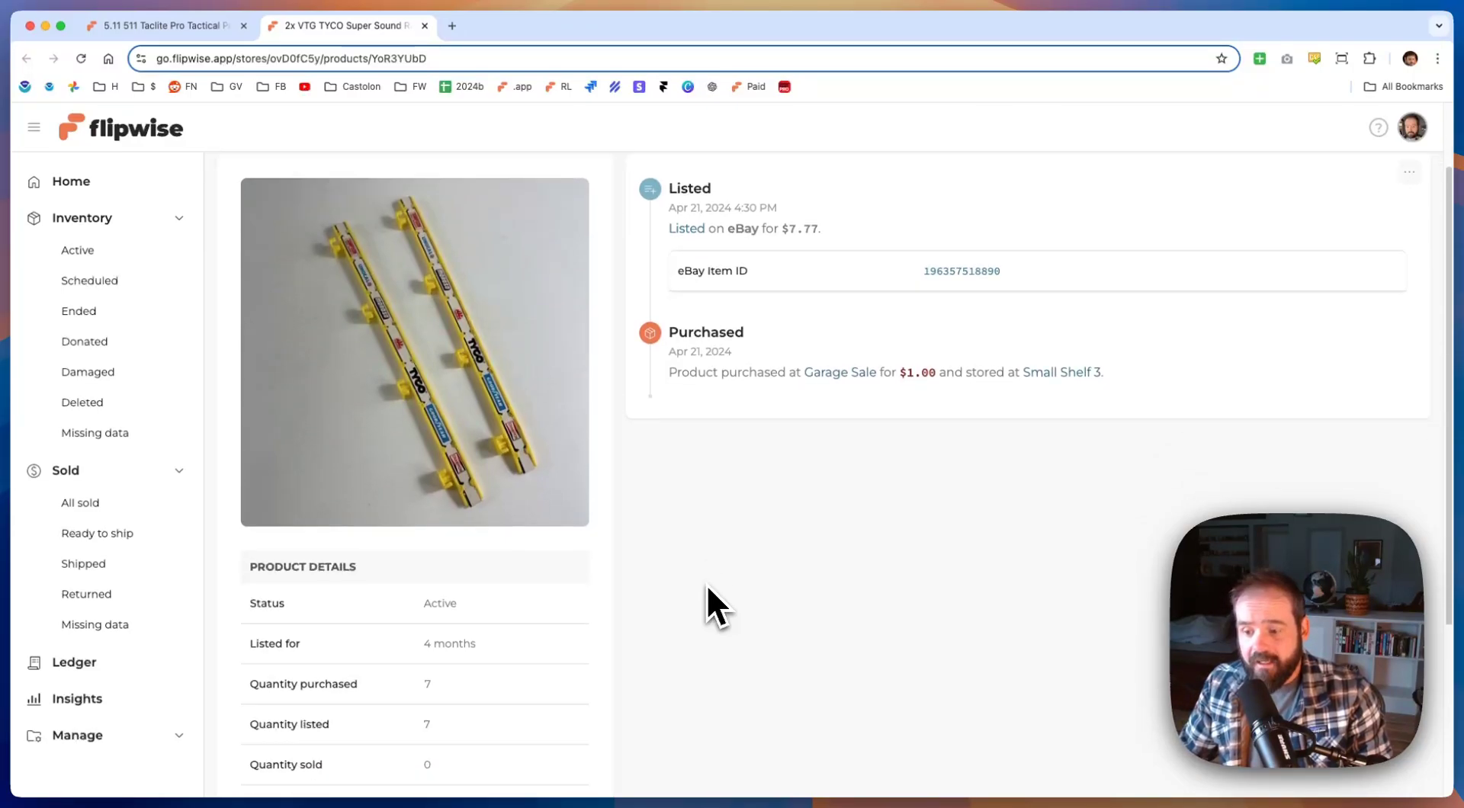
pyautogui.scroll(-3)
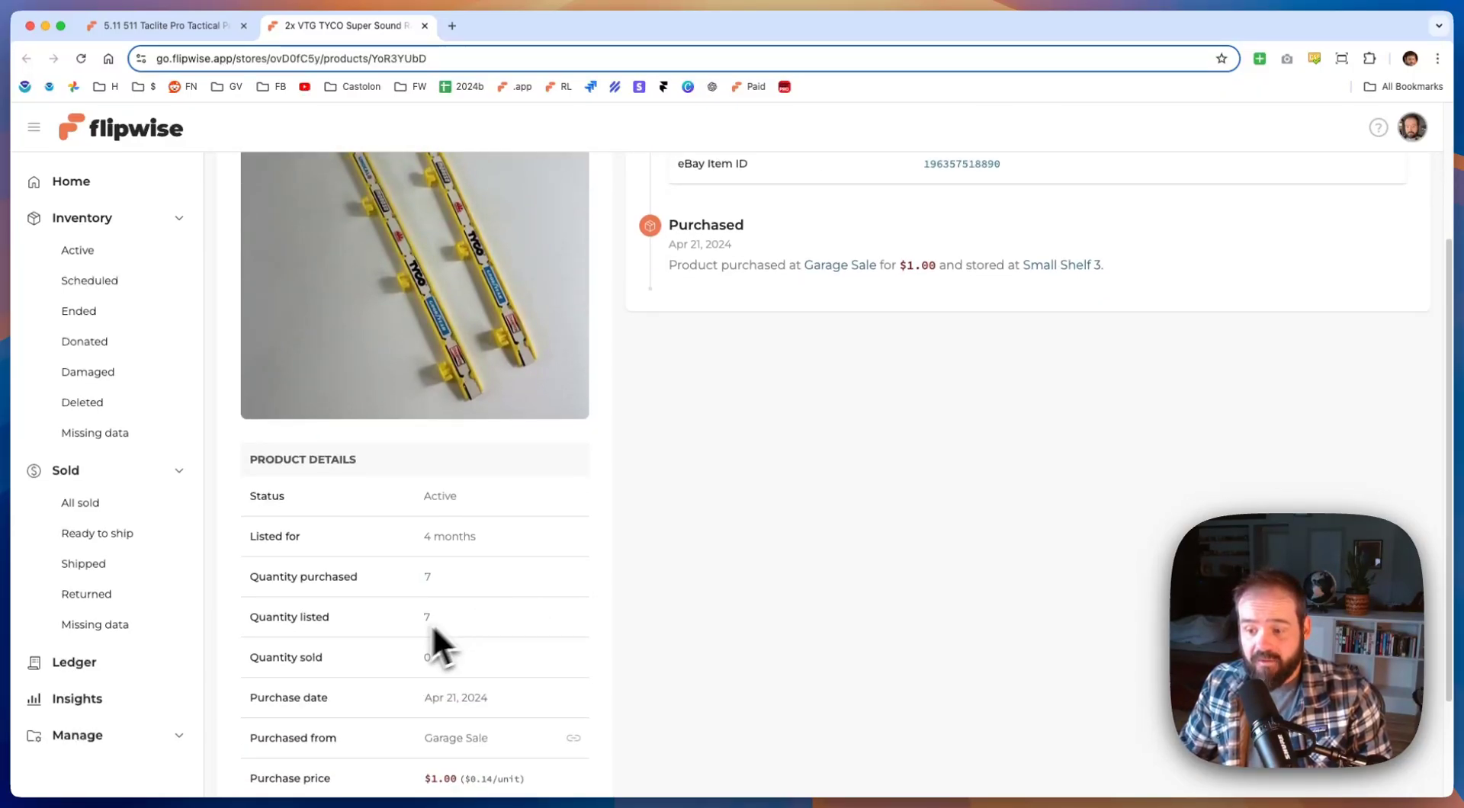
pyautogui.moveTo(433, 671)
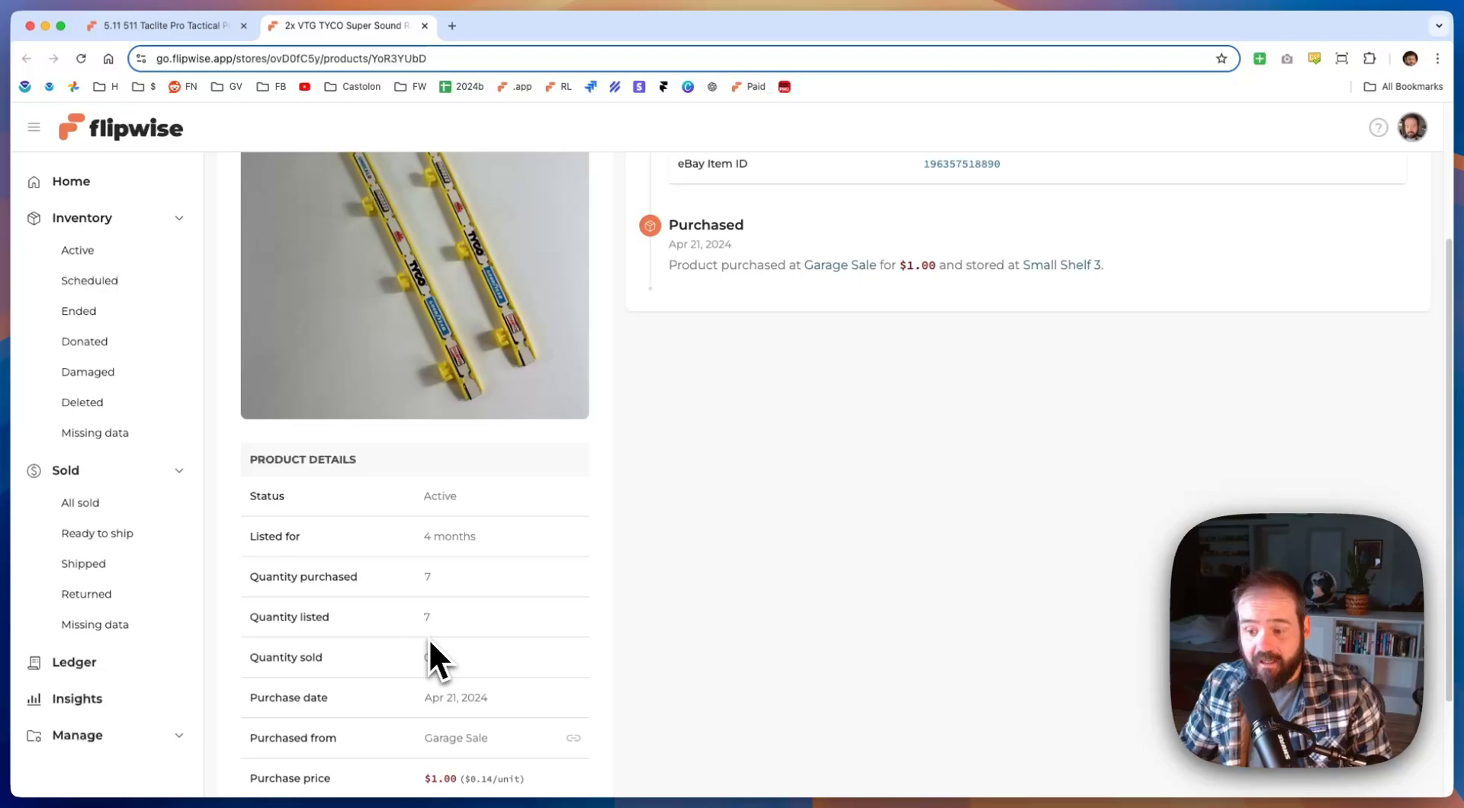
pyautogui.moveTo(925, 618)
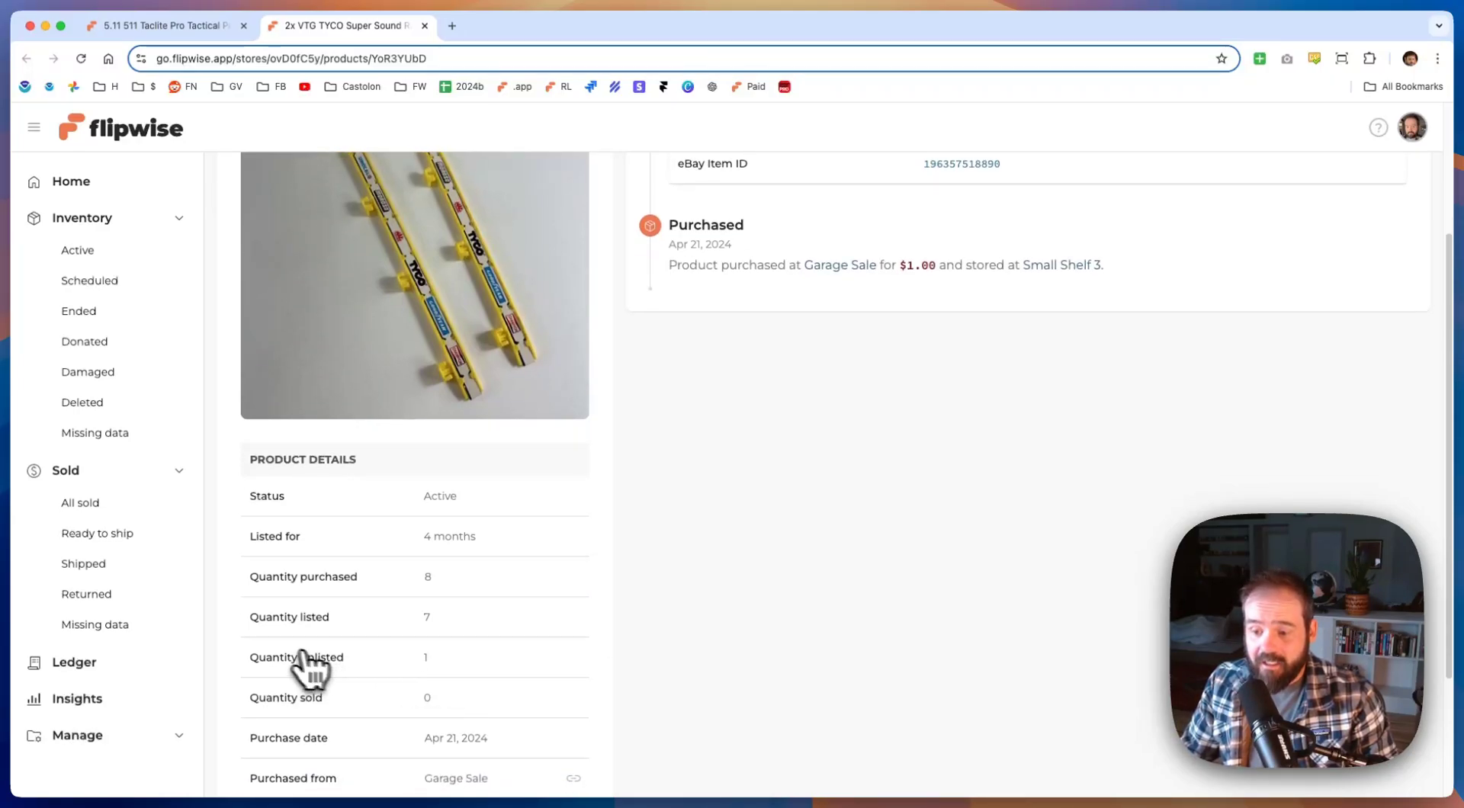
pyautogui.moveTo(406, 665)
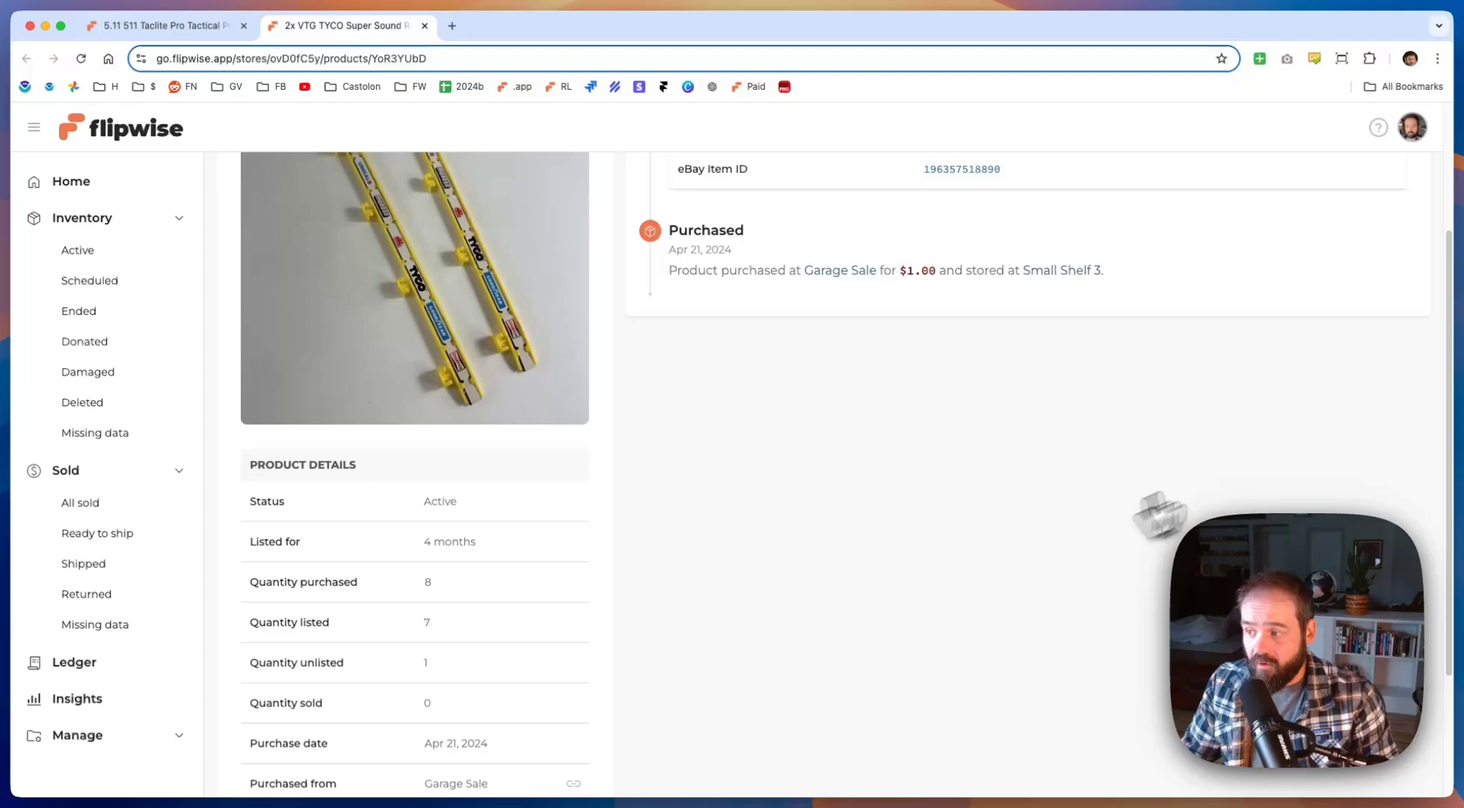
pyautogui.click(1344, 363)
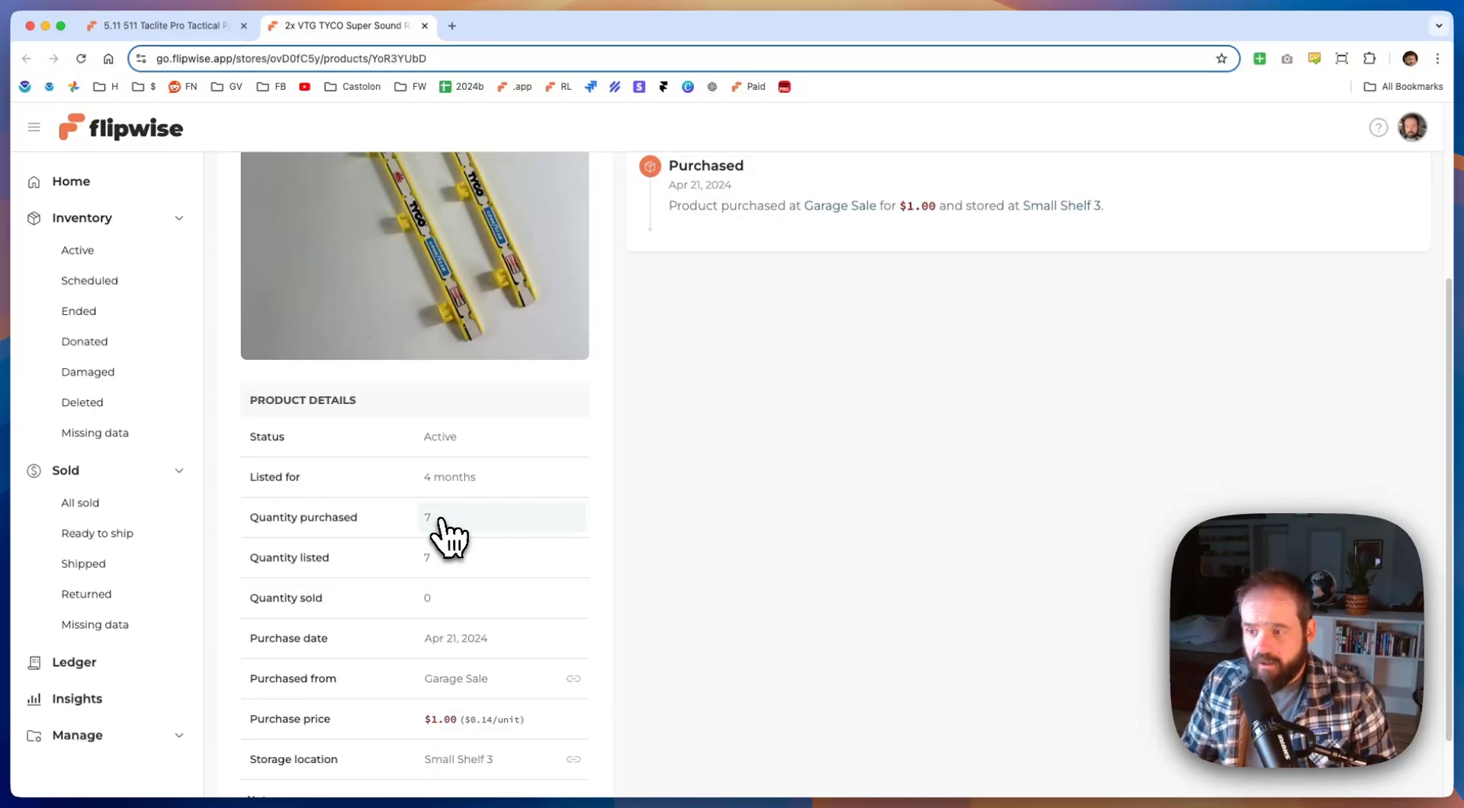
pyautogui.click(80, 312)
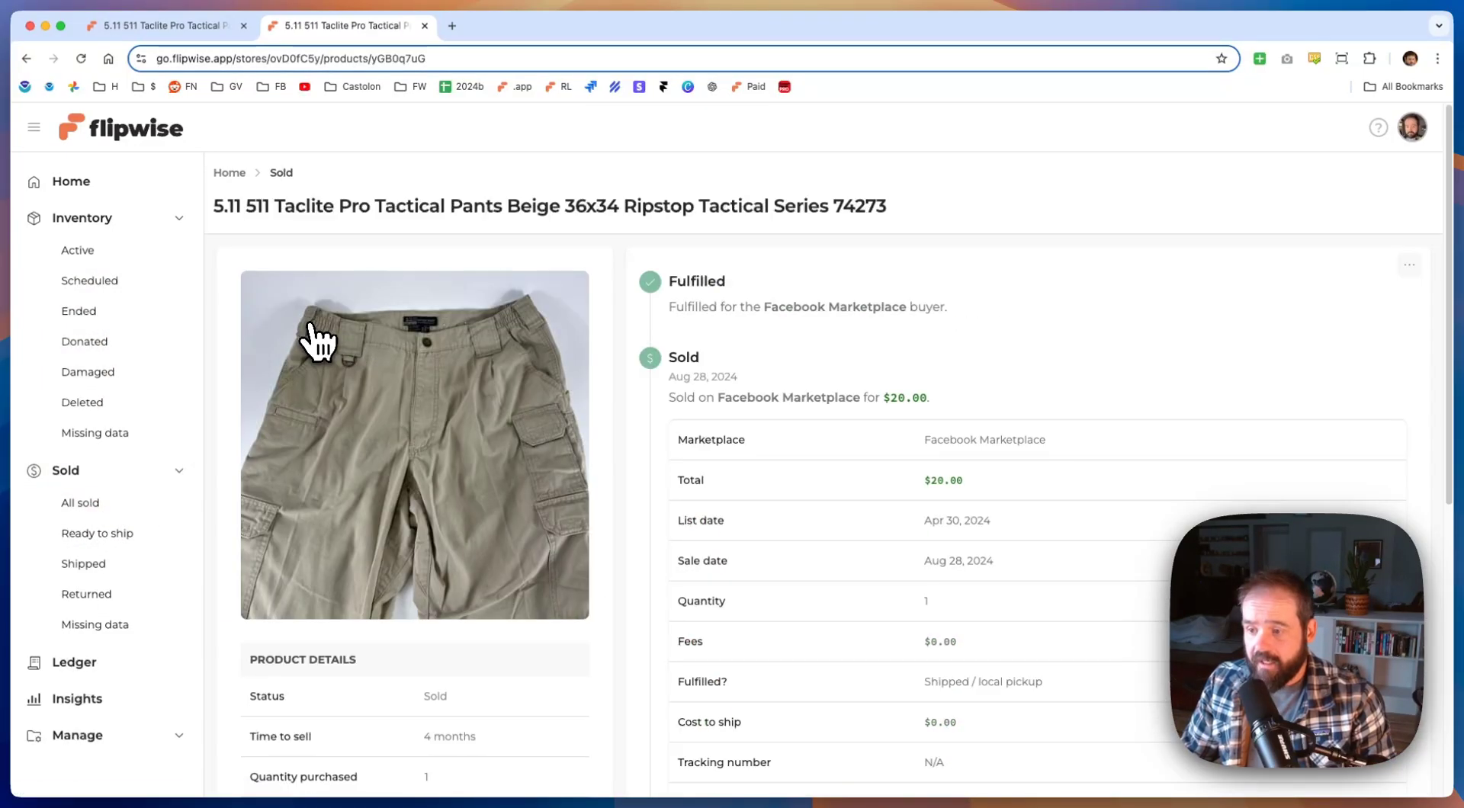
# - Review the pants timeline and go to the Sold products list
pyautogui.scroll(-3)
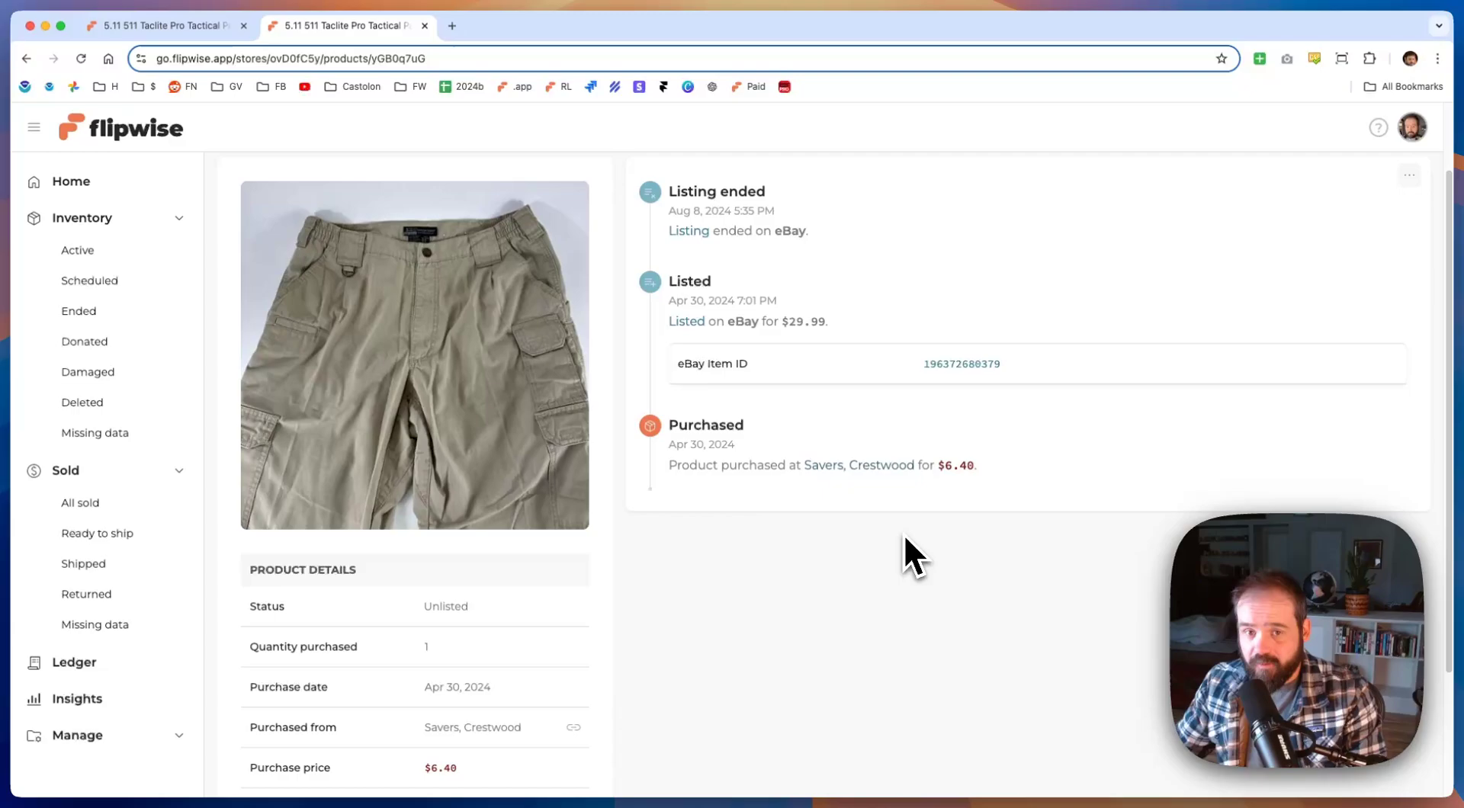
pyautogui.moveTo(714, 558)
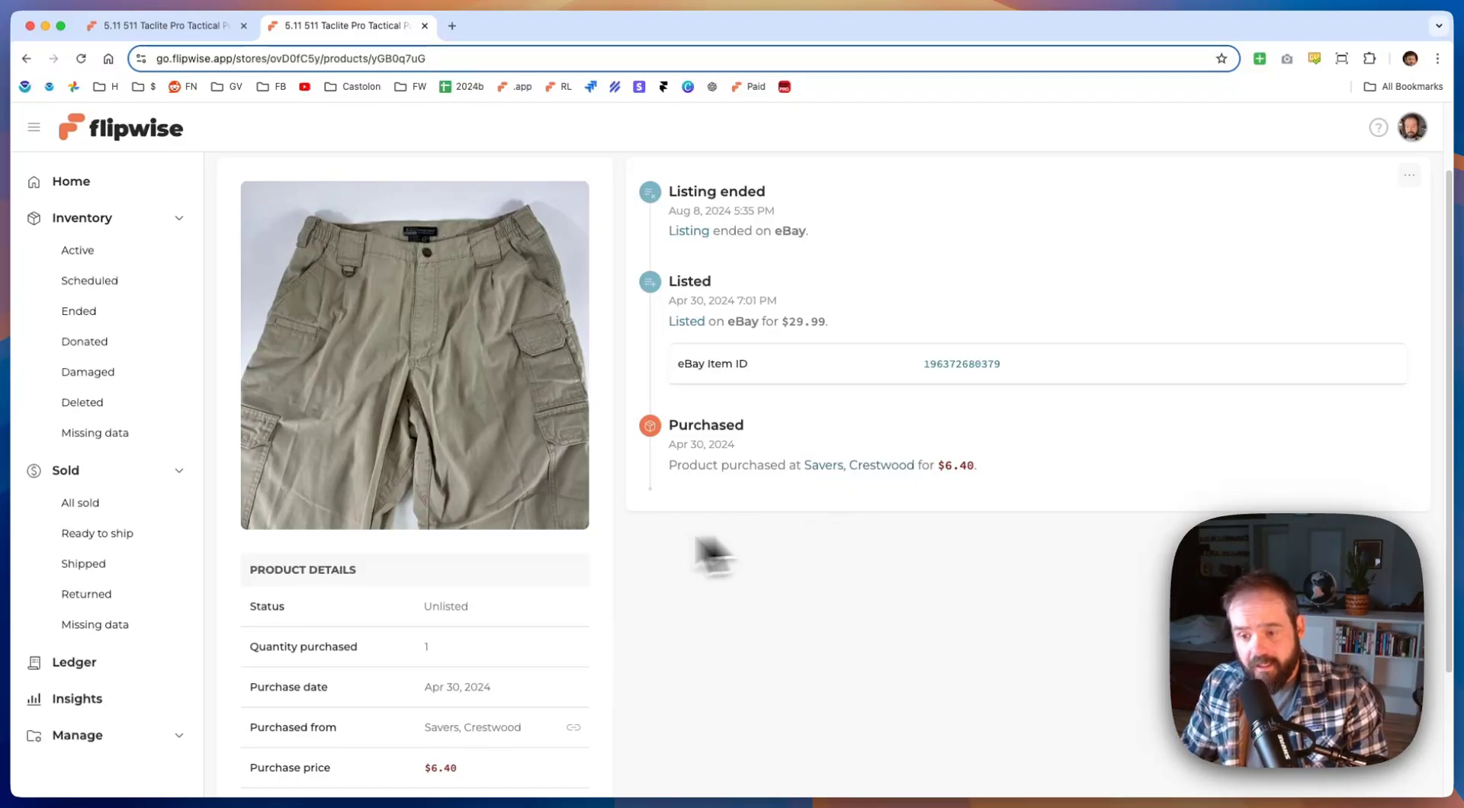
pyautogui.click(79, 502)
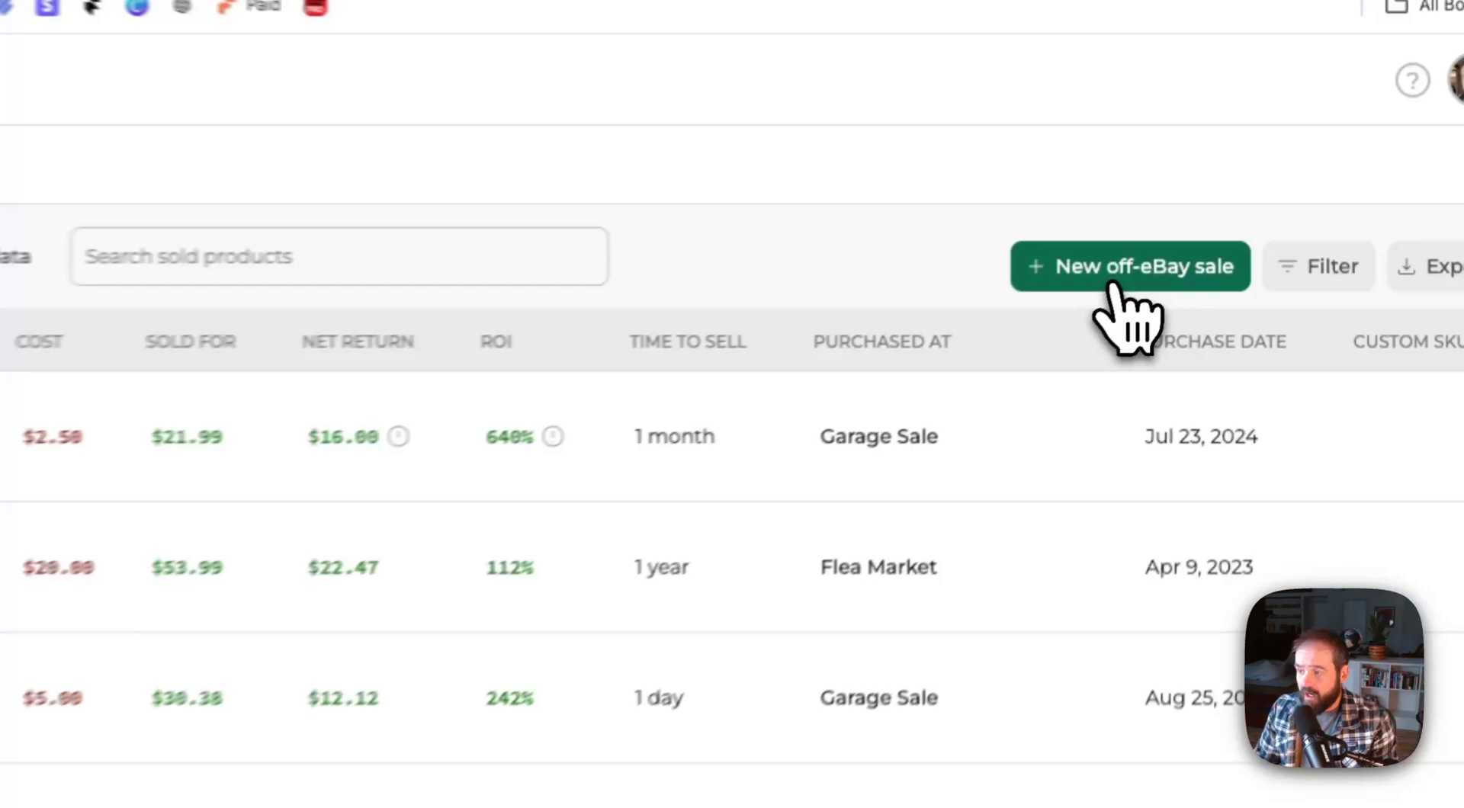
# - Start a new off-eBay sale named 511 Pants with a $2 purchase price and a photo attached
pyautogui.click(1132, 266)
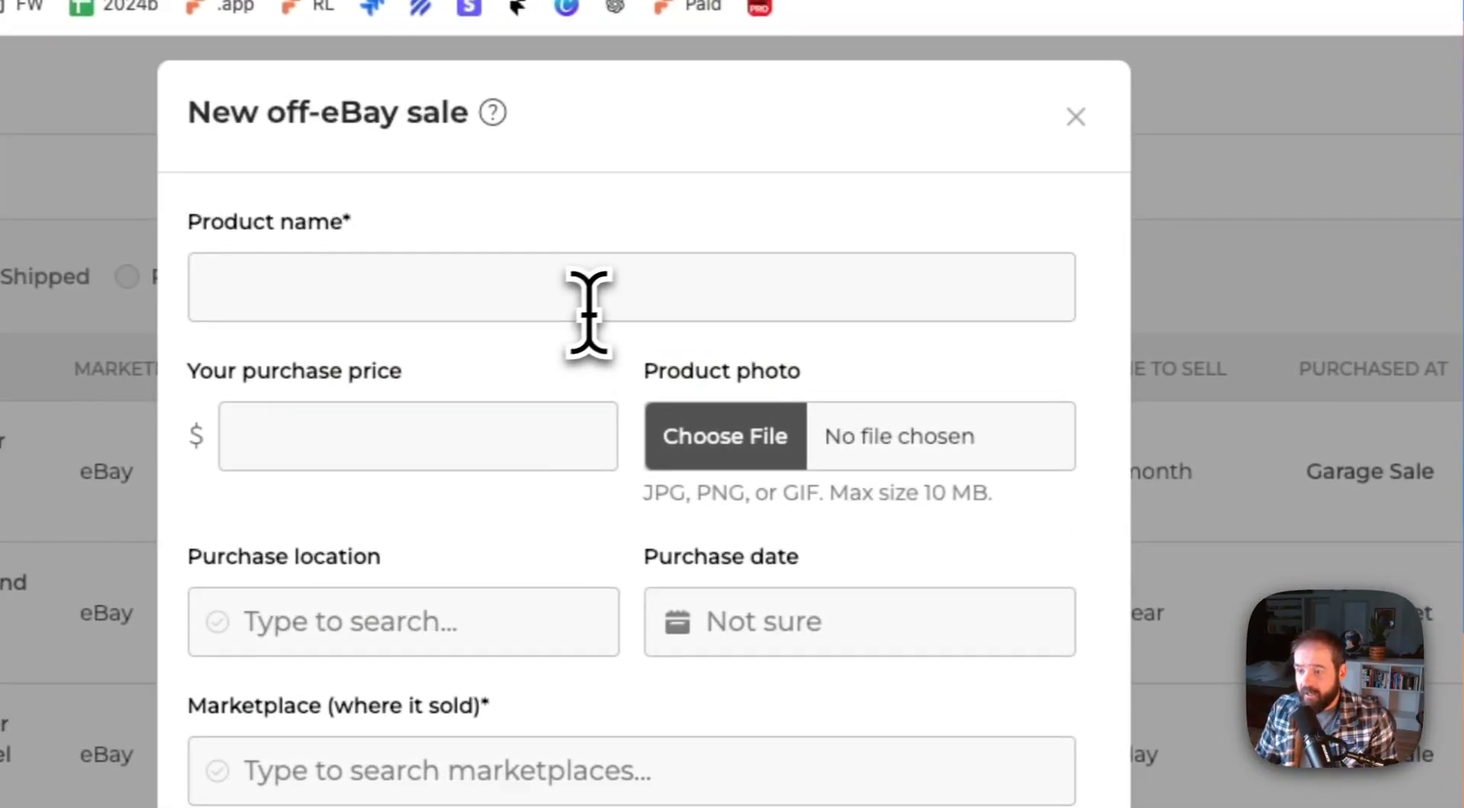
pyautogui.click(607, 309)
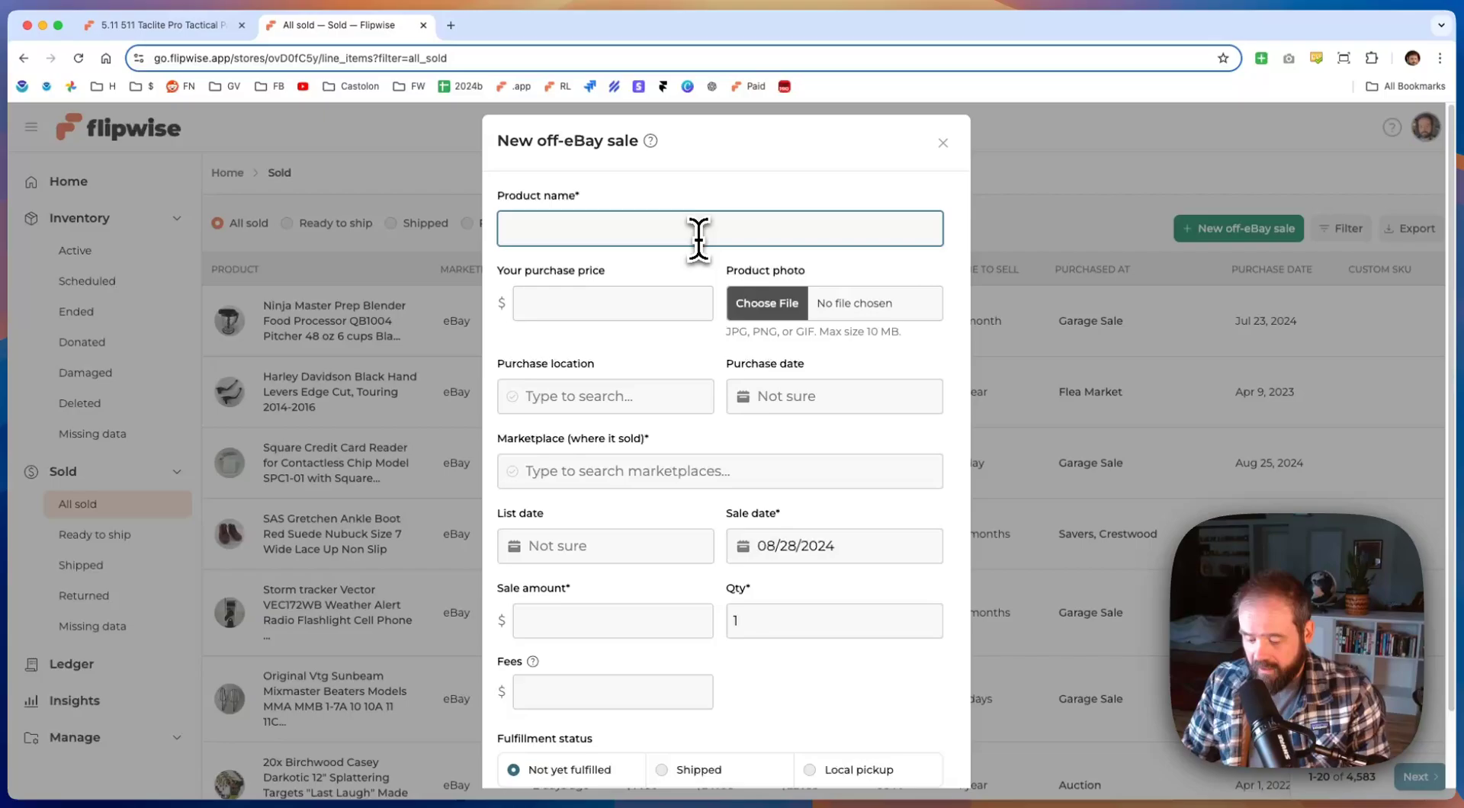
pyautogui.write('511 Pants')
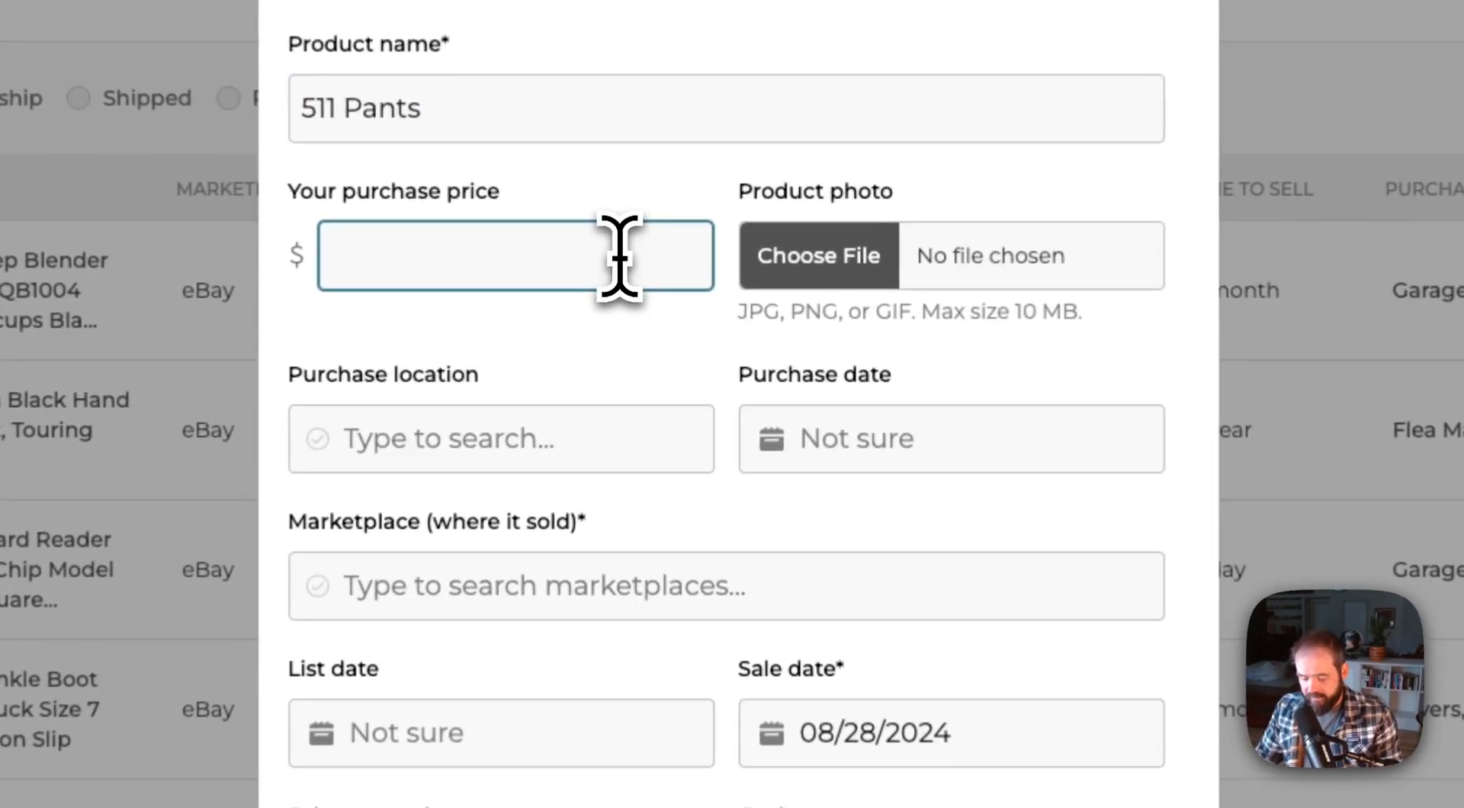
pyautogui.write('2')
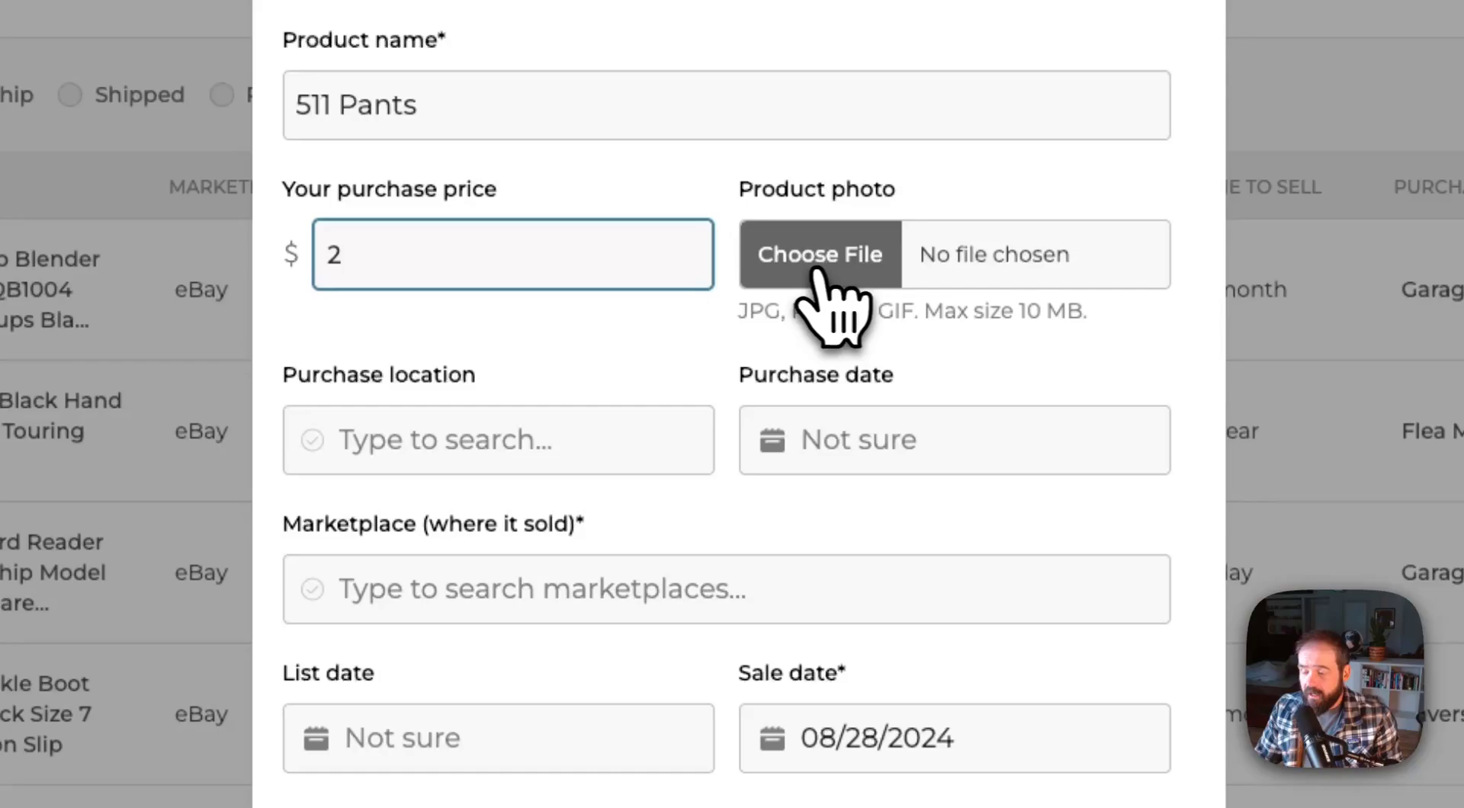
pyautogui.click(819, 254)
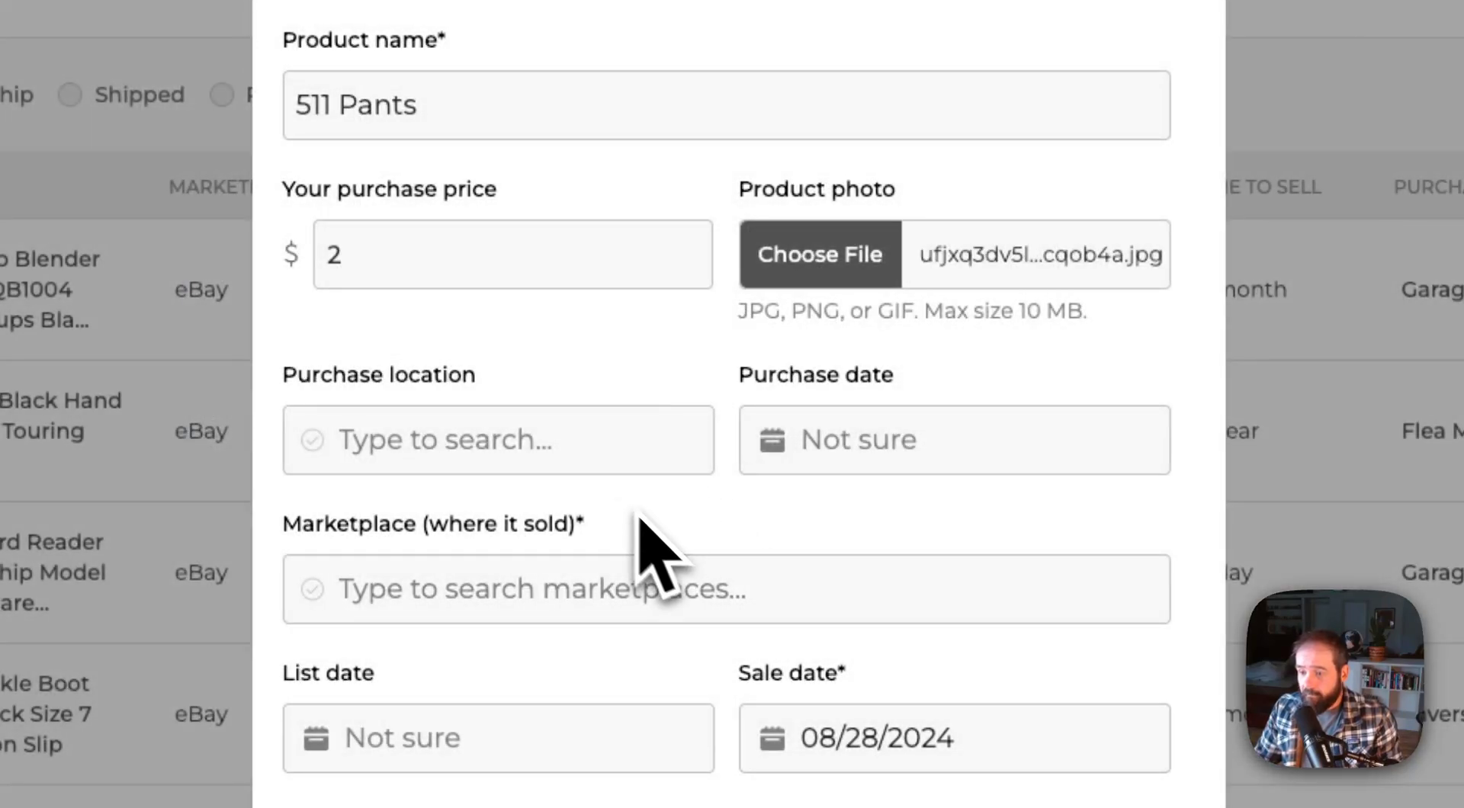
# - Set purchase location to Salvation Army, Arnold and sale amount to 20
pyautogui.write('Sal')
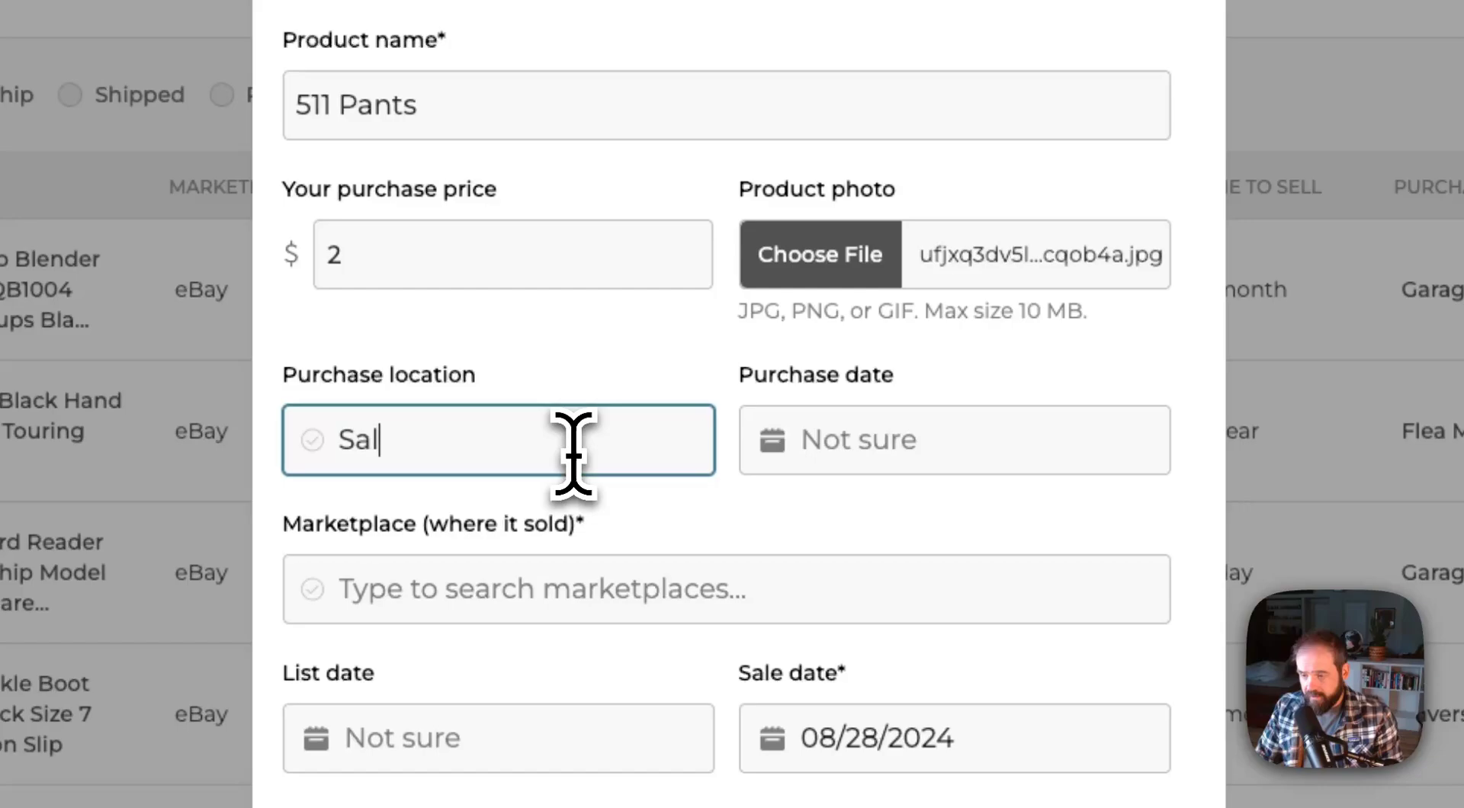
pyautogui.write('v')
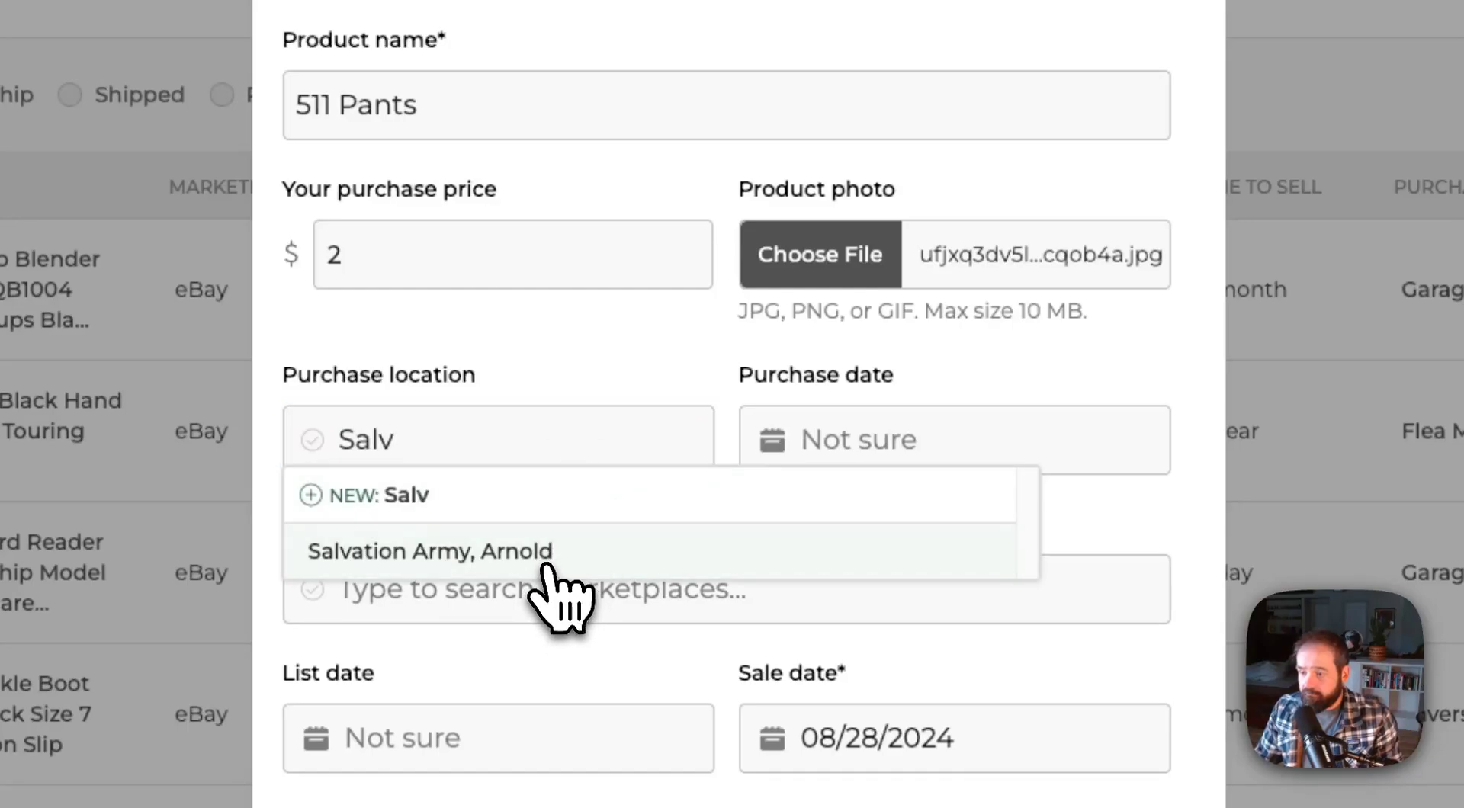
pyautogui.click(431, 552)
pyautogui.write('Facebook Marketplace')
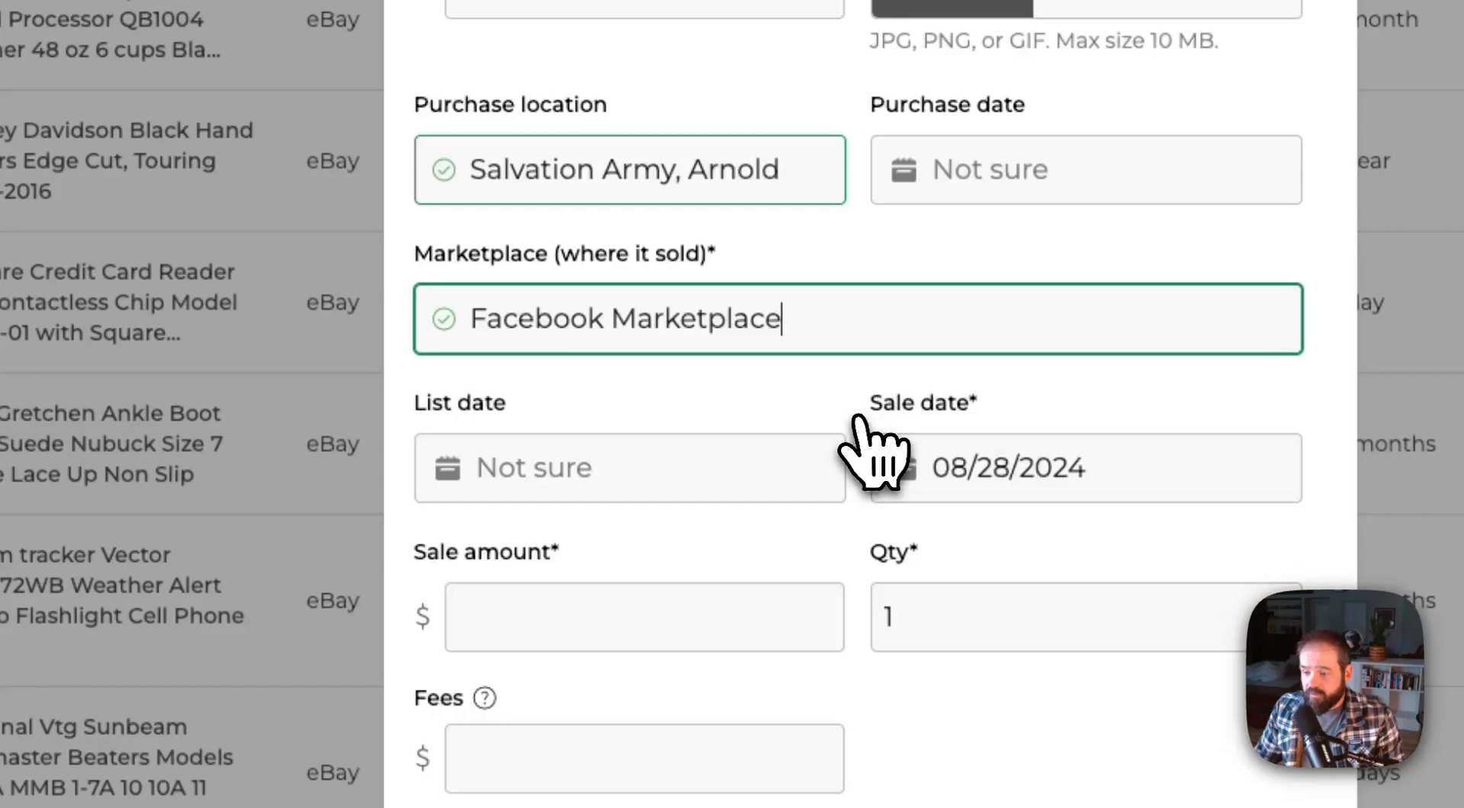
pyautogui.moveTo(602, 531)
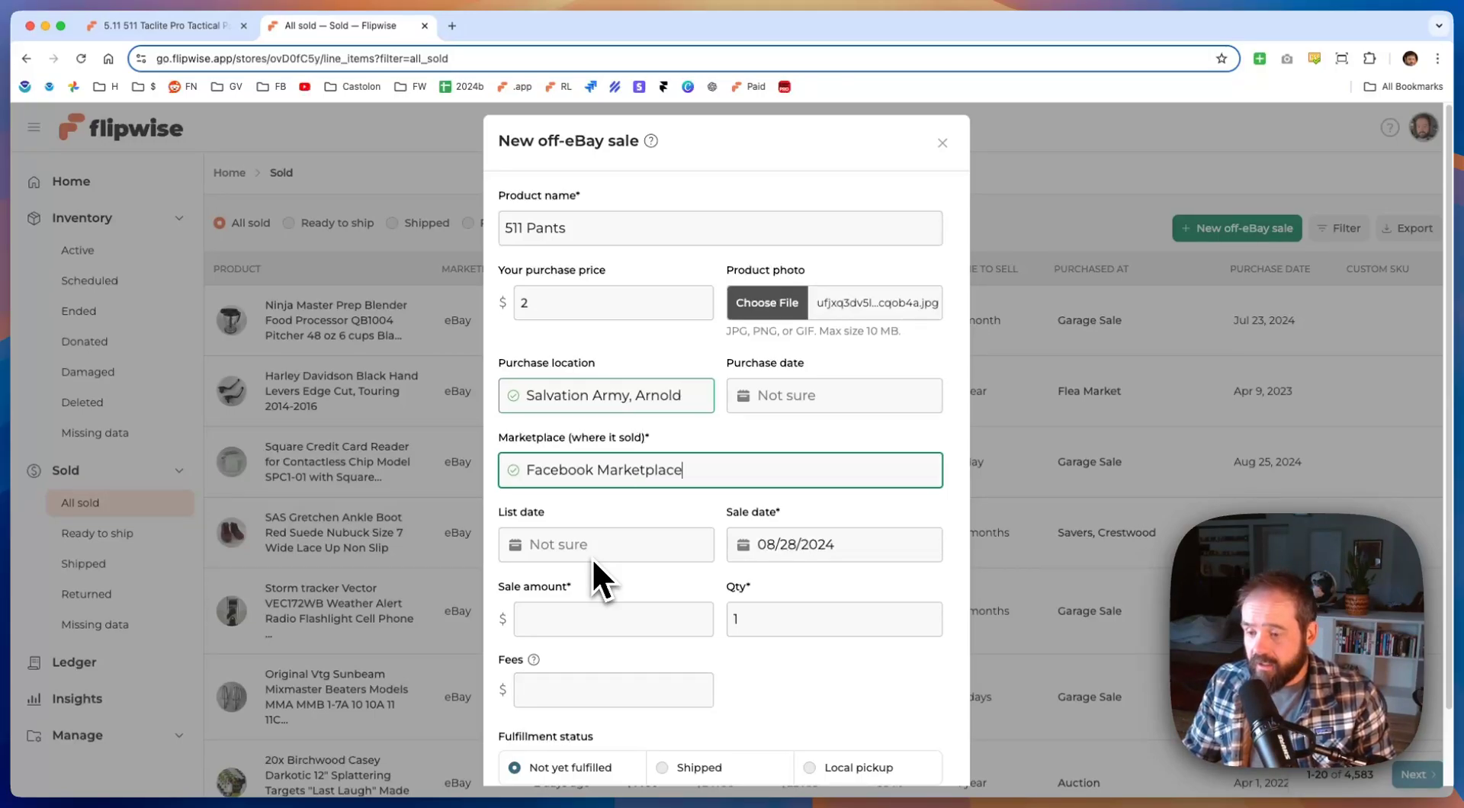
pyautogui.moveTo(622, 620)
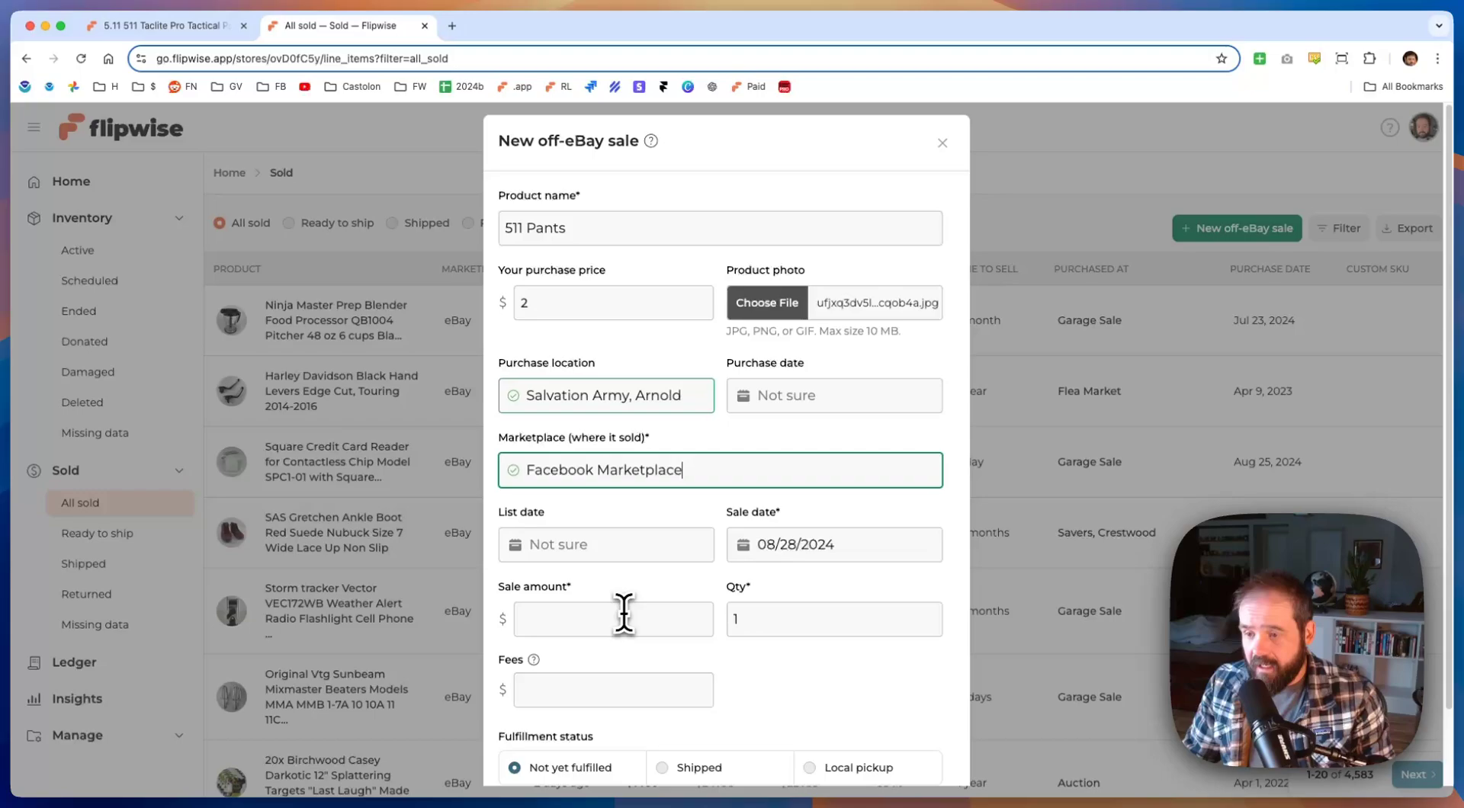
pyautogui.write('20')
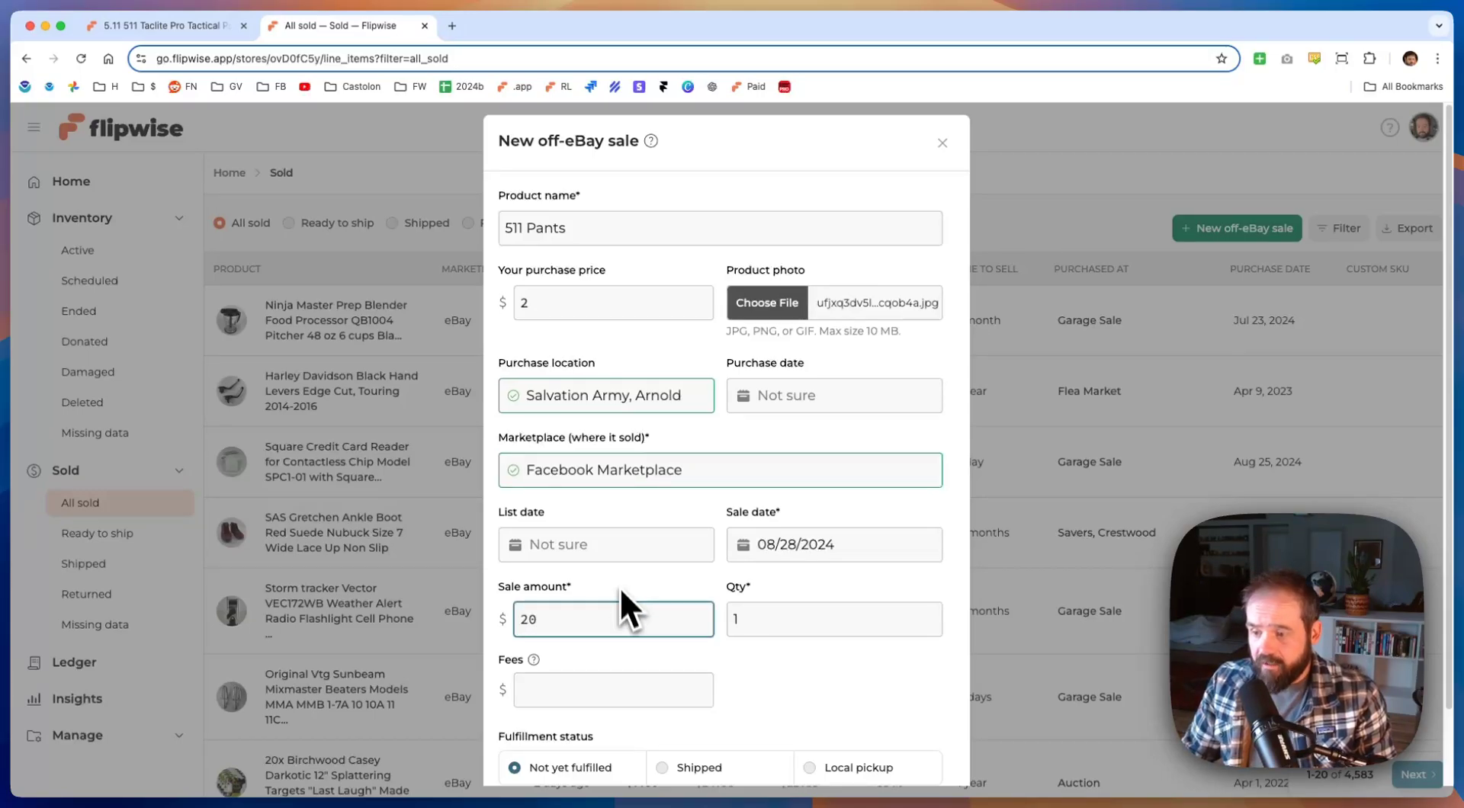
pyautogui.scroll(-3)
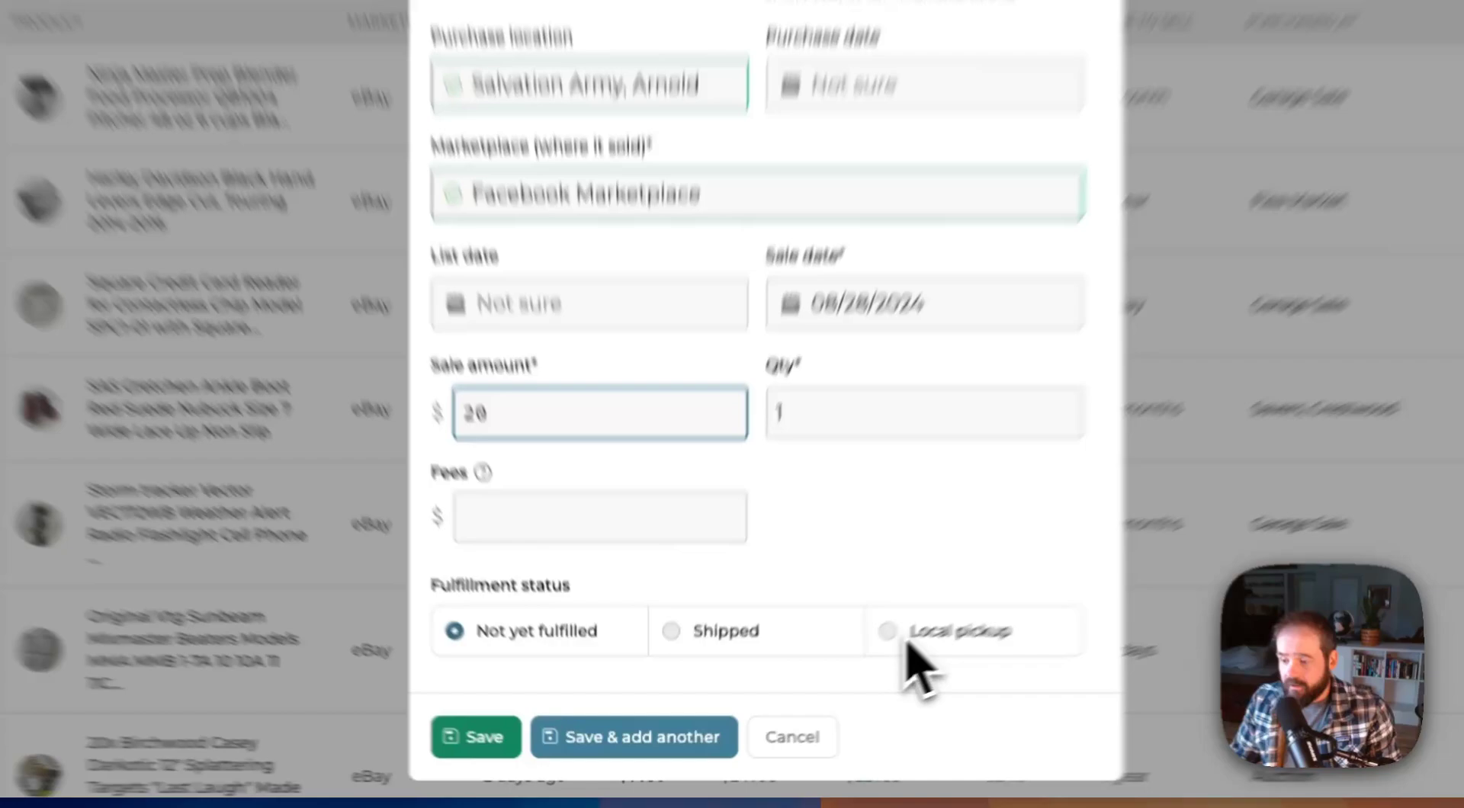
# - Mark the sale as Local pickup and save the off-eBay sale
pyautogui.click(887, 632)
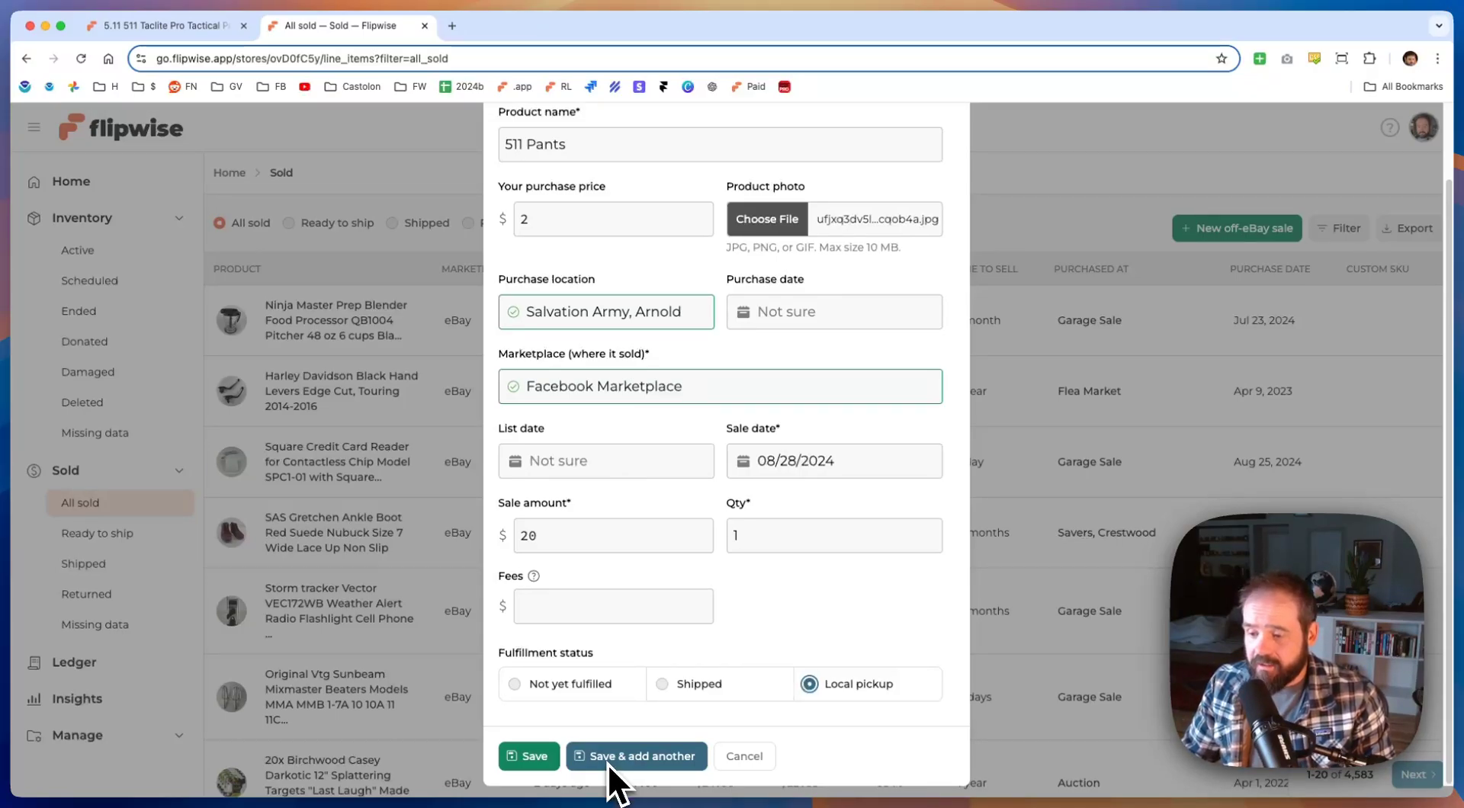
pyautogui.moveTo(528, 757)
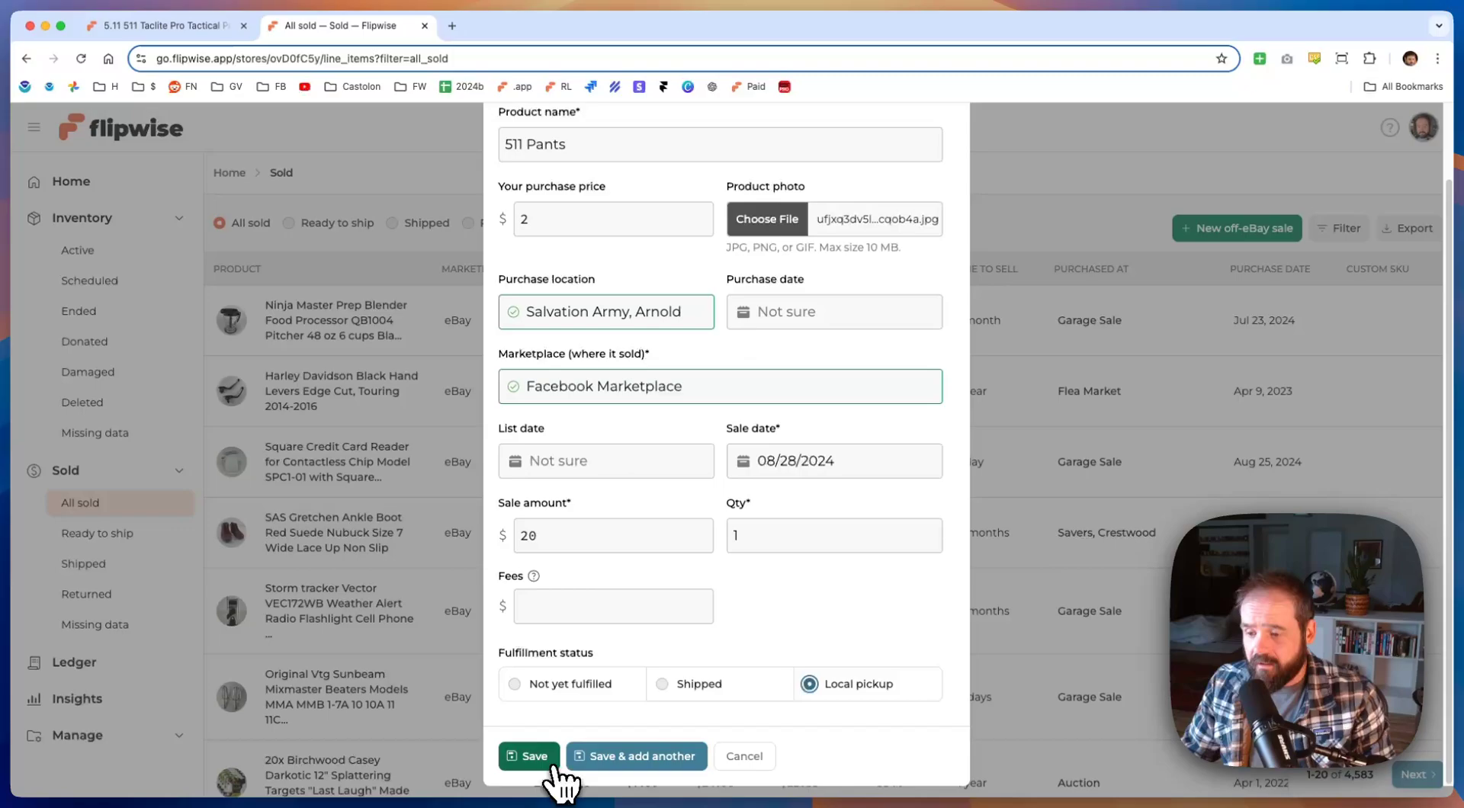
pyautogui.click(530, 757)
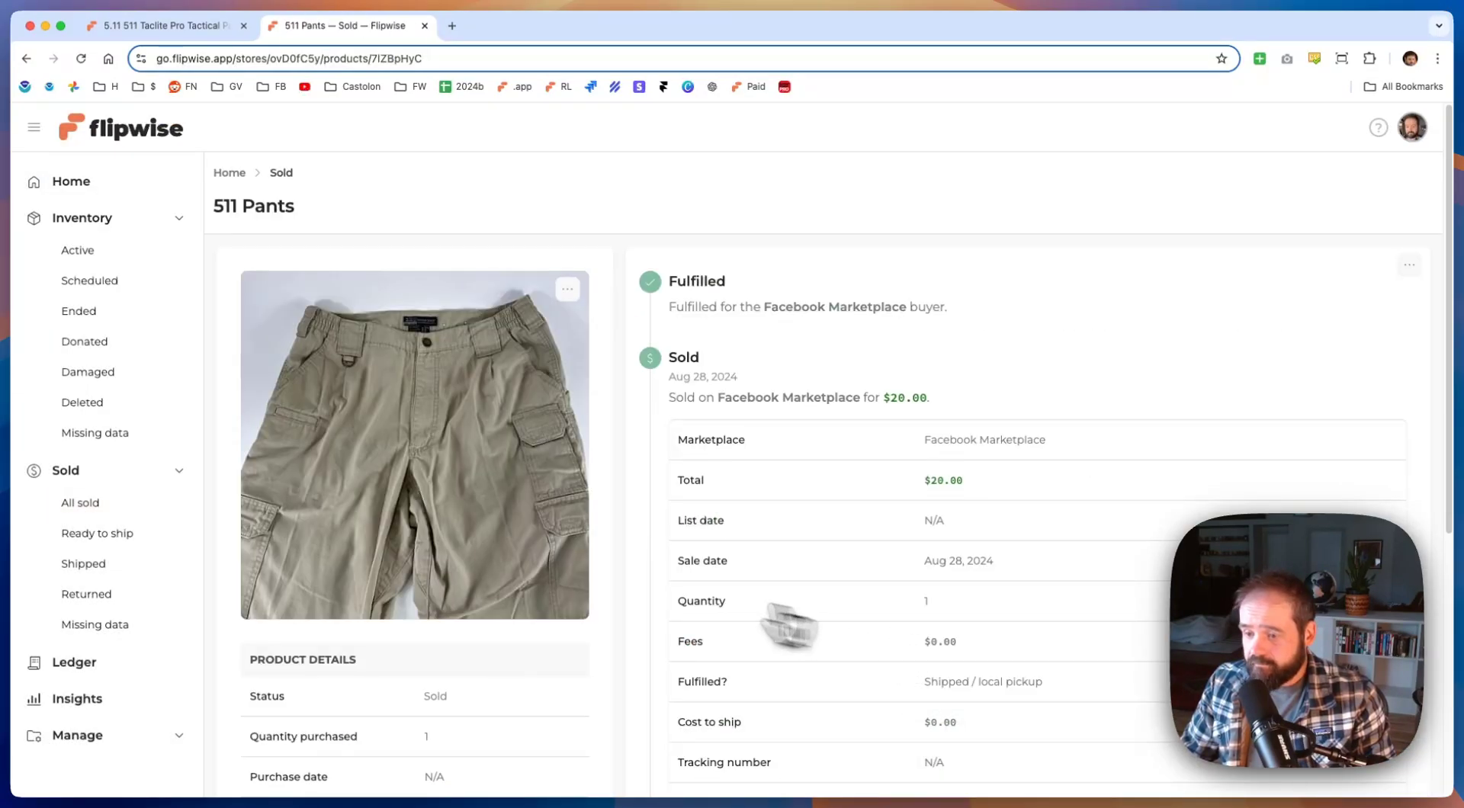
# - Rename the product to '511 Pants!' and review the $18 net return, 900% ROI details
pyautogui.scroll(-3)
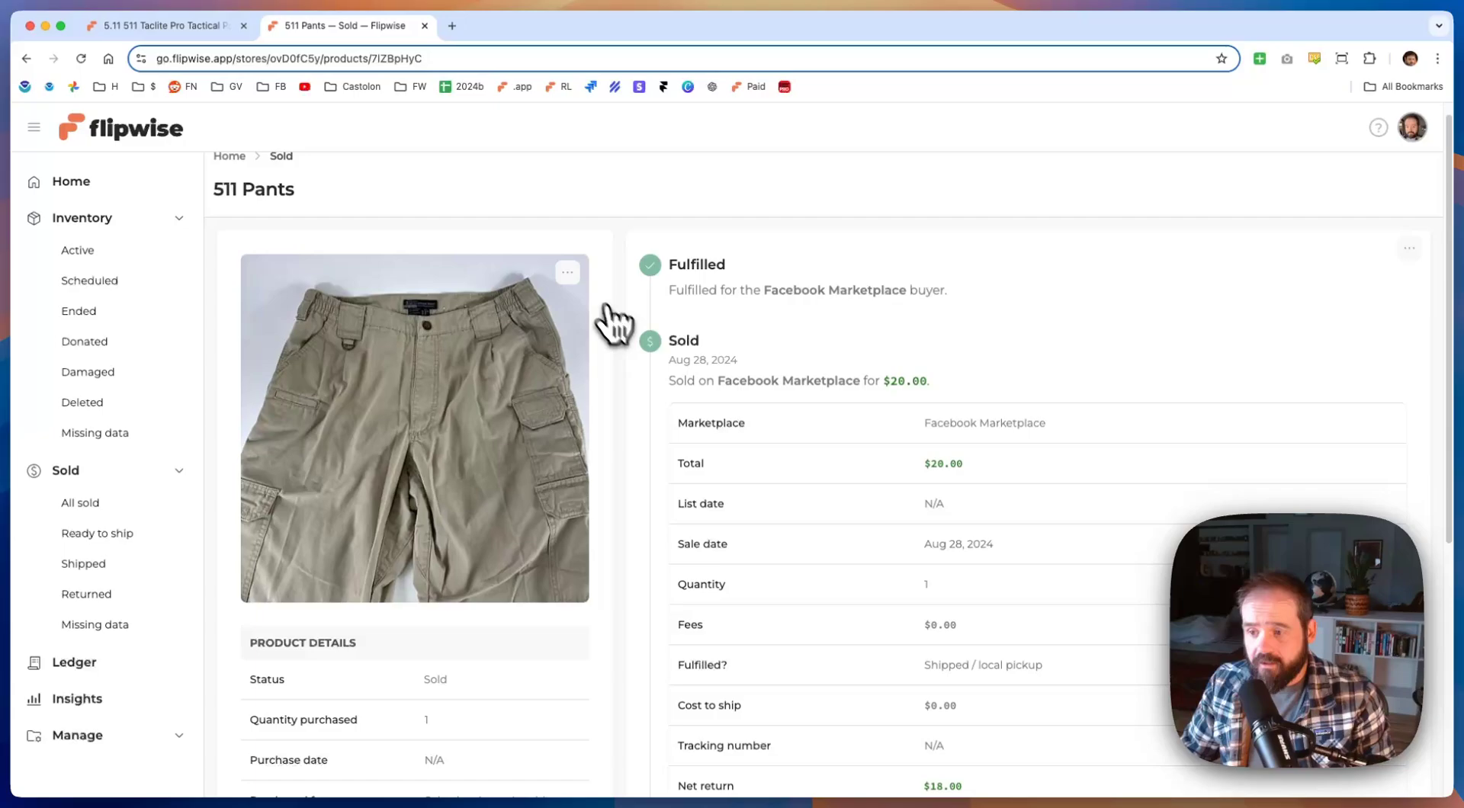
pyautogui.click(568, 272)
pyautogui.write('!')
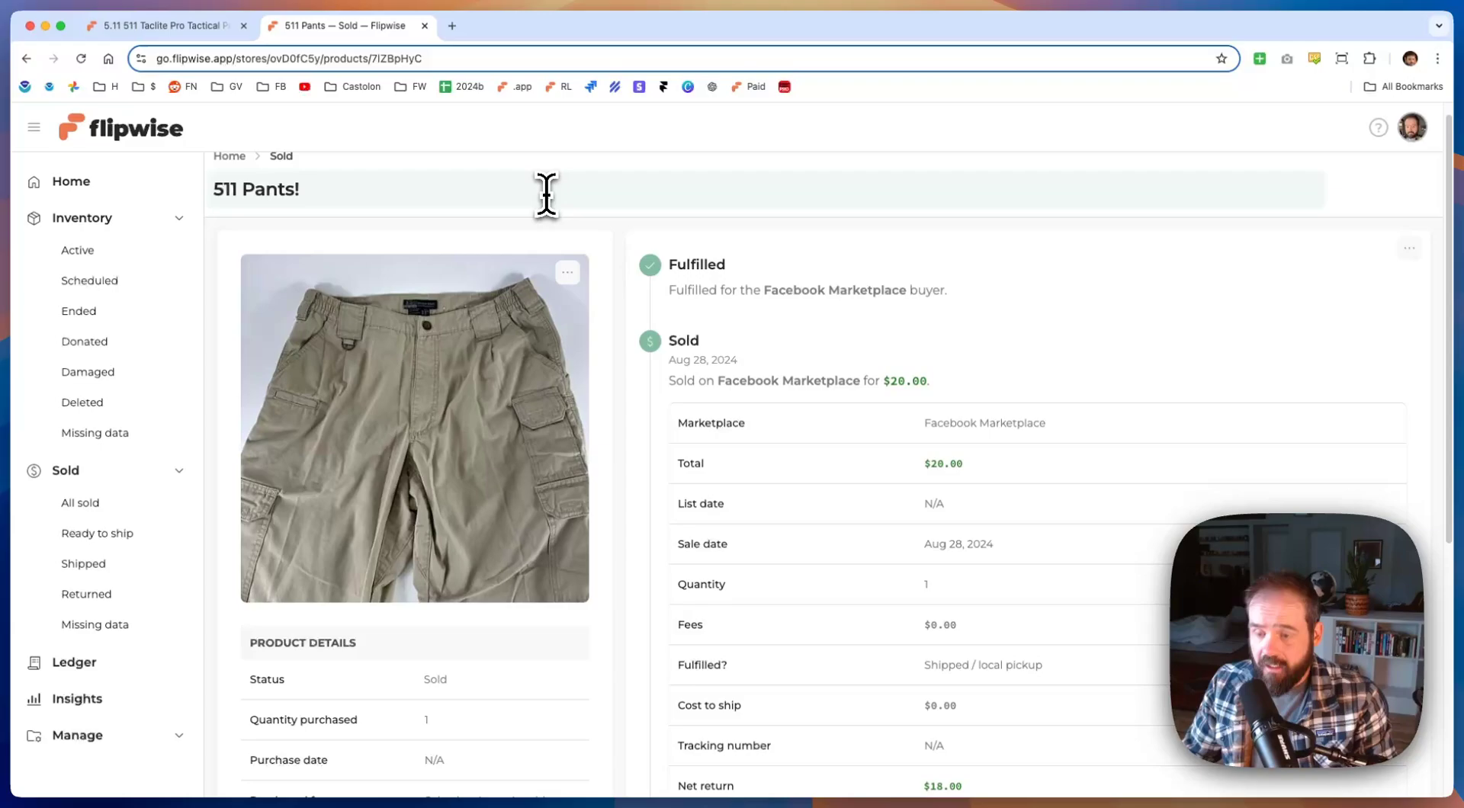
pyautogui.moveTo(604, 221)
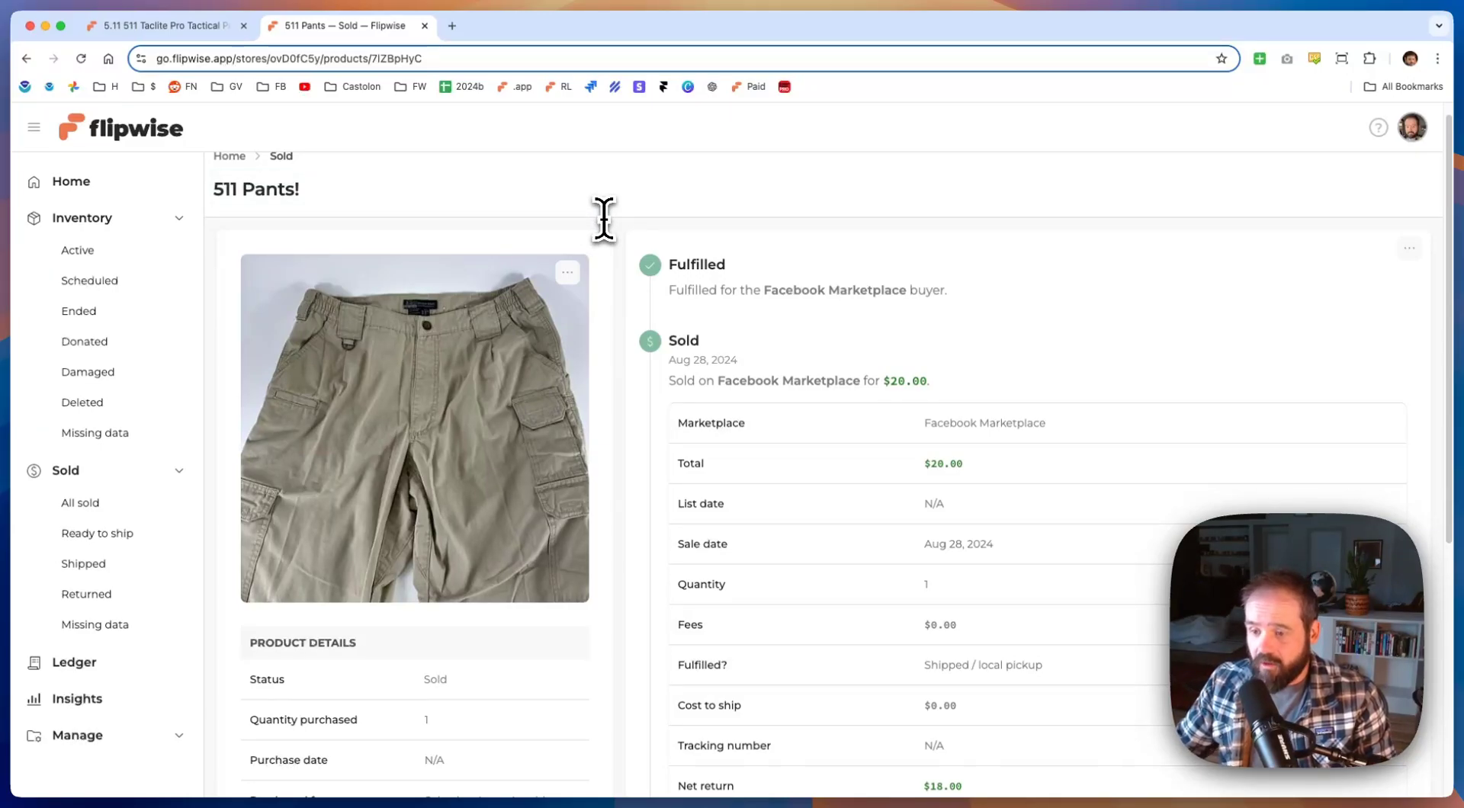
pyautogui.scroll(-3)
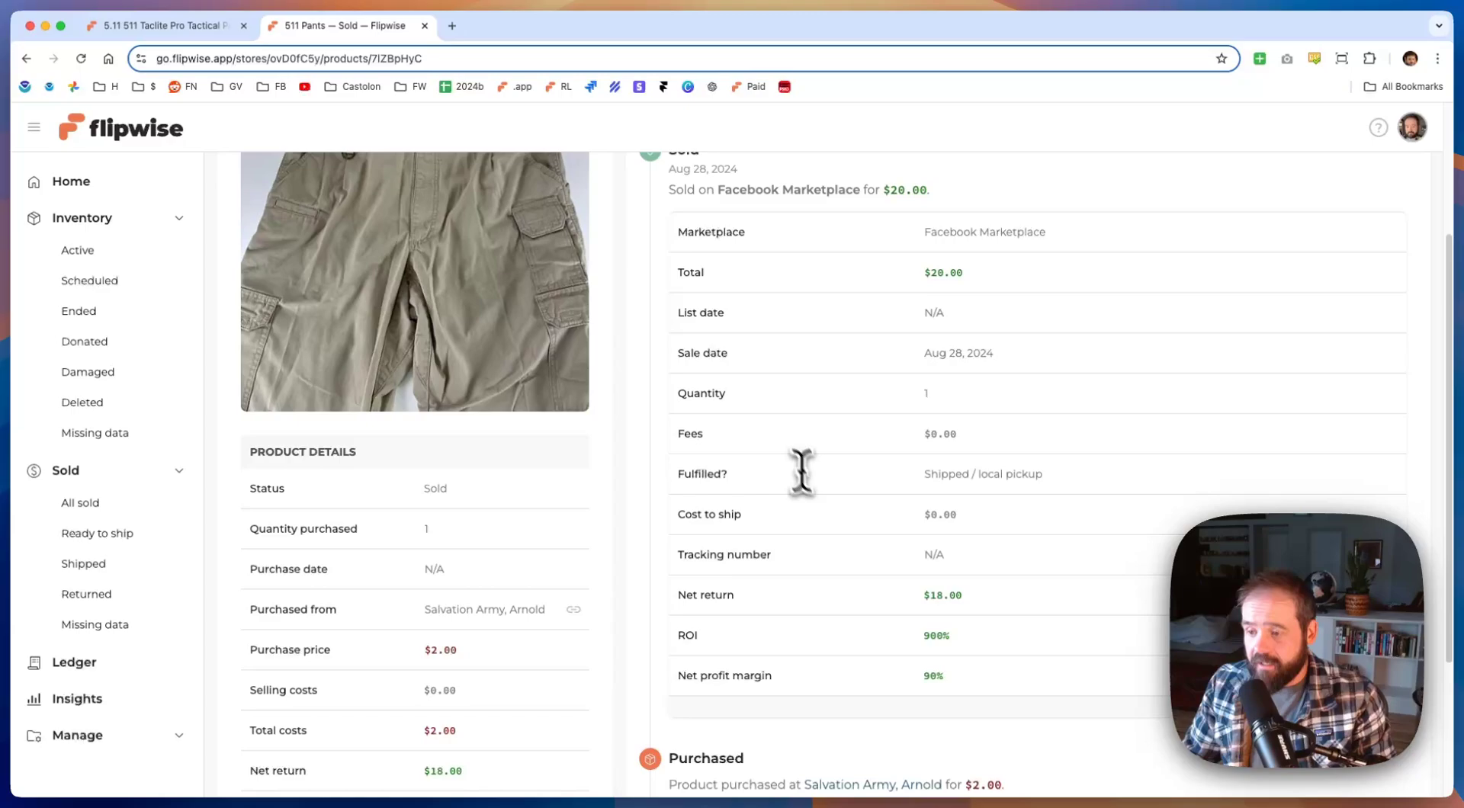
pyautogui.scroll(-3)
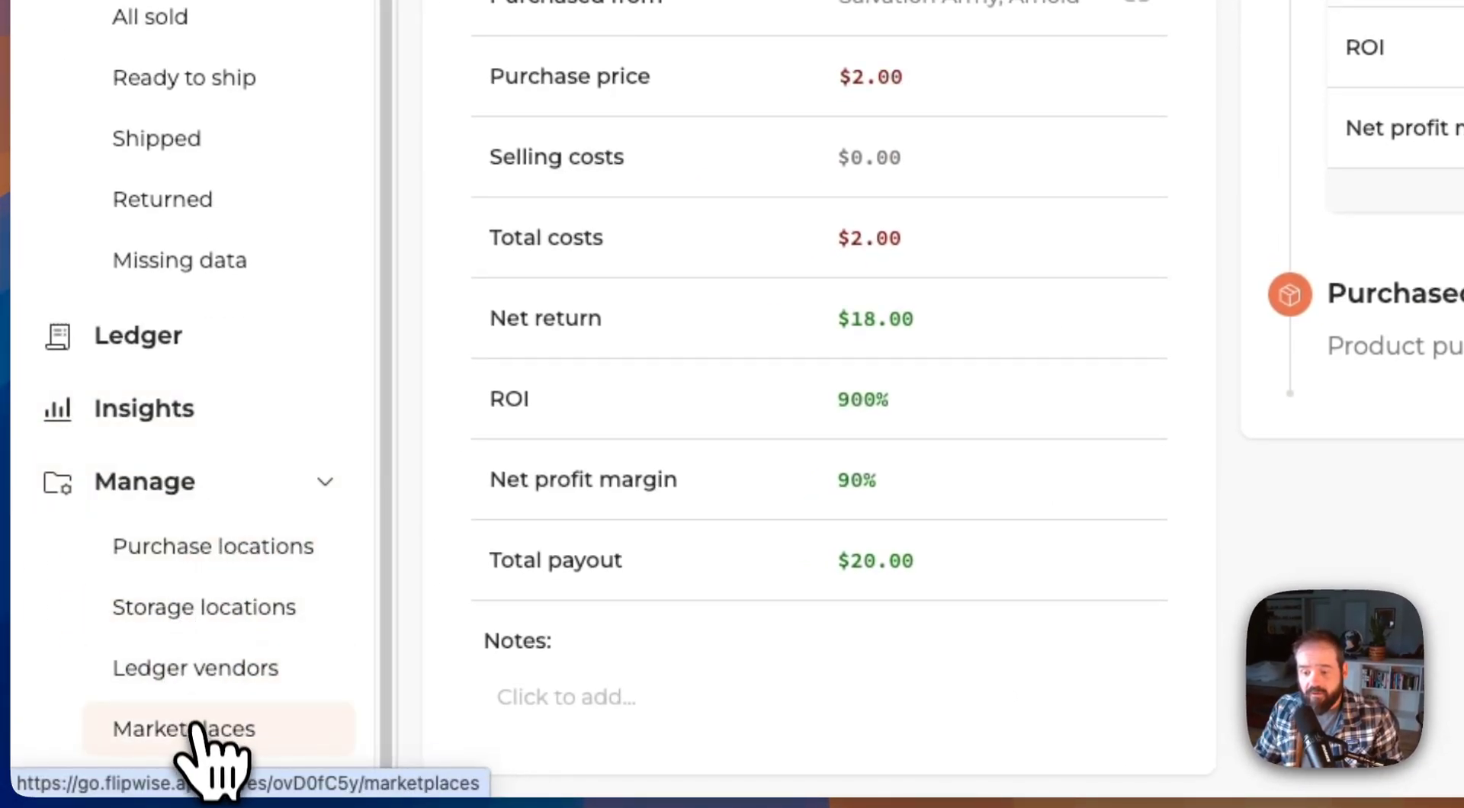
pyautogui.moveTo(197, 767)
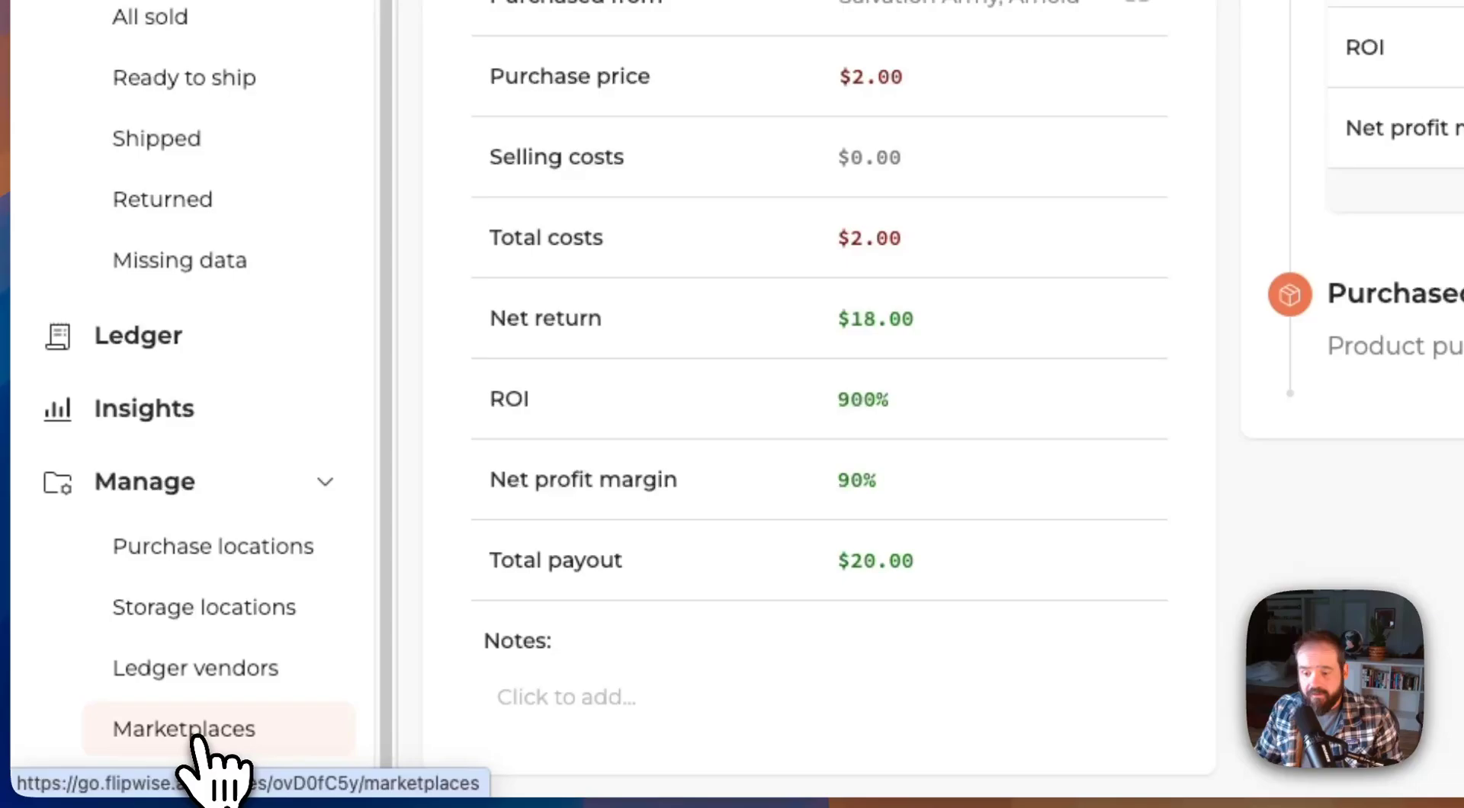
# - Open the Marketplaces page listing Facebook Marketplace with one order
pyautogui.click(185, 729)
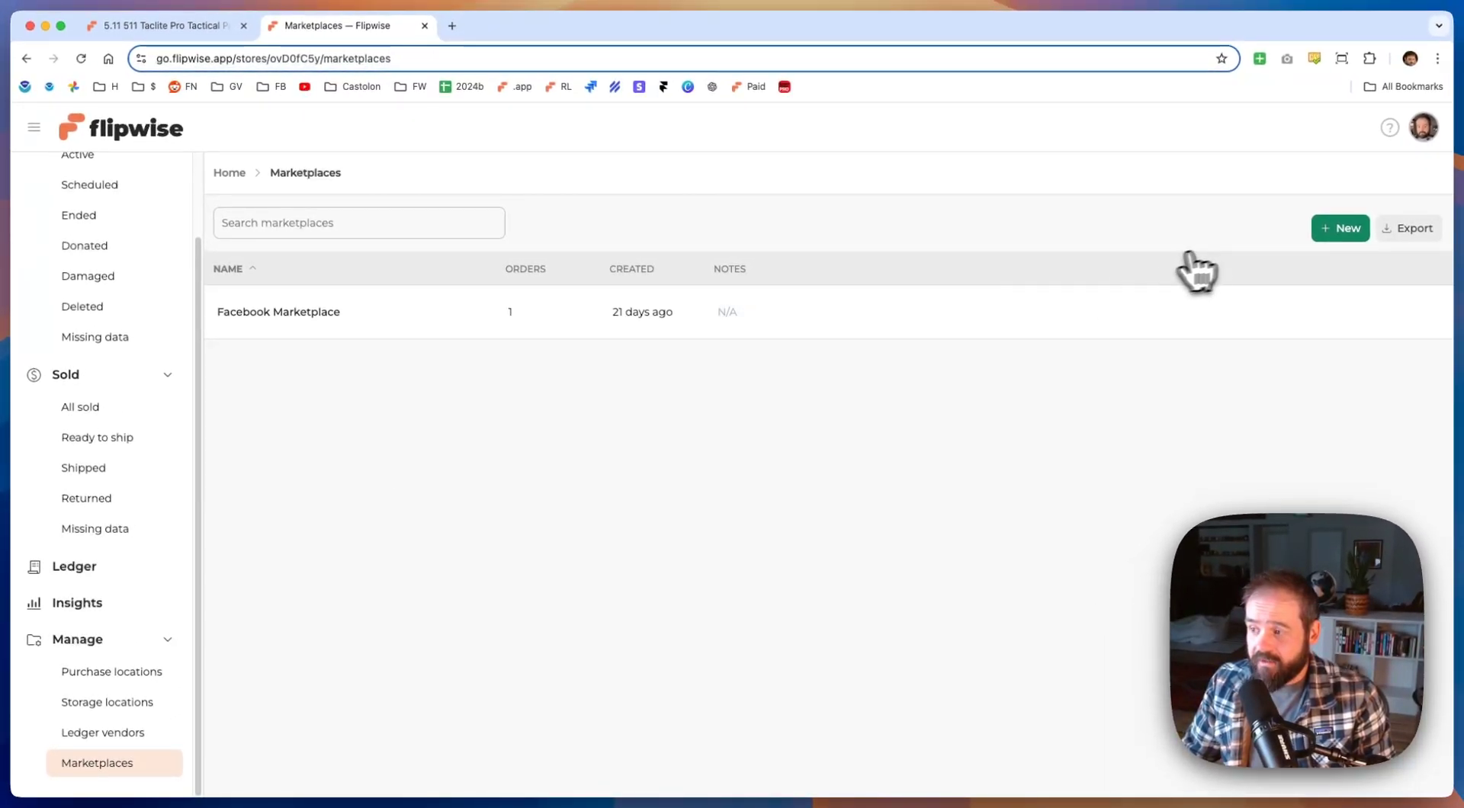
pyautogui.moveTo(1295, 251)
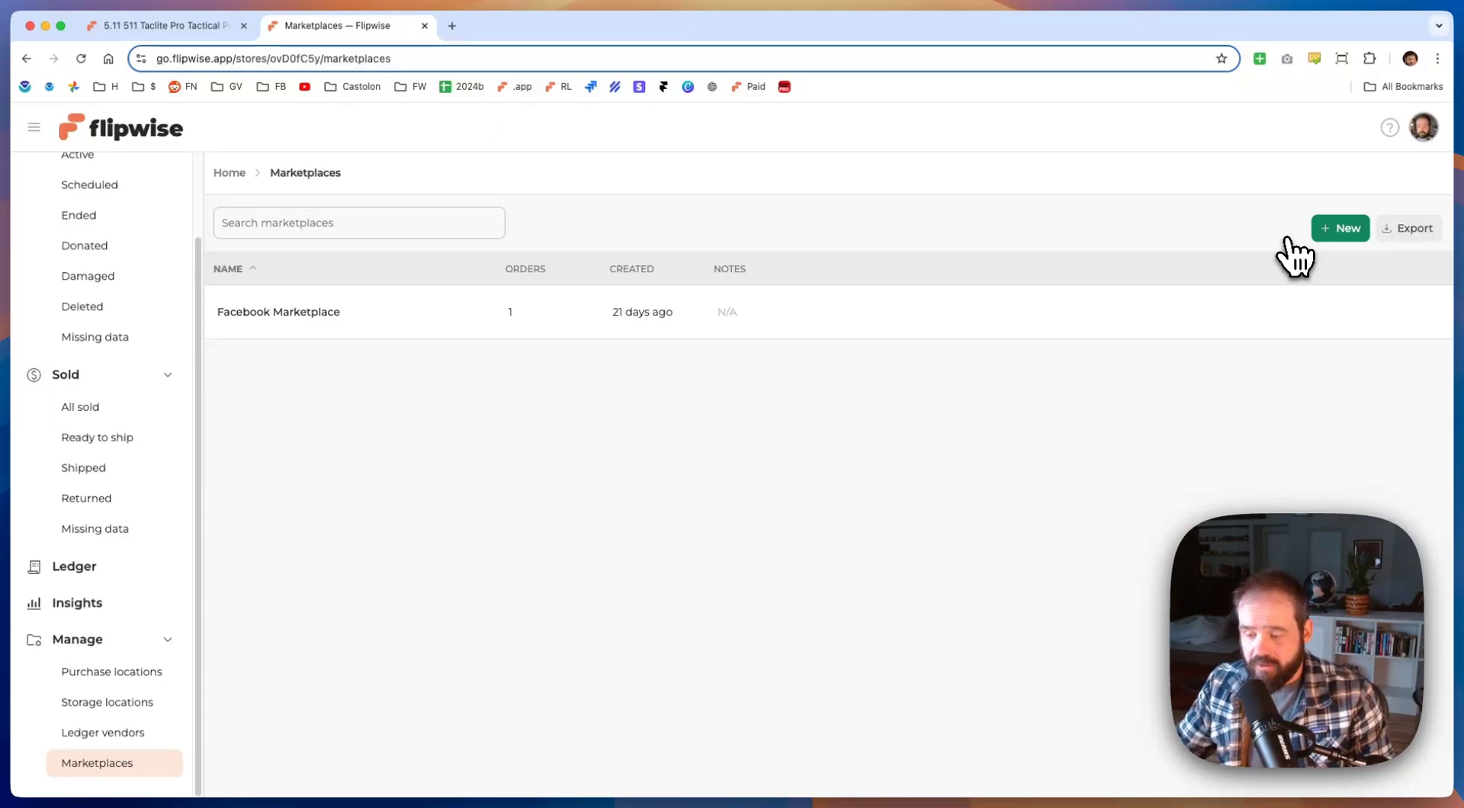
pyautogui.moveTo(1255, 326)
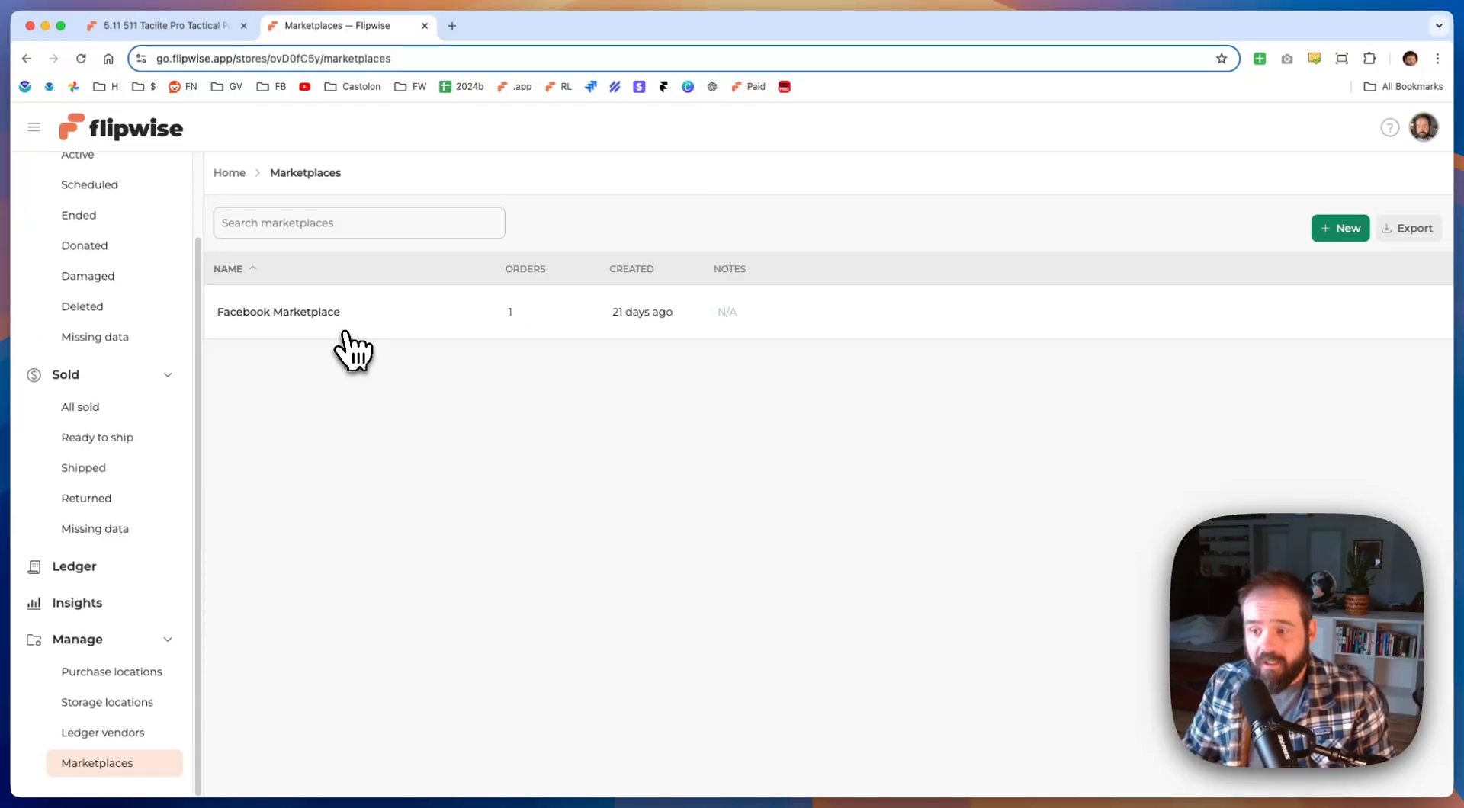
pyautogui.moveTo(488, 360)
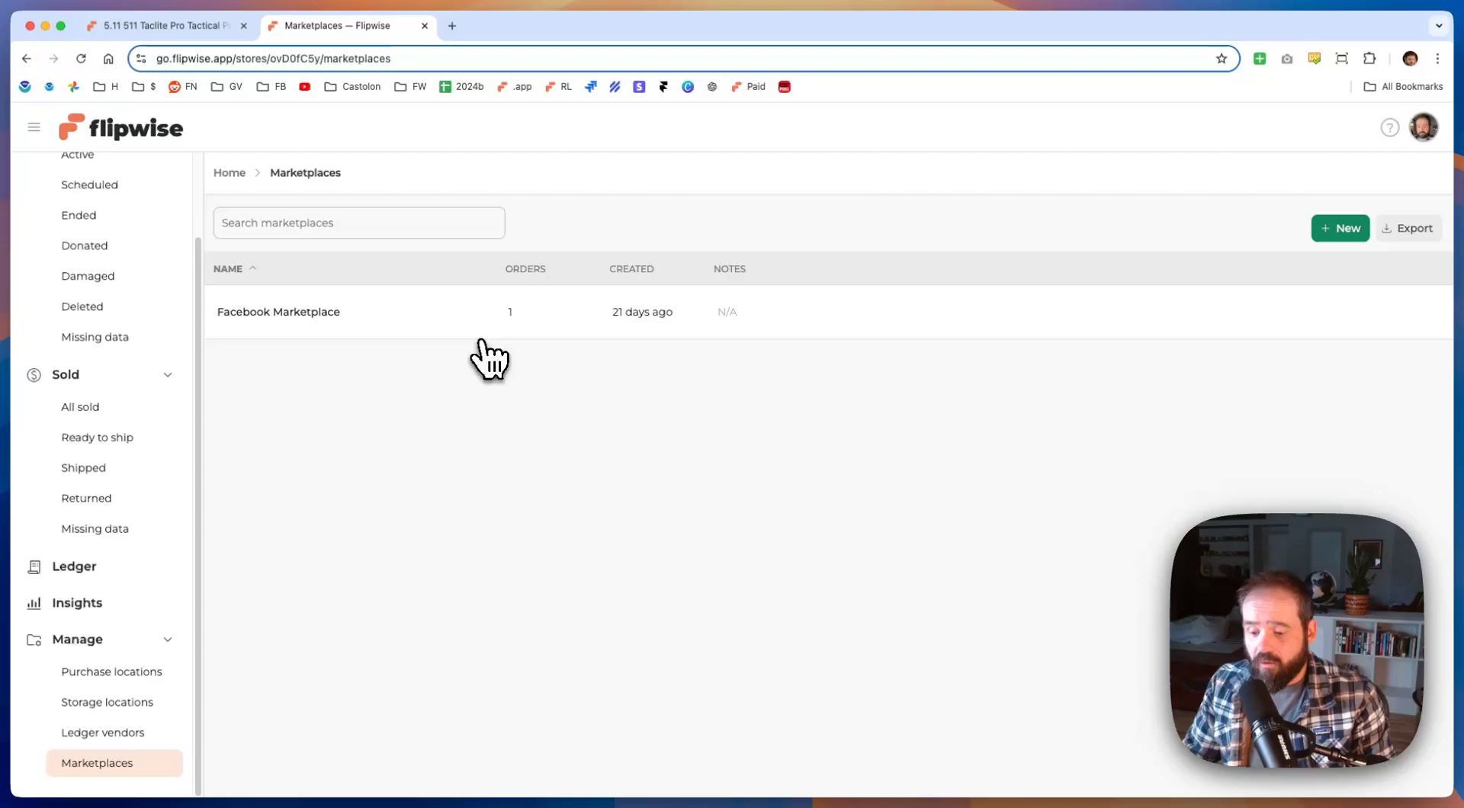